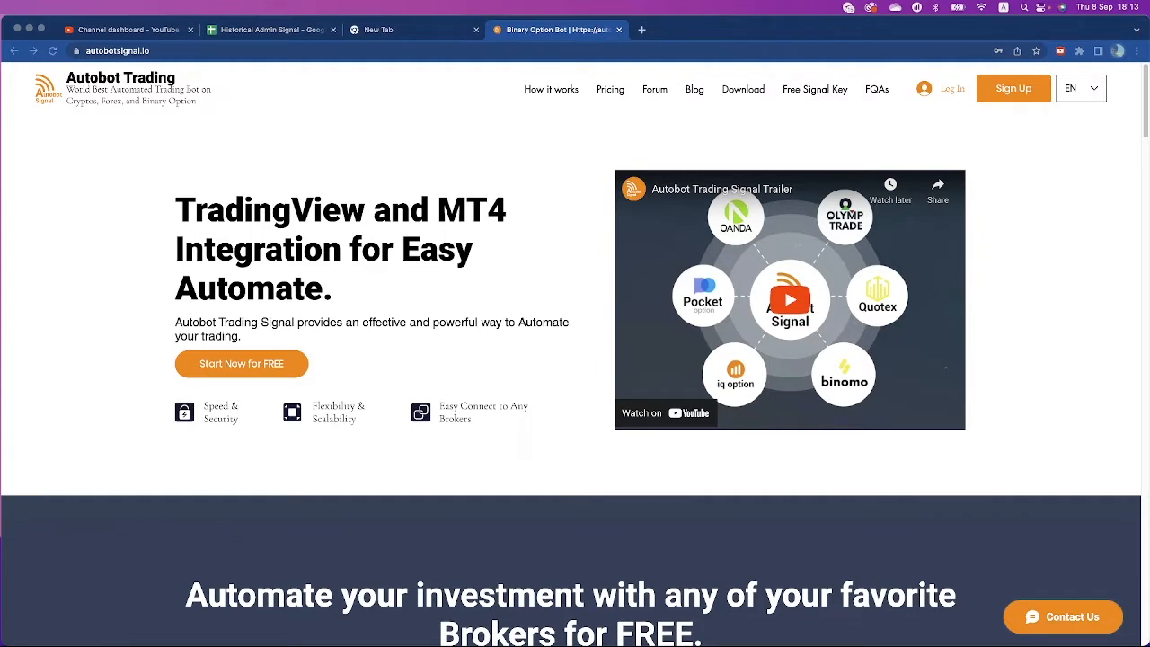
{"action": "mouse_move", "coordinate": [327, 176]}
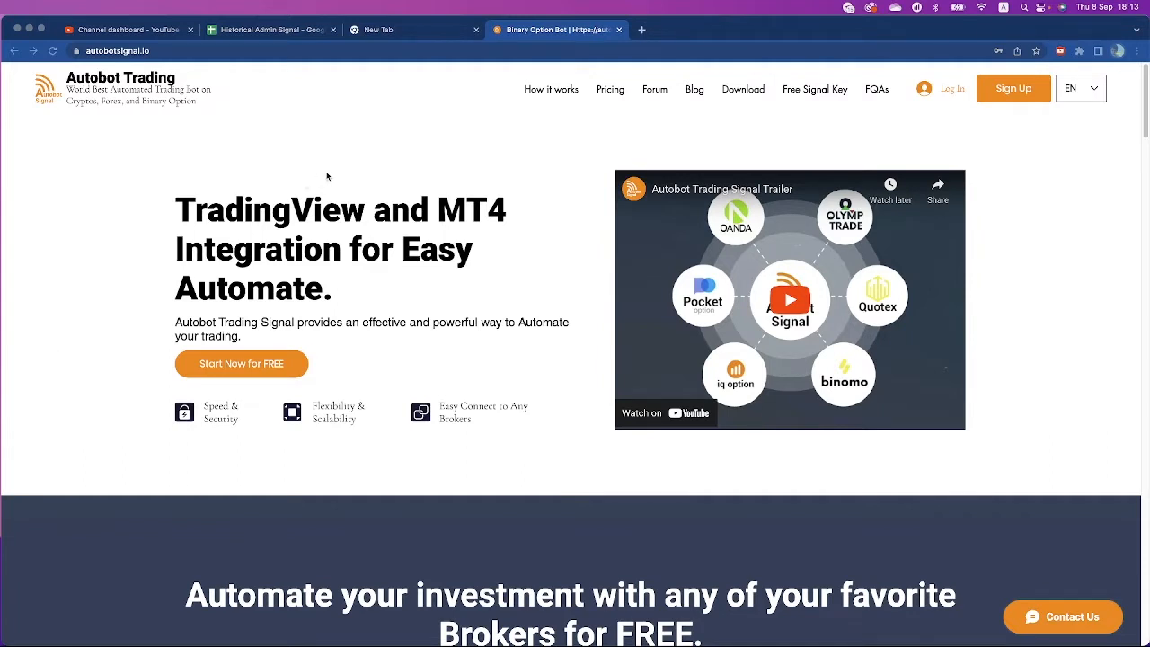
{"action": "mouse_move", "coordinate": [744, 97]}
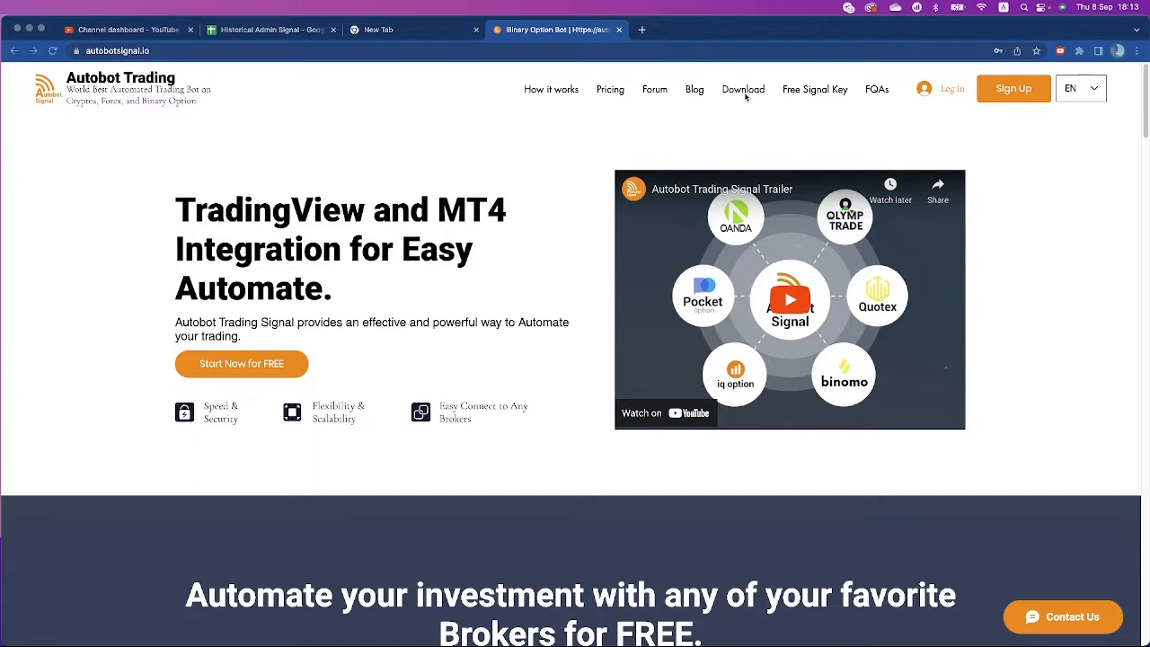
Step: Go to the Download page and sign in with the autofilled email credentials
{"action": "left_click", "coordinate": [744, 90]}
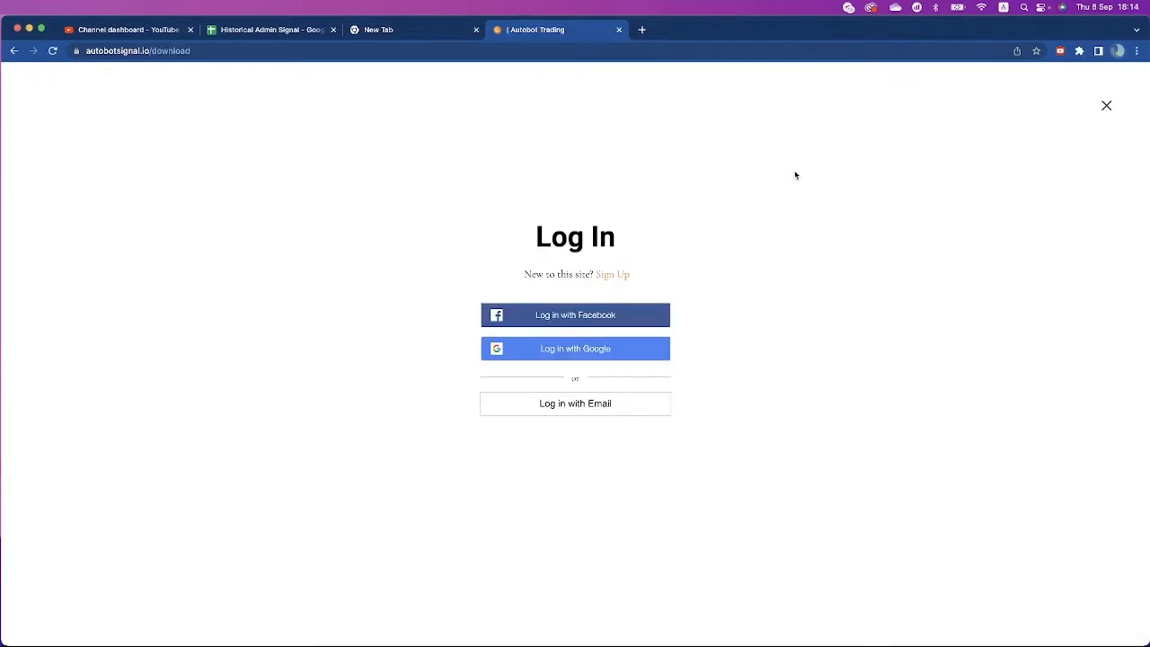
{"action": "mouse_move", "coordinate": [614, 280]}
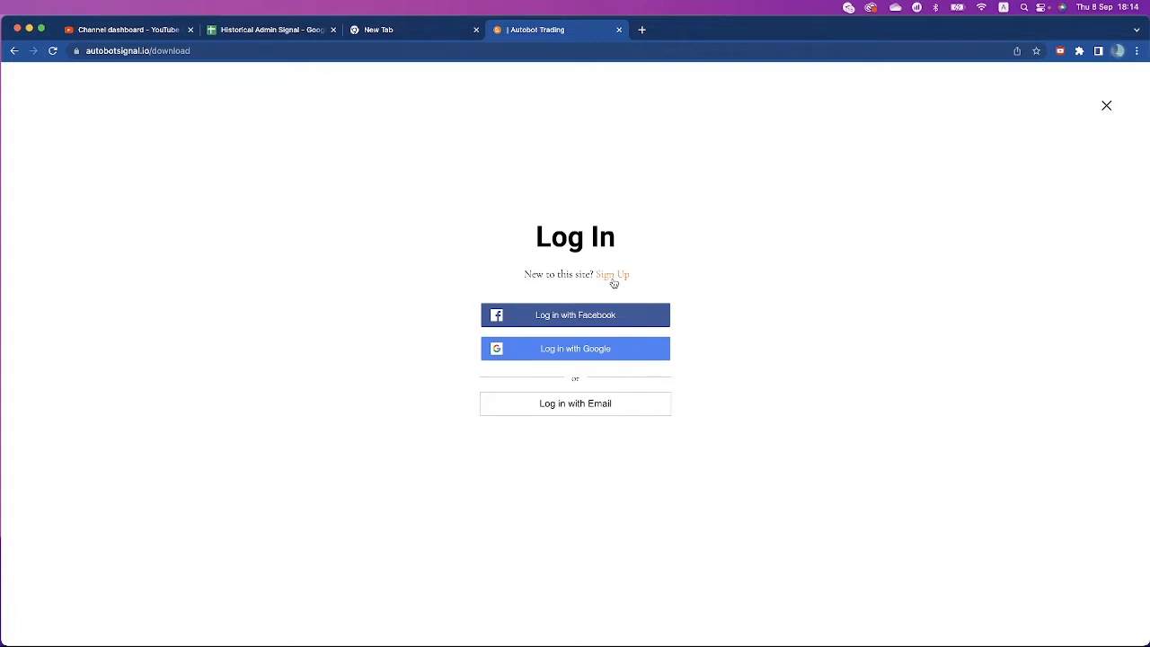
{"action": "mouse_move", "coordinate": [586, 413]}
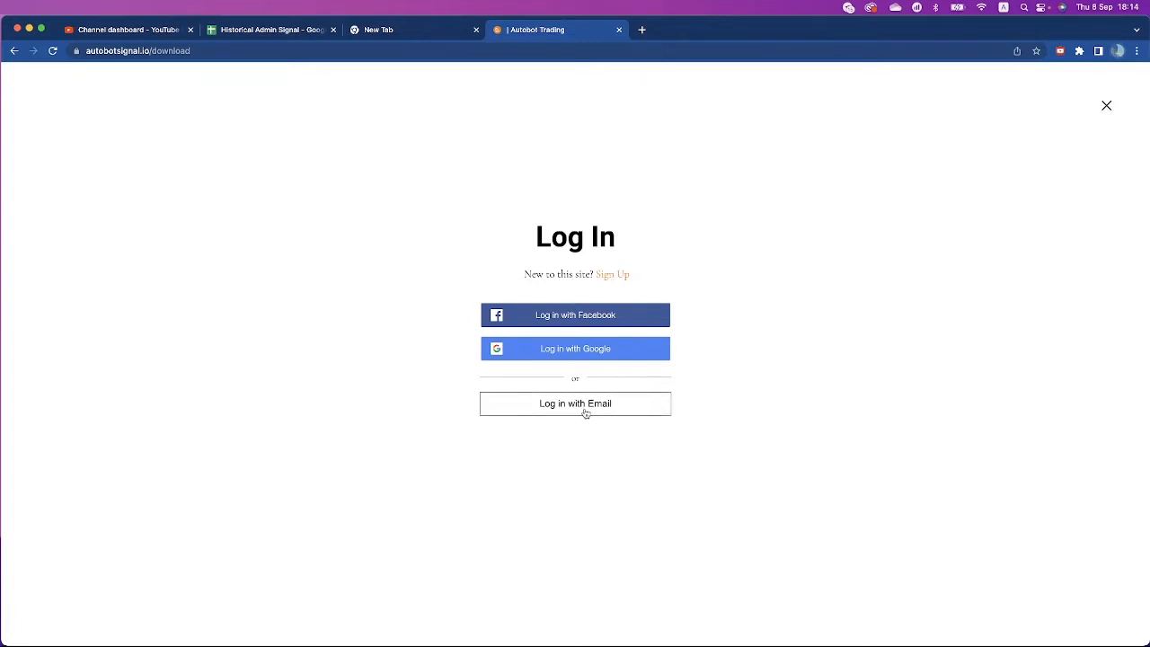
{"action": "left_click", "coordinate": [574, 402]}
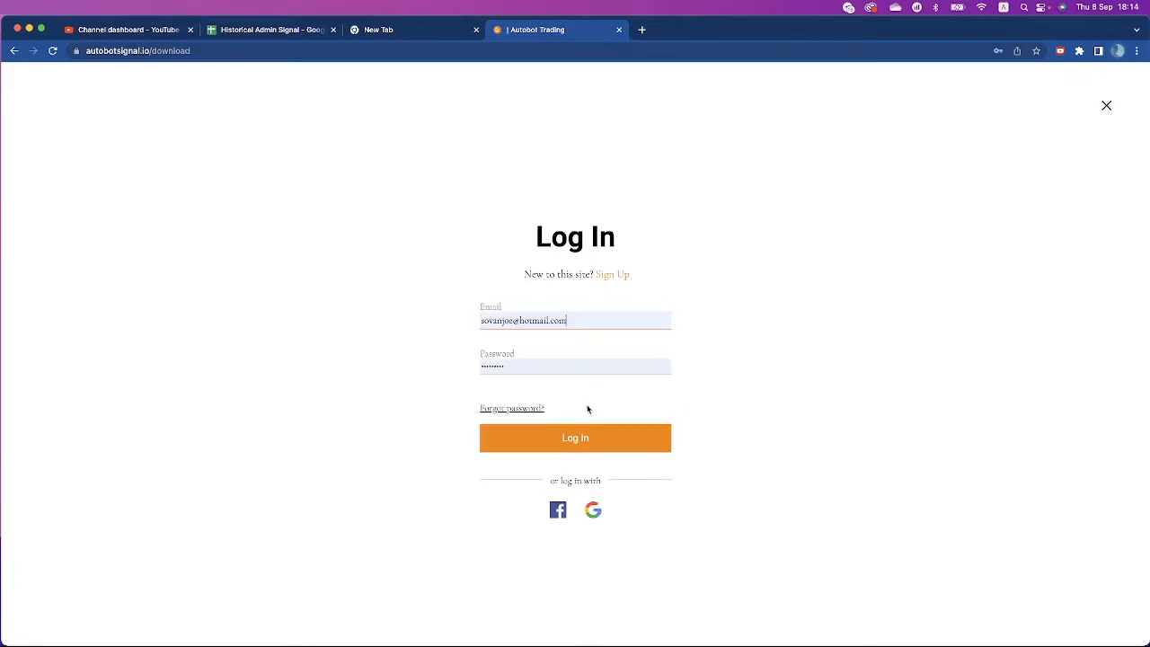
{"action": "left_click", "coordinate": [575, 439]}
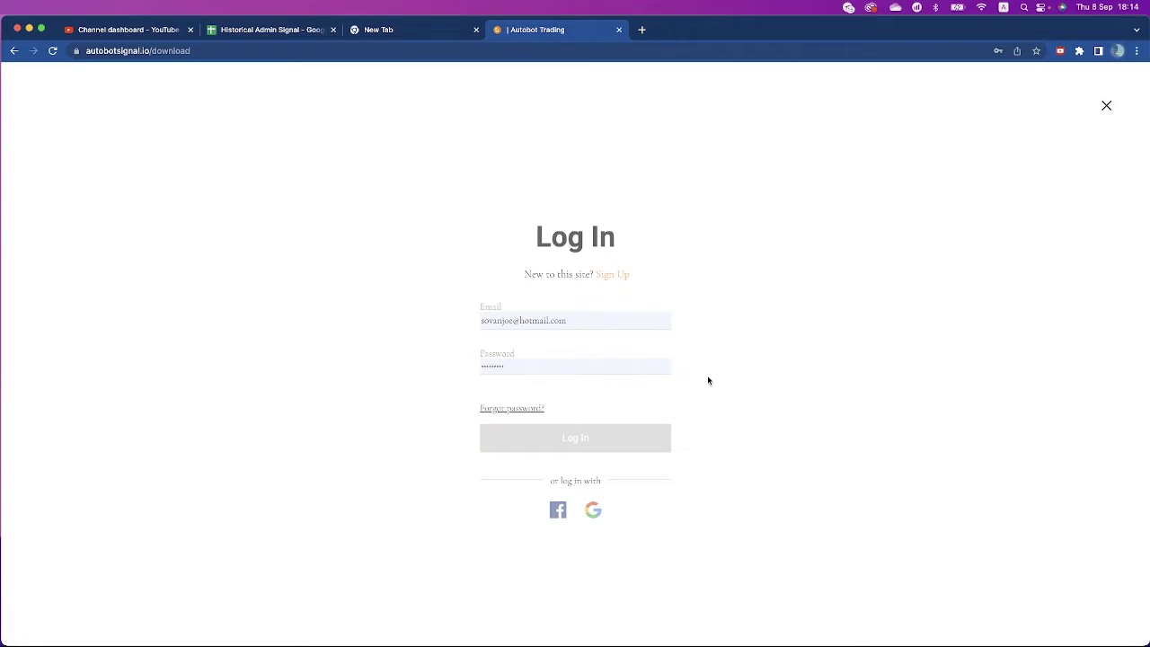
Step: Scroll through the brokers and free-Autobot form, then choose Sign-Up under QUOTEX
{"action": "left_click", "coordinate": [1107, 104]}
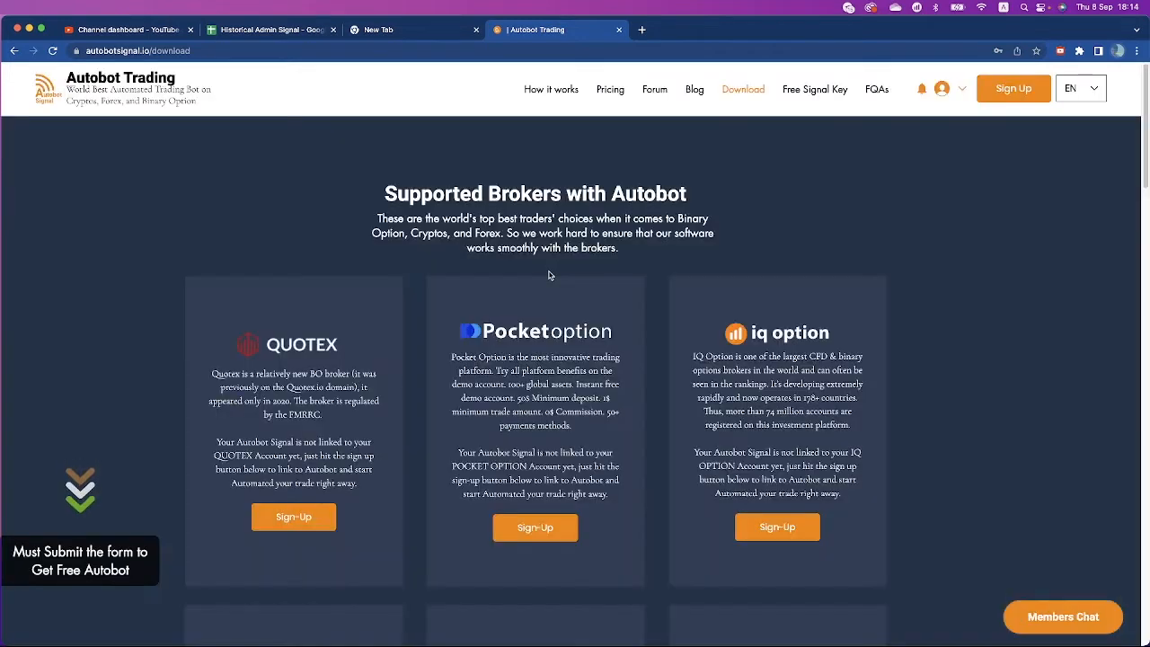
{"action": "mouse_move", "coordinate": [636, 324]}
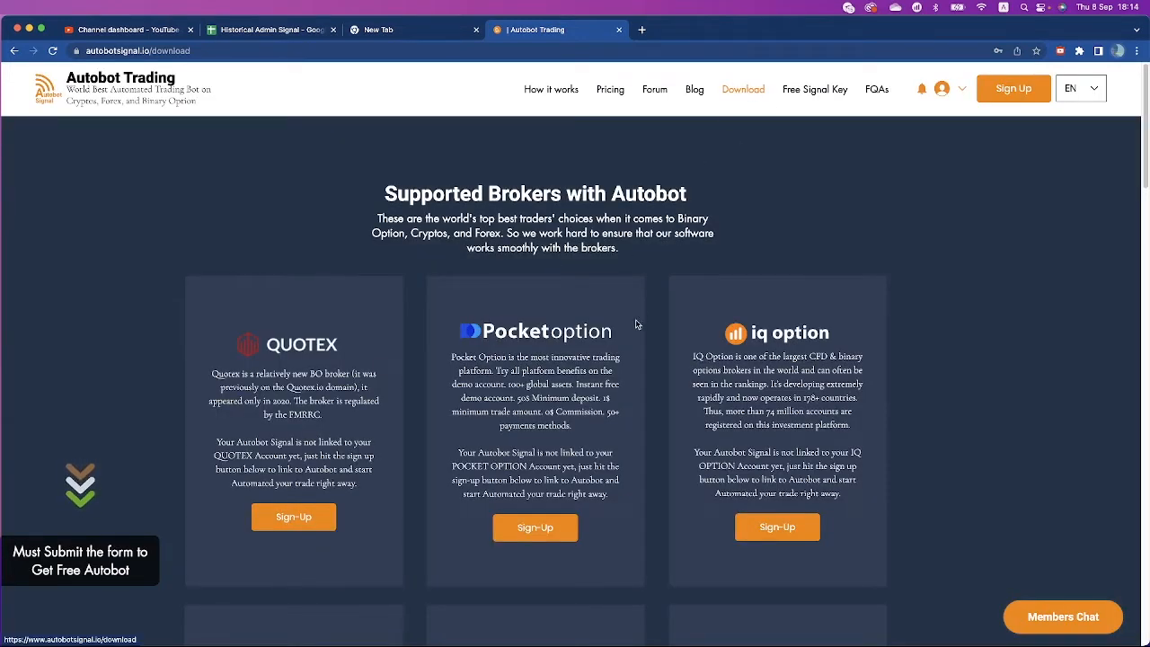
{"action": "mouse_move", "coordinate": [885, 287]}
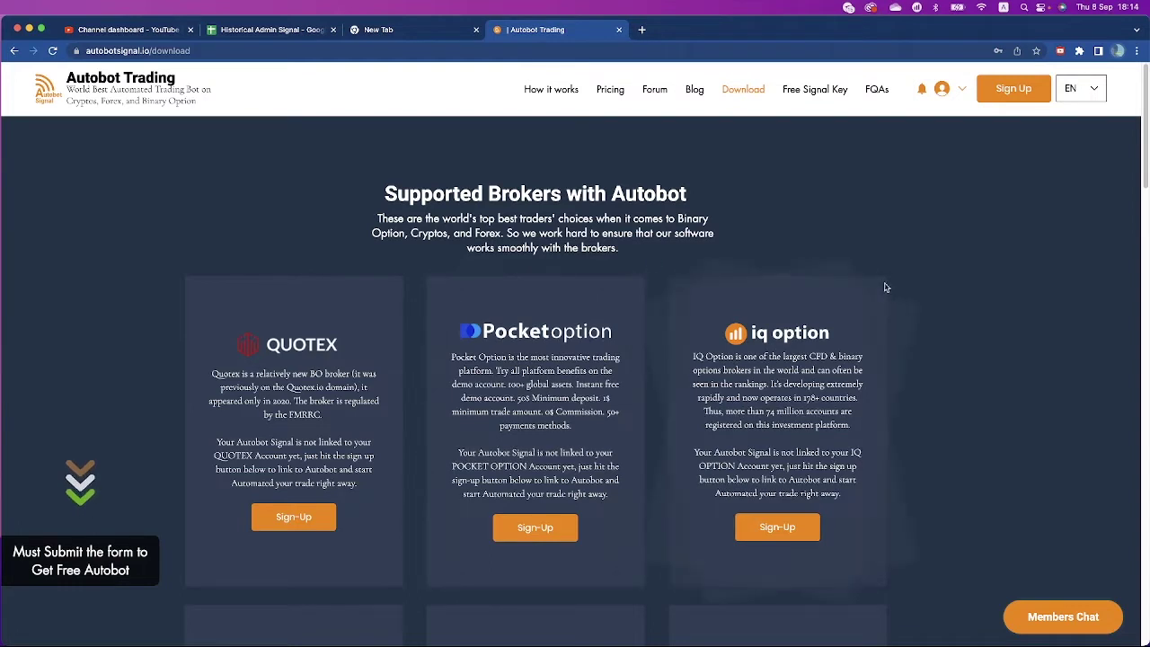
{"action": "mouse_move", "coordinate": [965, 343]}
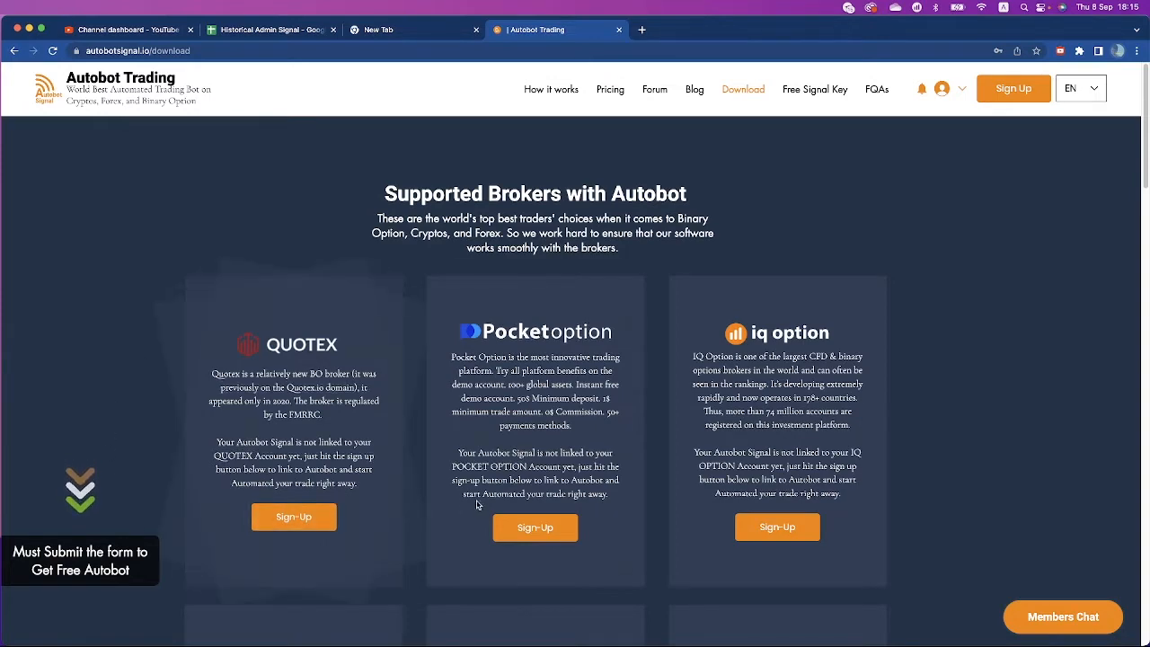
{"action": "scroll", "scroll_direction": "down", "scroll_amount": 3}
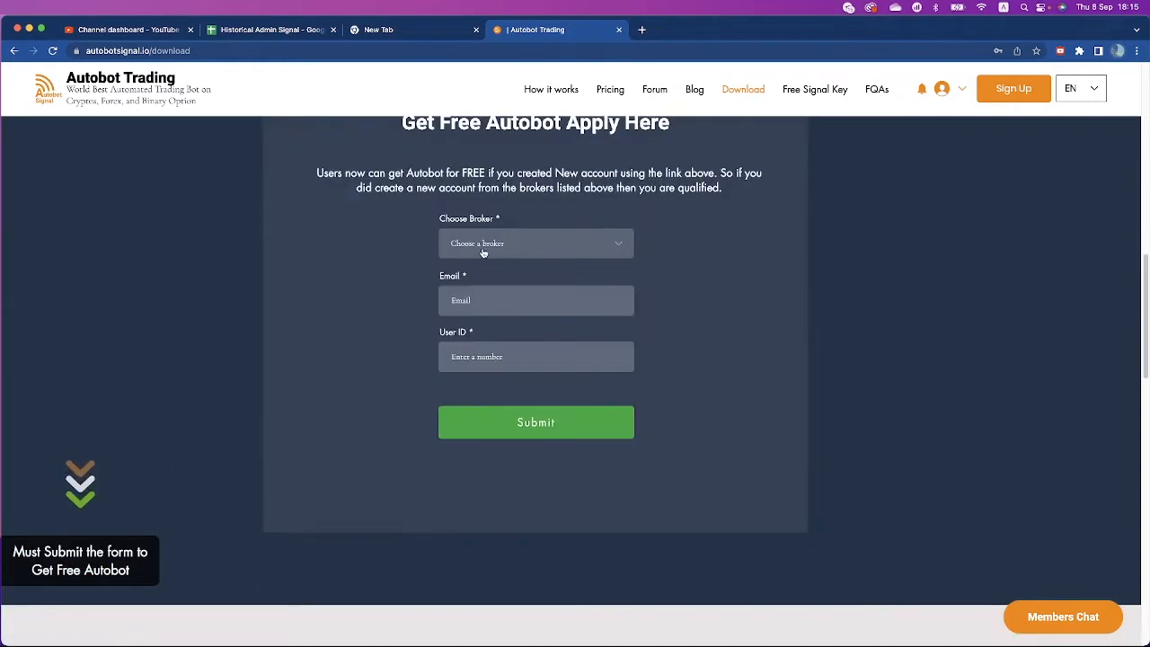
{"action": "mouse_move", "coordinate": [367, 242]}
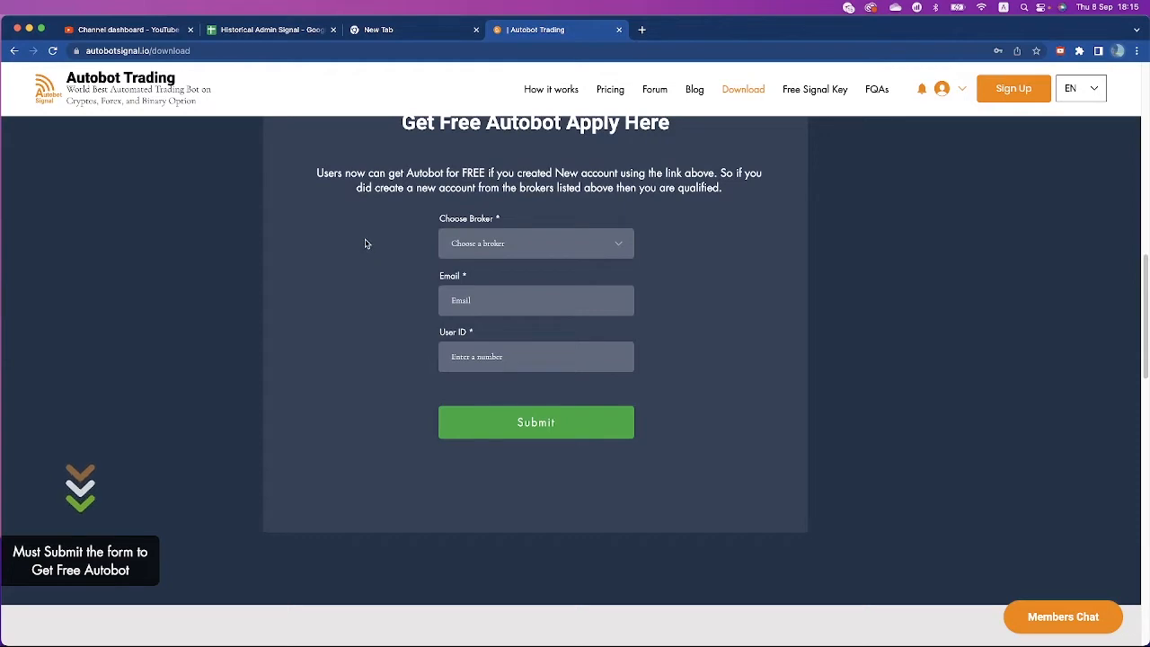
{"action": "mouse_move", "coordinate": [343, 230]}
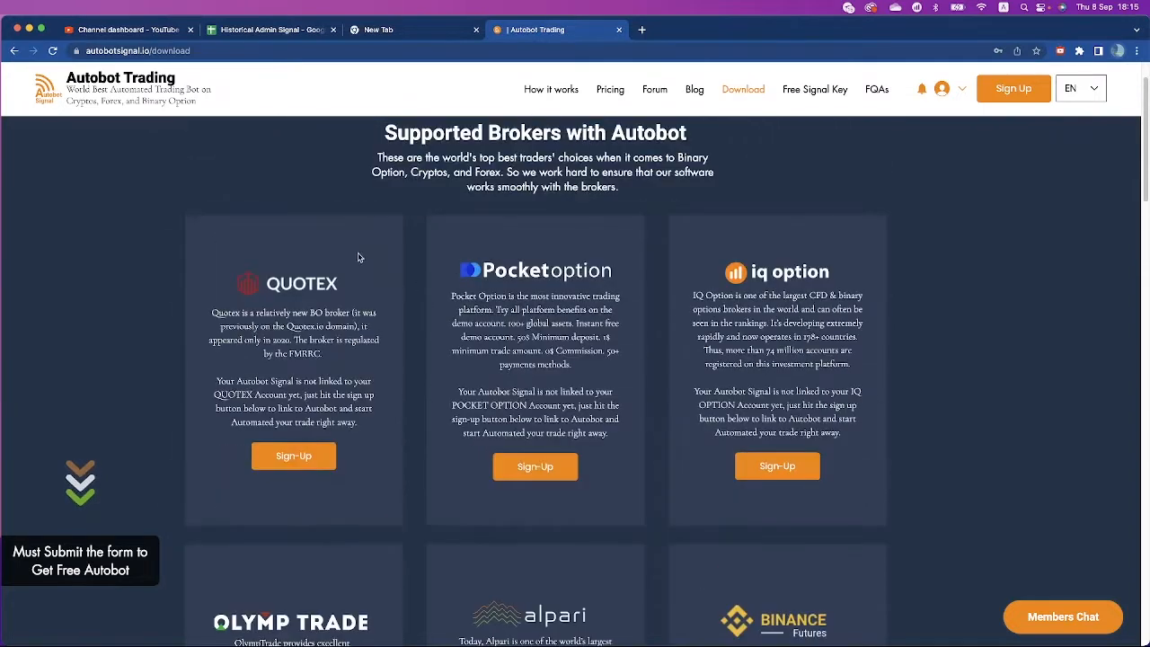
{"action": "mouse_move", "coordinate": [345, 517]}
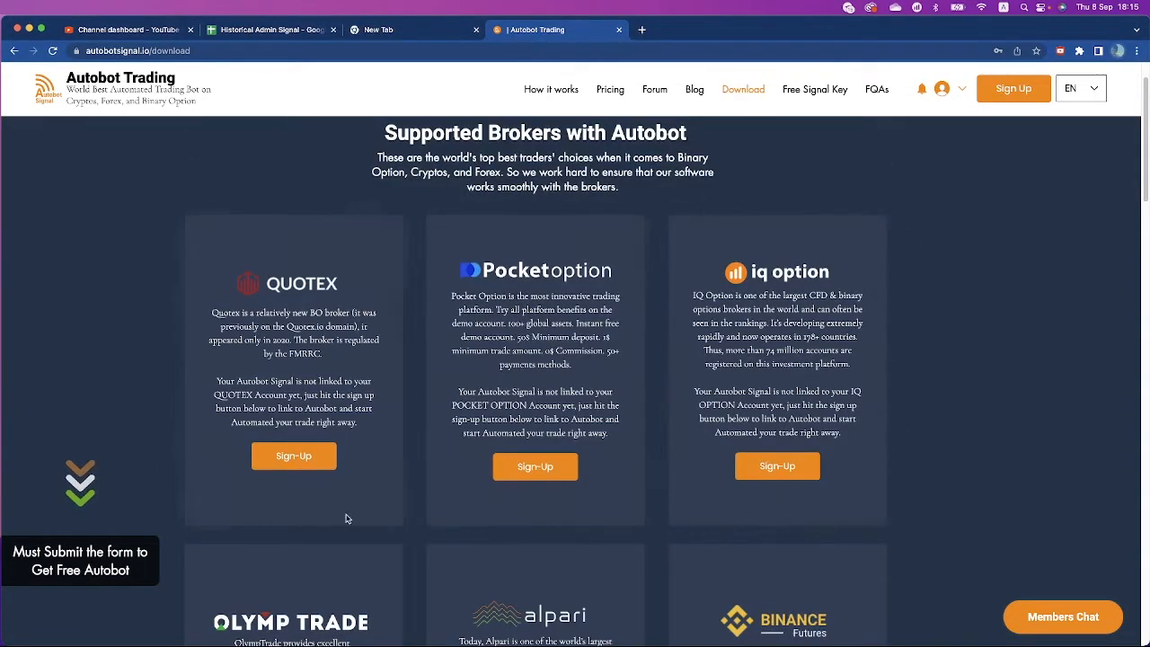
{"action": "mouse_move", "coordinate": [547, 288]}
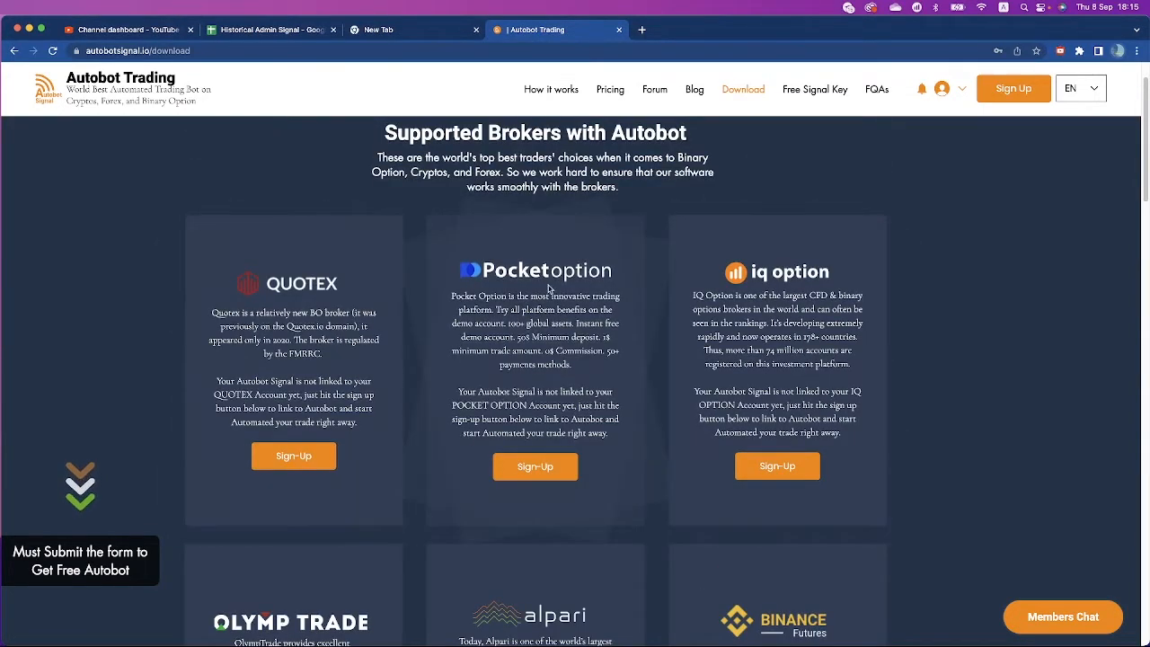
{"action": "scroll", "scroll_direction": "down", "scroll_amount": 3}
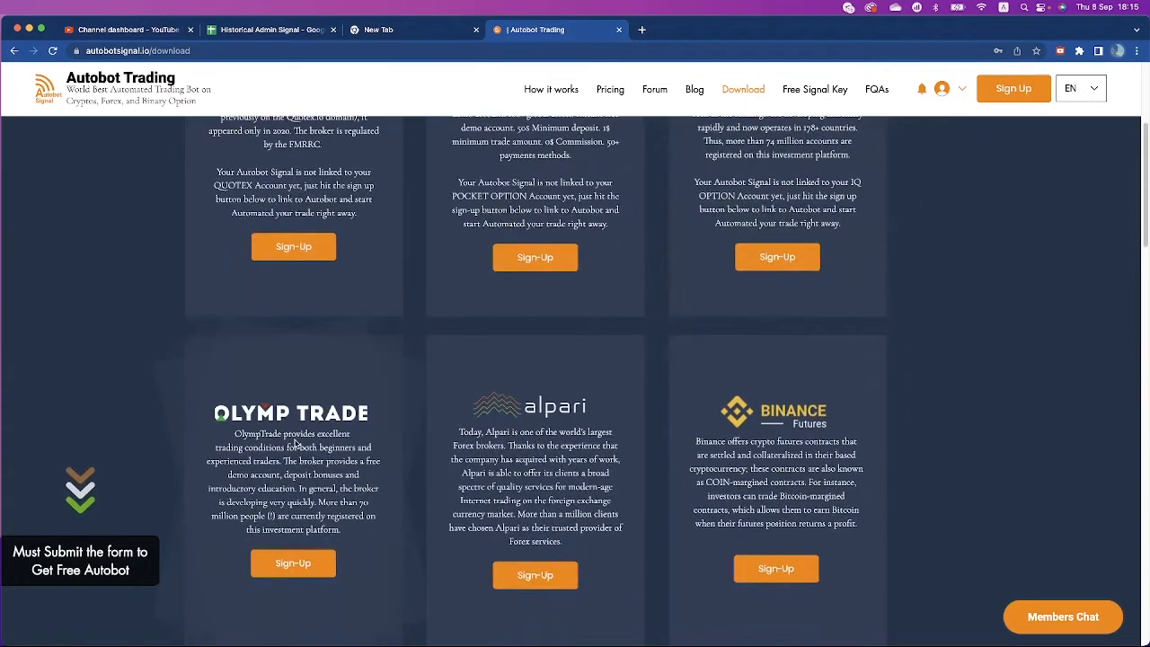
{"action": "mouse_move", "coordinate": [770, 415]}
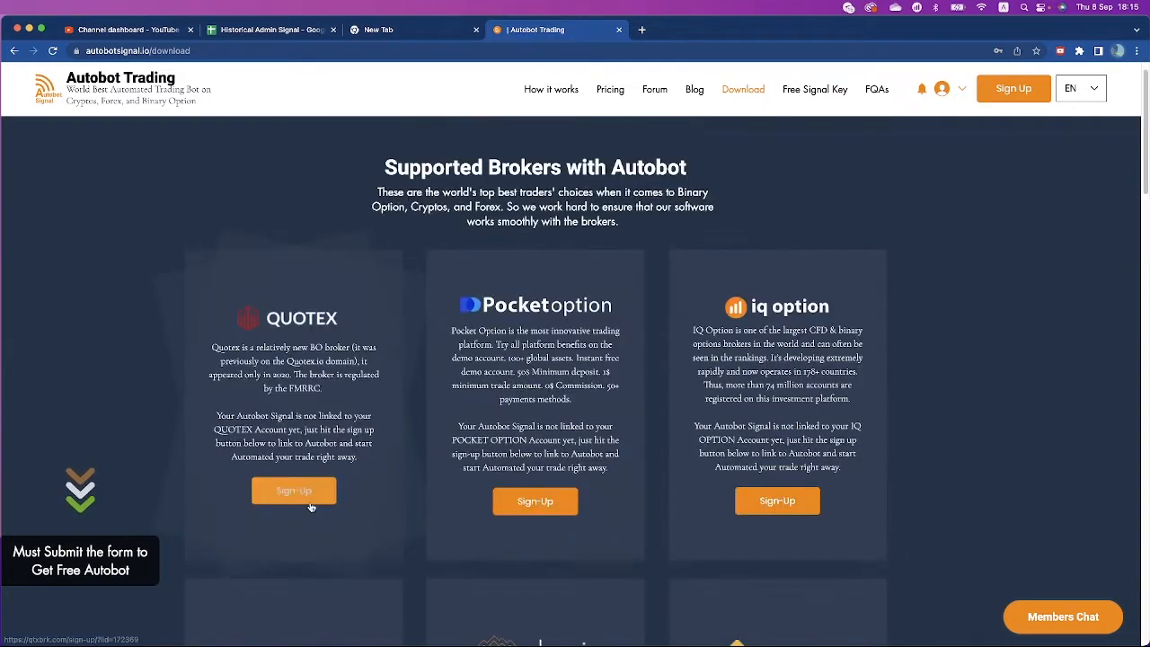
{"action": "left_click", "coordinate": [295, 488]}
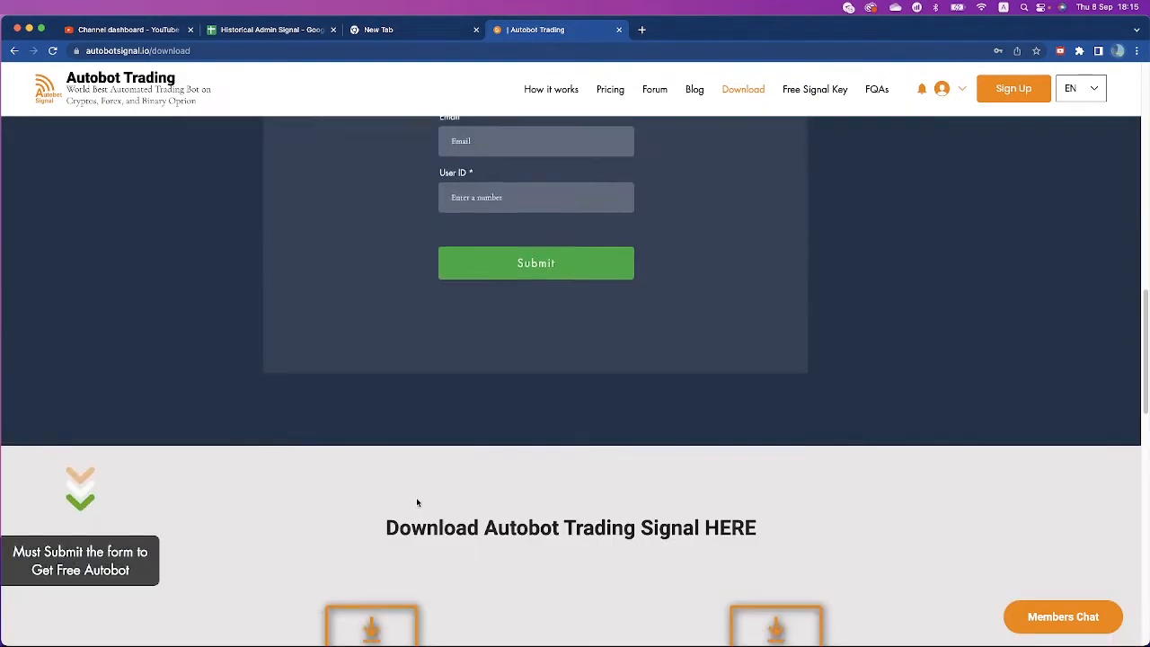
{"action": "scroll", "scroll_direction": "up", "scroll_amount": 3}
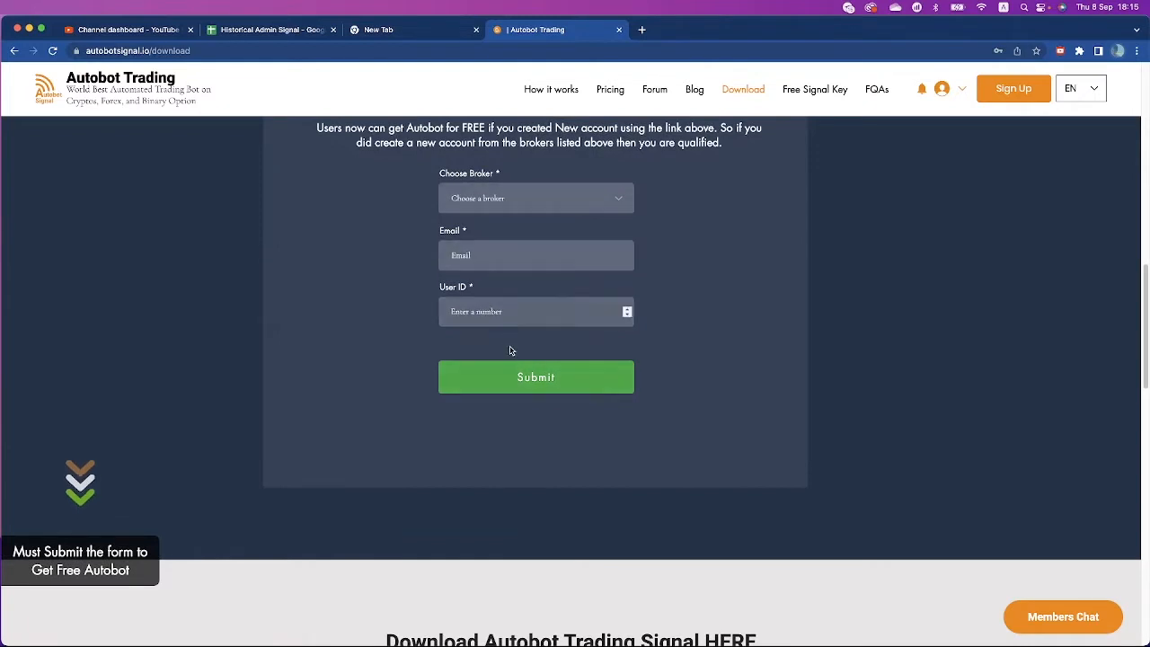
{"action": "mouse_move", "coordinate": [521, 383]}
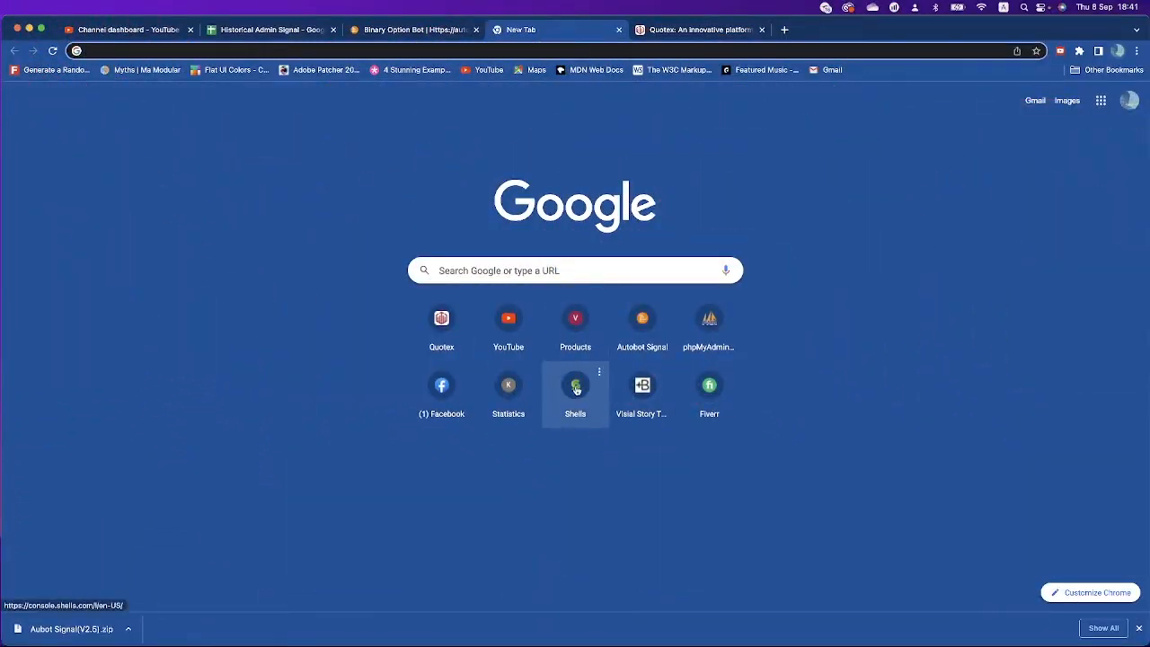
Step: From the Shells console, launch the My Shell virtual Windows desktop via View
{"action": "left_click", "coordinate": [575, 385]}
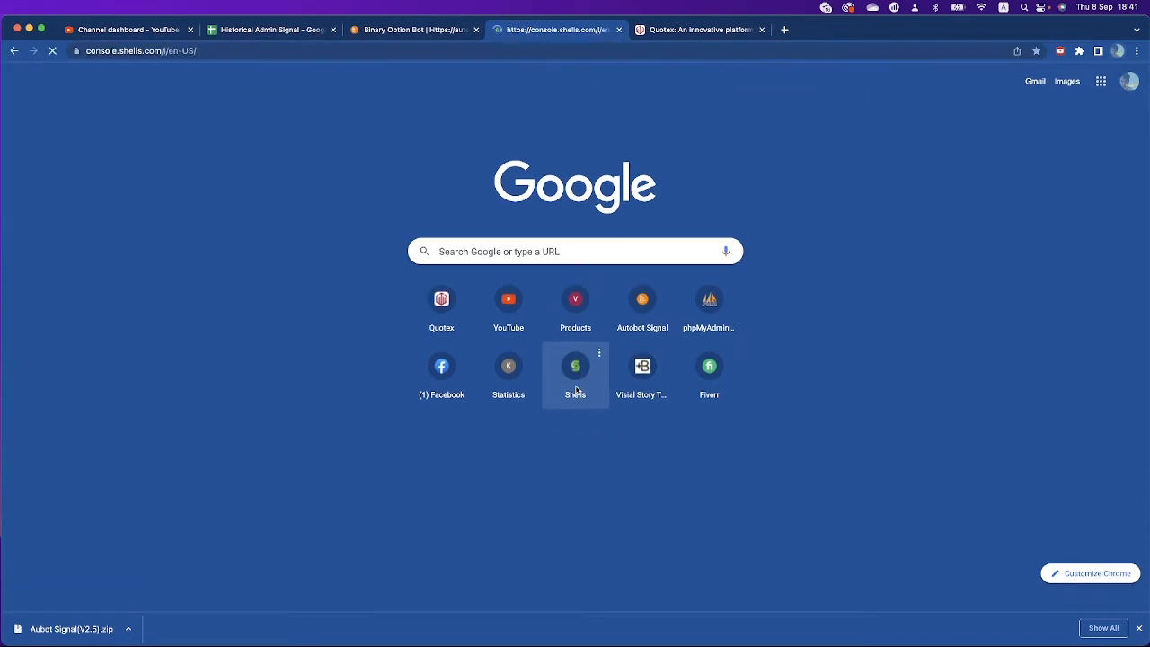
{"action": "left_click", "coordinate": [575, 366]}
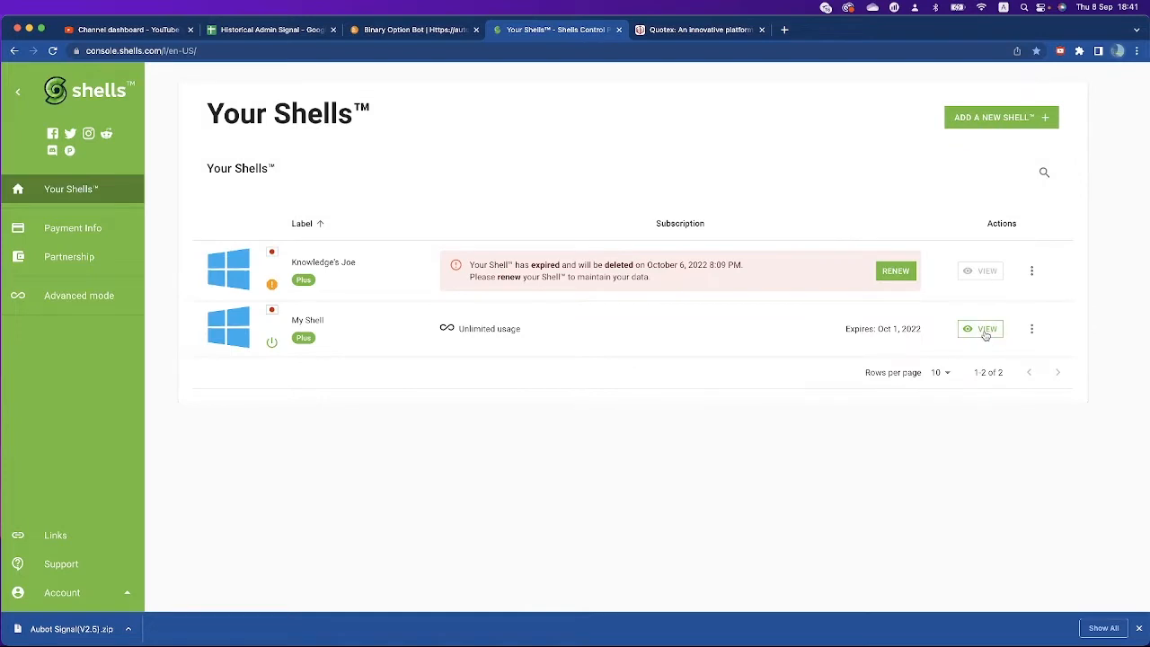
{"action": "left_click", "coordinate": [981, 329]}
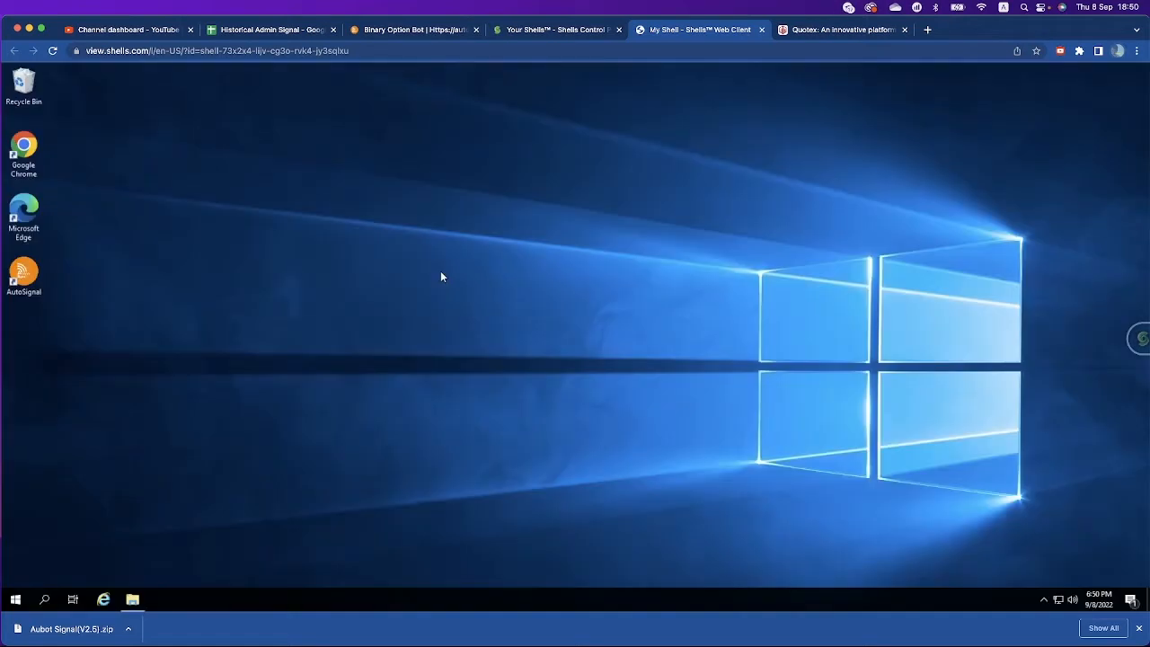
{"action": "mouse_move", "coordinate": [93, 127]}
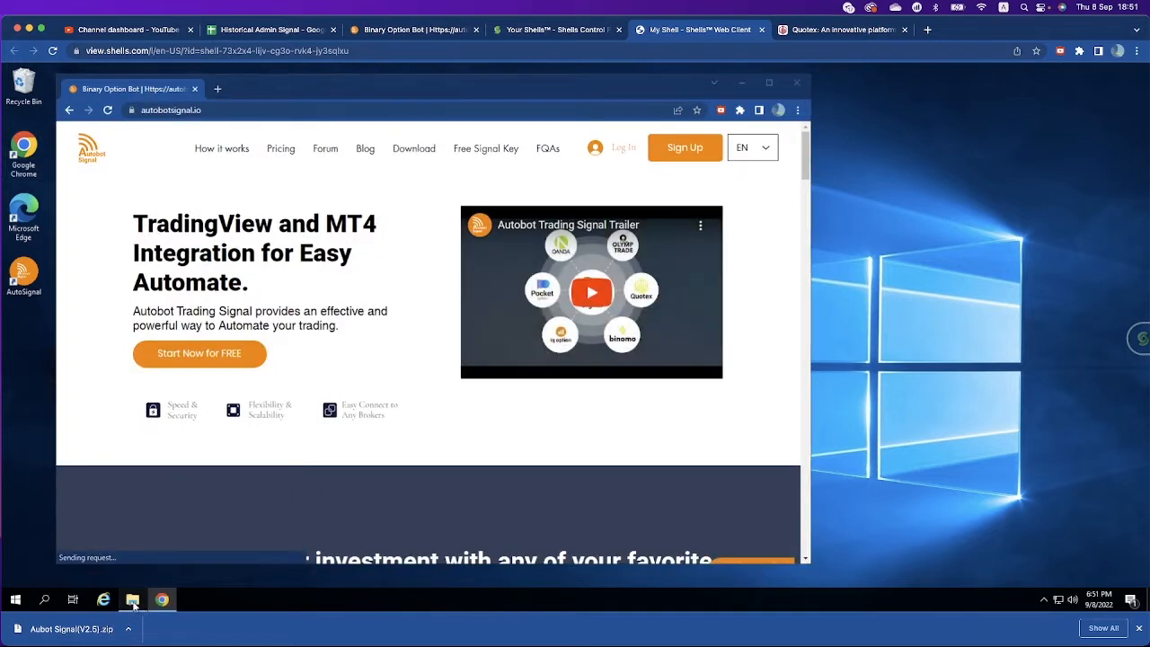
Step: Show the Downloads folder holding the AutoSignal zip in File Explorer
{"action": "left_click", "coordinate": [133, 600]}
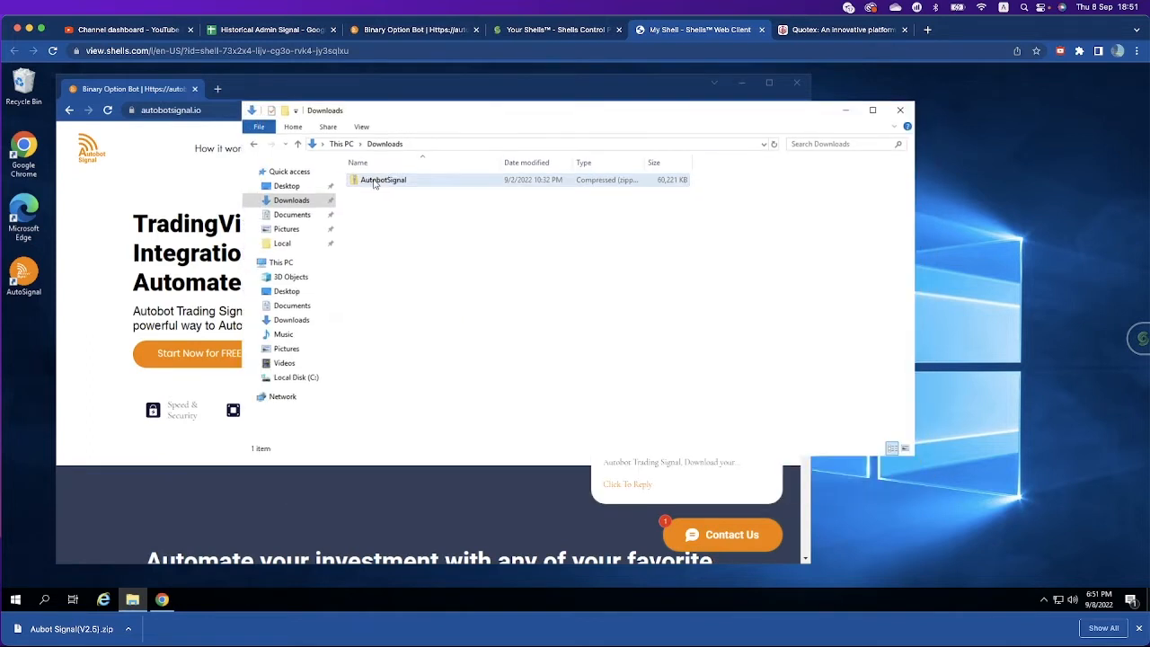
Step: Extract All from the AutobotSignal zip into the Downloads folder
{"action": "right_click", "coordinate": [381, 179]}
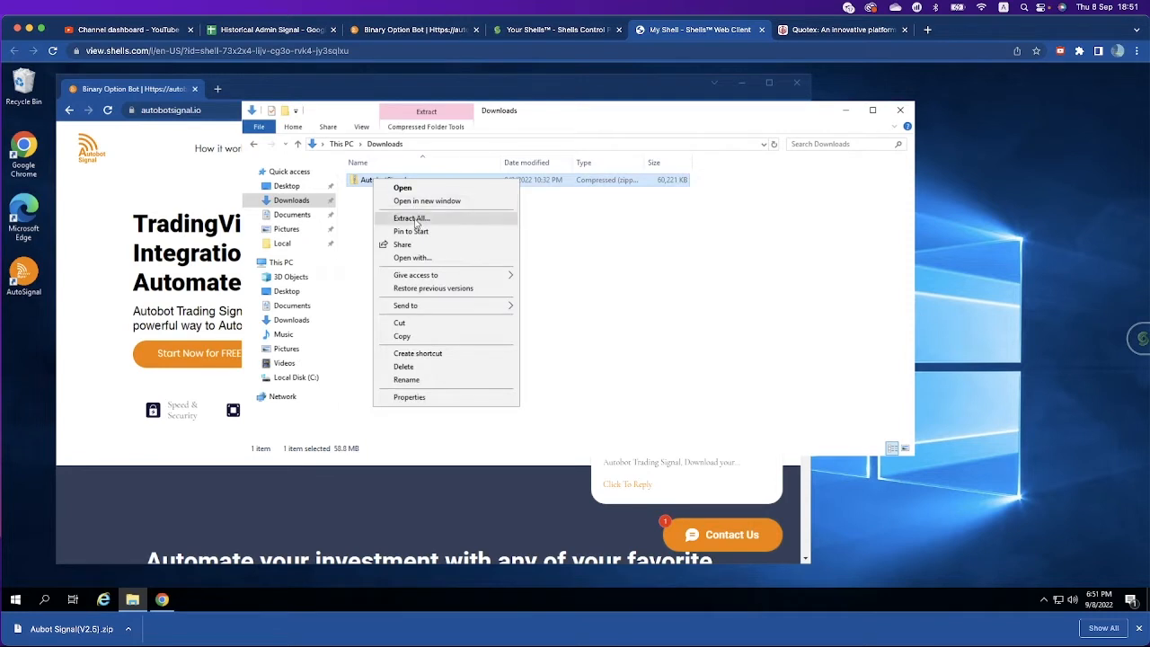
{"action": "left_click", "coordinate": [409, 217]}
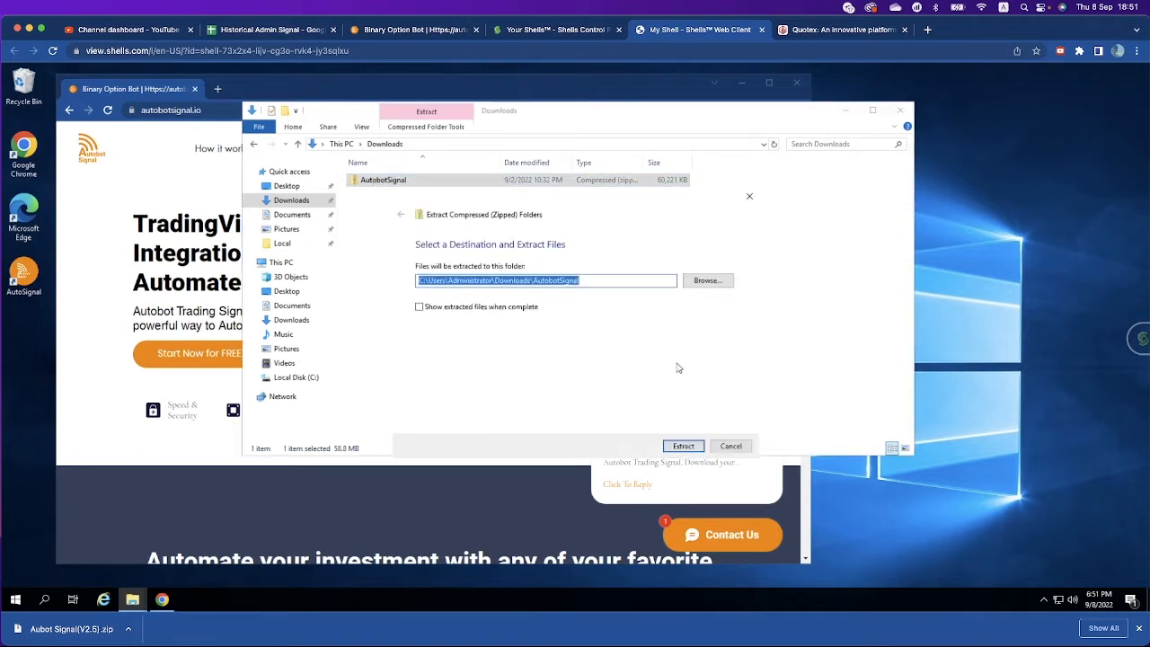
{"action": "left_click", "coordinate": [683, 446]}
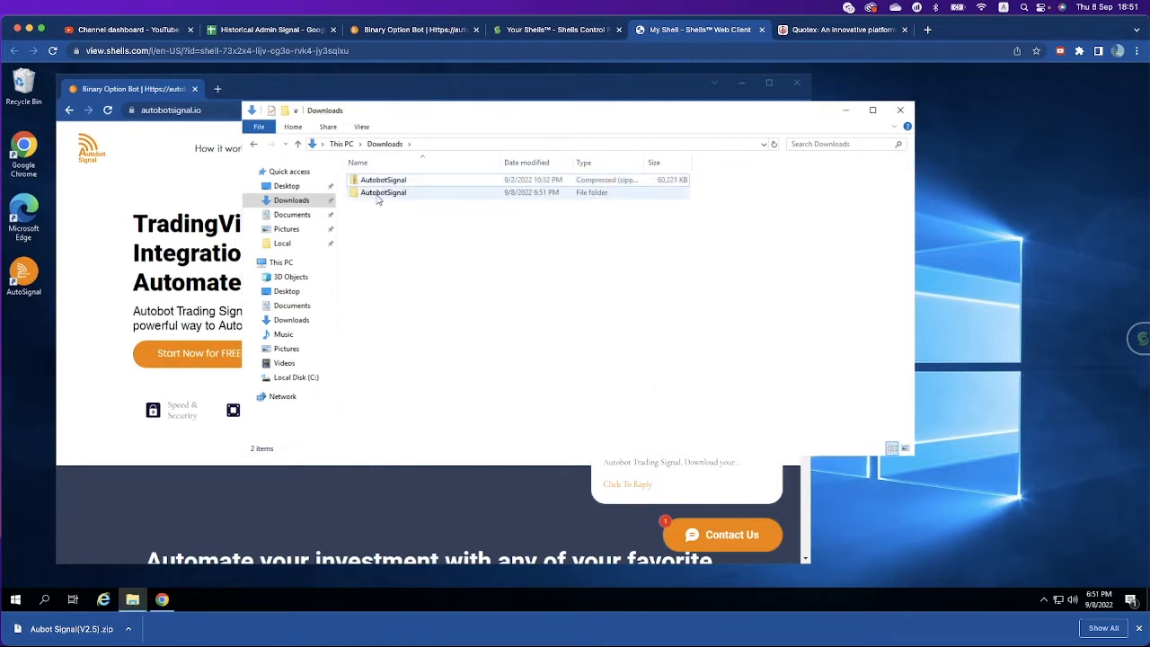
Step: Enter the nested AutobotSignal folders, view files as large icons and select AutoSignal Installer
{"action": "double_click", "coordinate": [382, 192]}
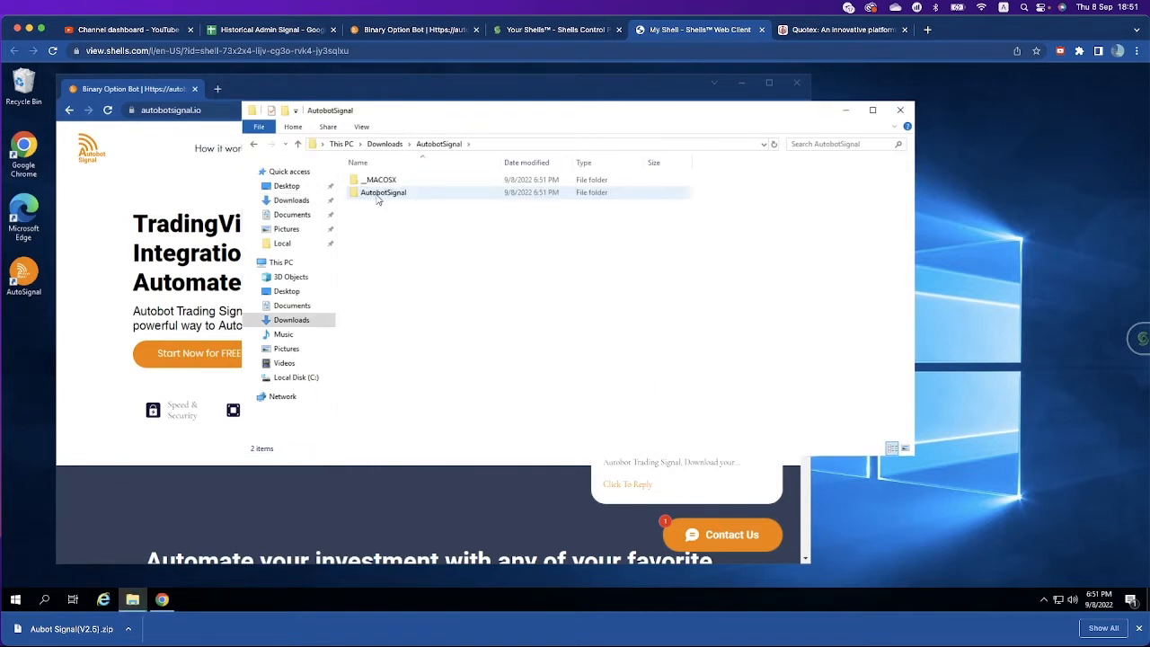
{"action": "mouse_move", "coordinate": [380, 192]}
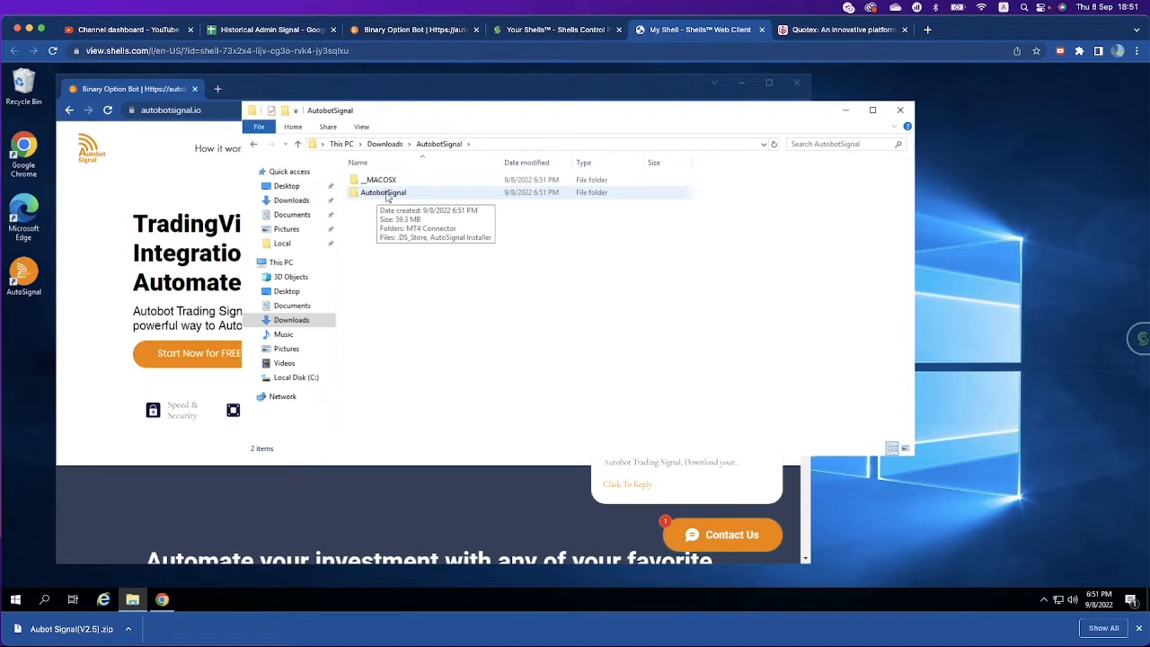
{"action": "double_click", "coordinate": [379, 193]}
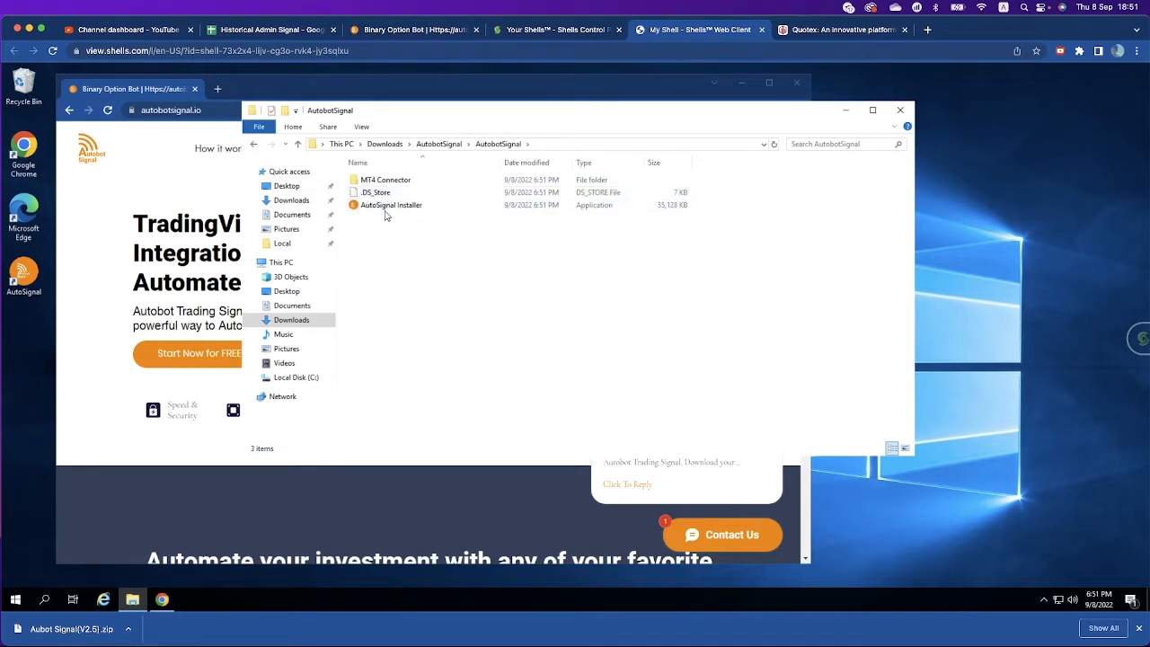
{"action": "mouse_move", "coordinate": [392, 205]}
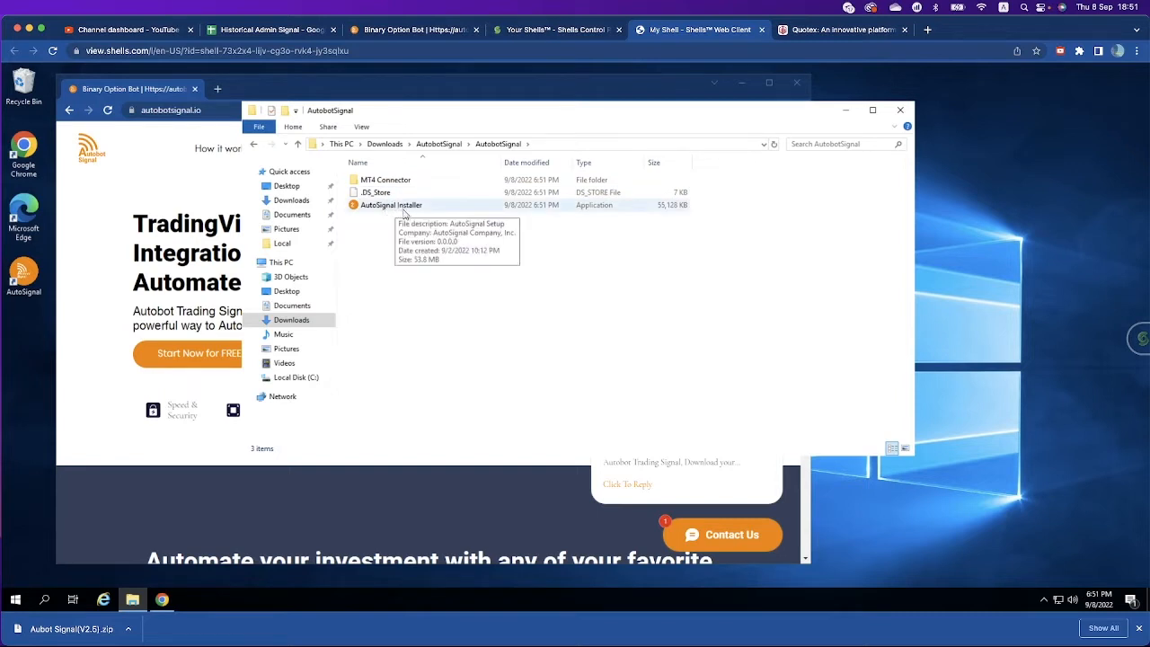
{"action": "mouse_move", "coordinate": [906, 449]}
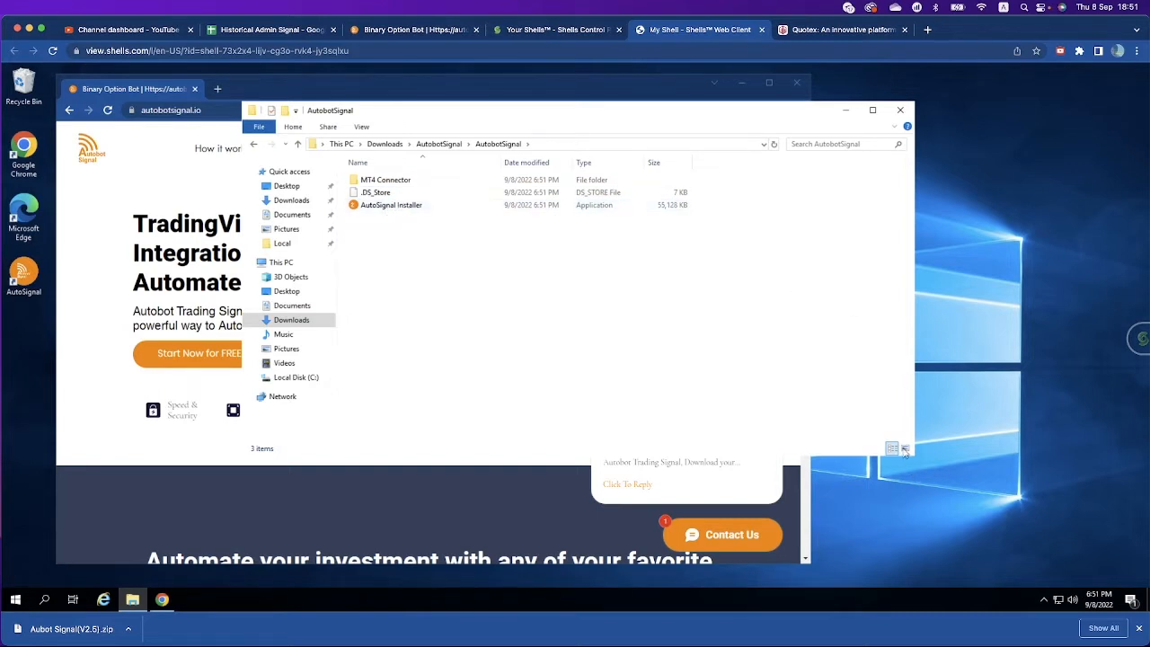
{"action": "left_click", "coordinate": [903, 448]}
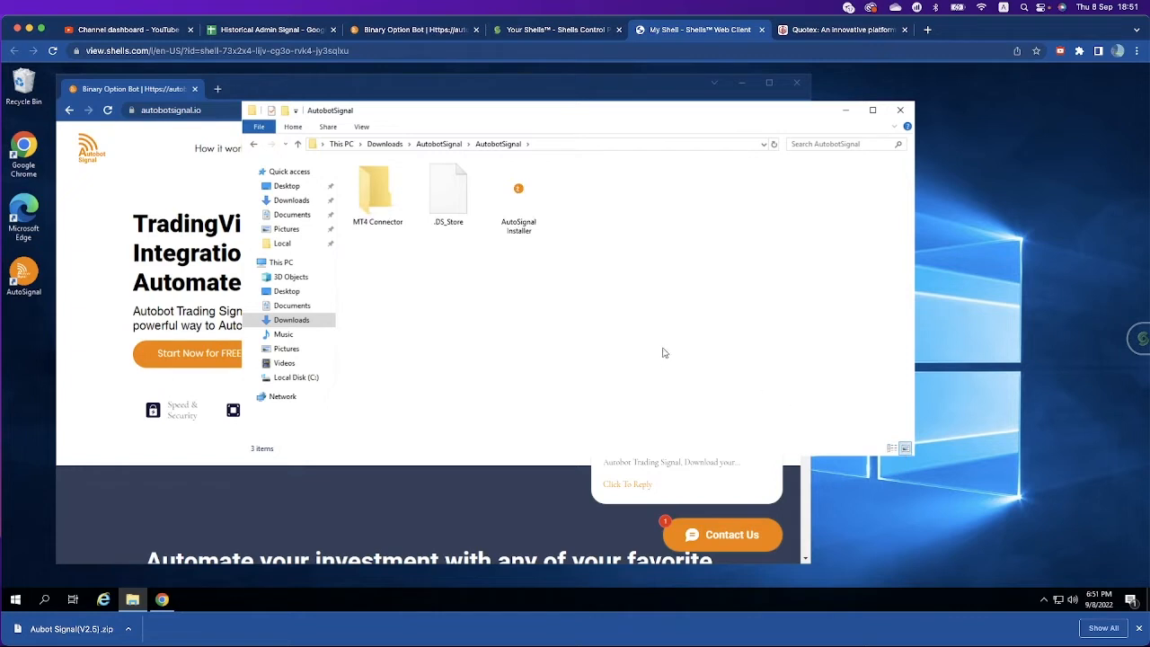
{"action": "left_click", "coordinate": [517, 189]}
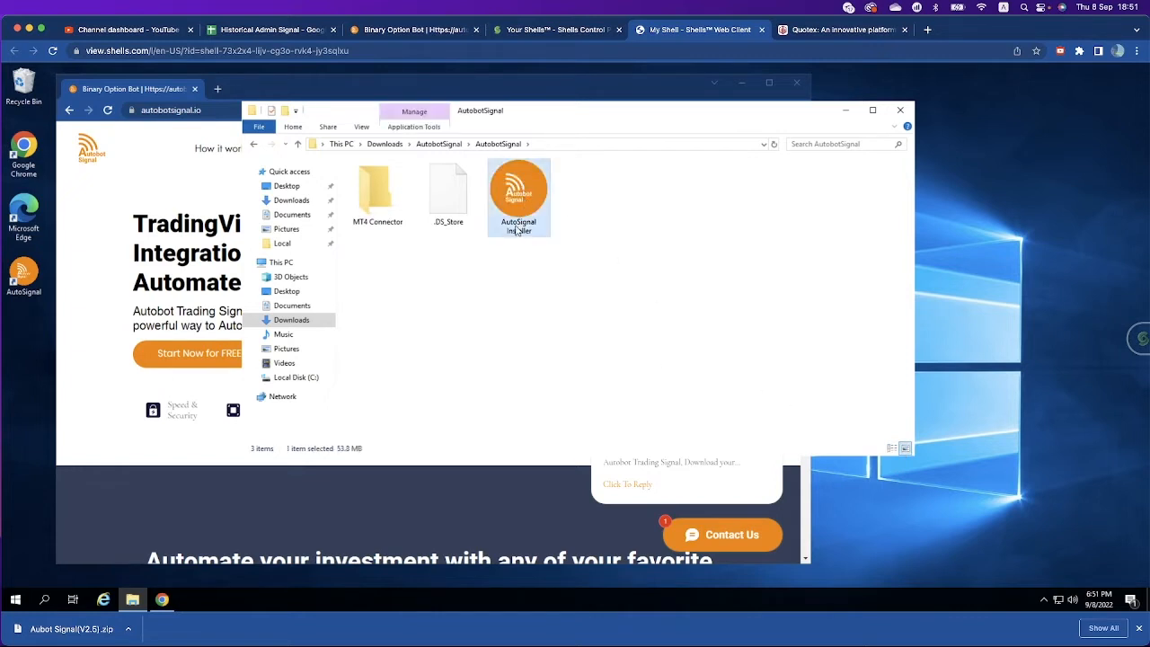
{"action": "mouse_move", "coordinate": [518, 198]}
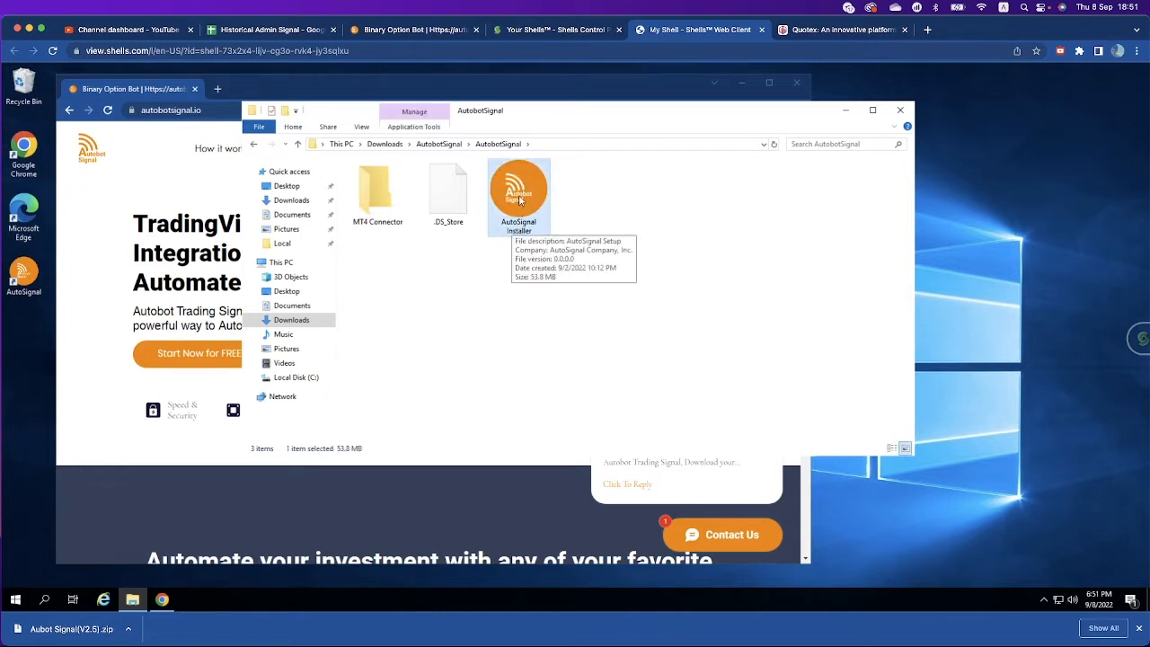
{"action": "right_click", "coordinate": [517, 188]}
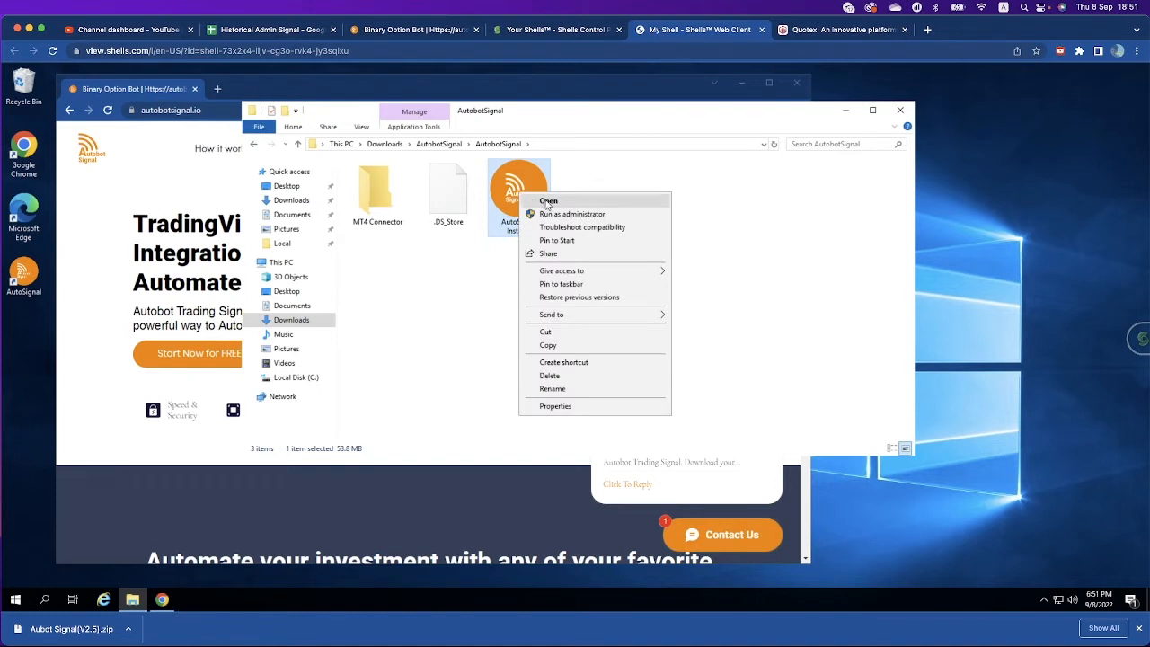
{"action": "left_click", "coordinate": [548, 202]}
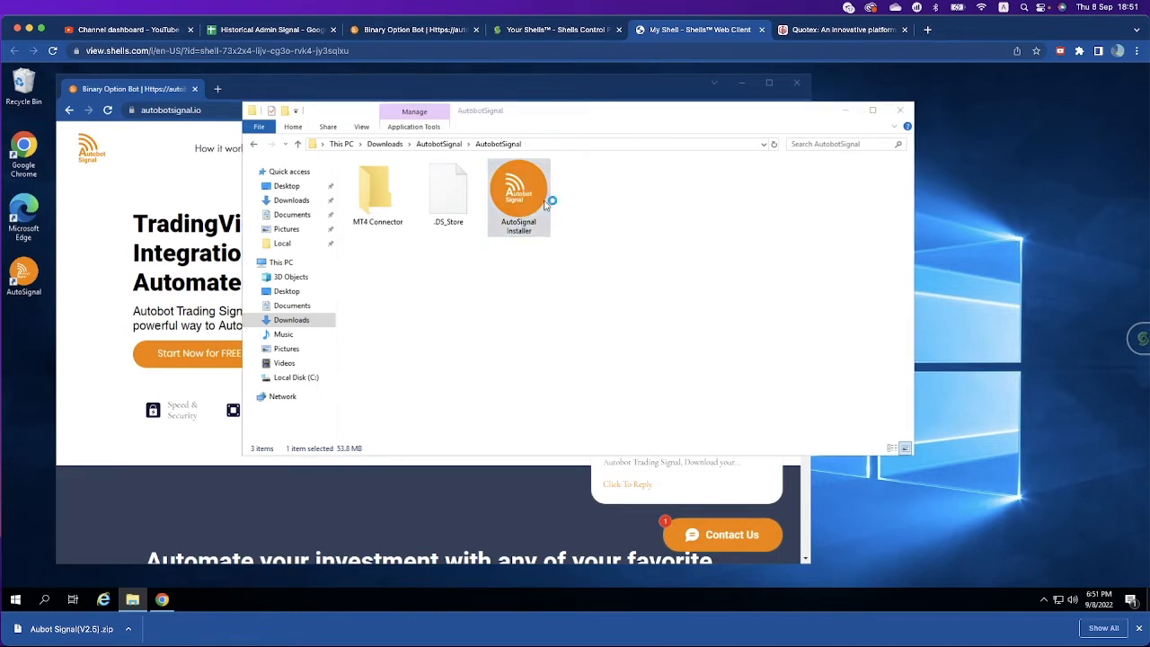
Step: Launch AutoSignal Installer and reveal More info on the SmartScreen warning
{"action": "double_click", "coordinate": [518, 189]}
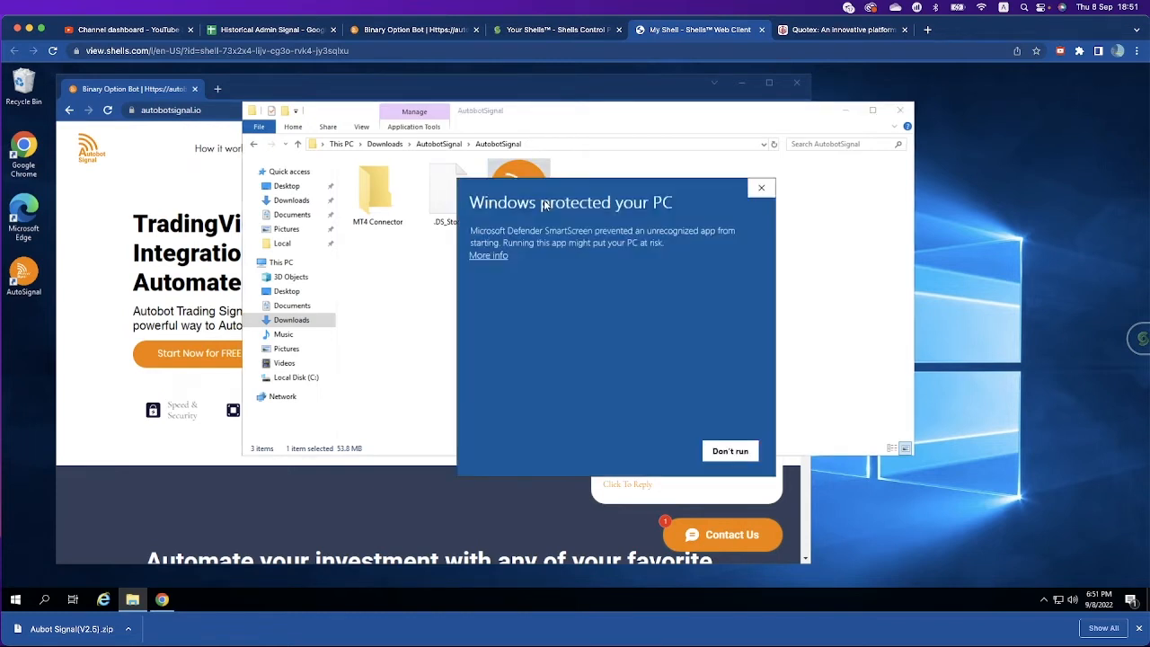
{"action": "mouse_move", "coordinate": [600, 192]}
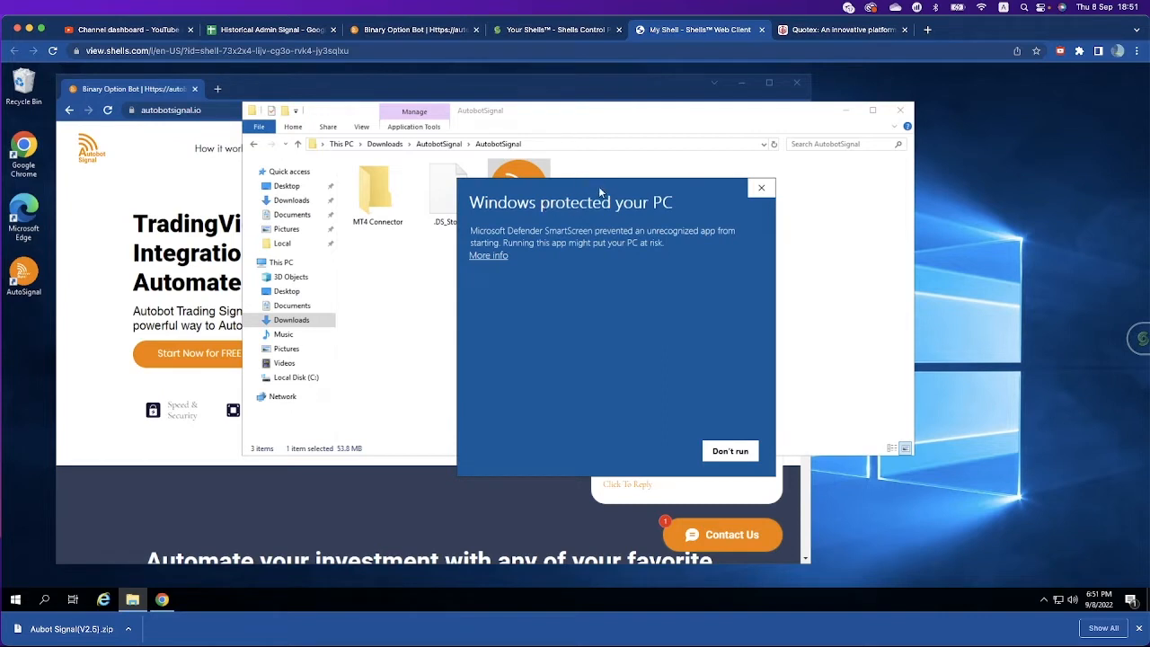
{"action": "mouse_move", "coordinate": [600, 194]}
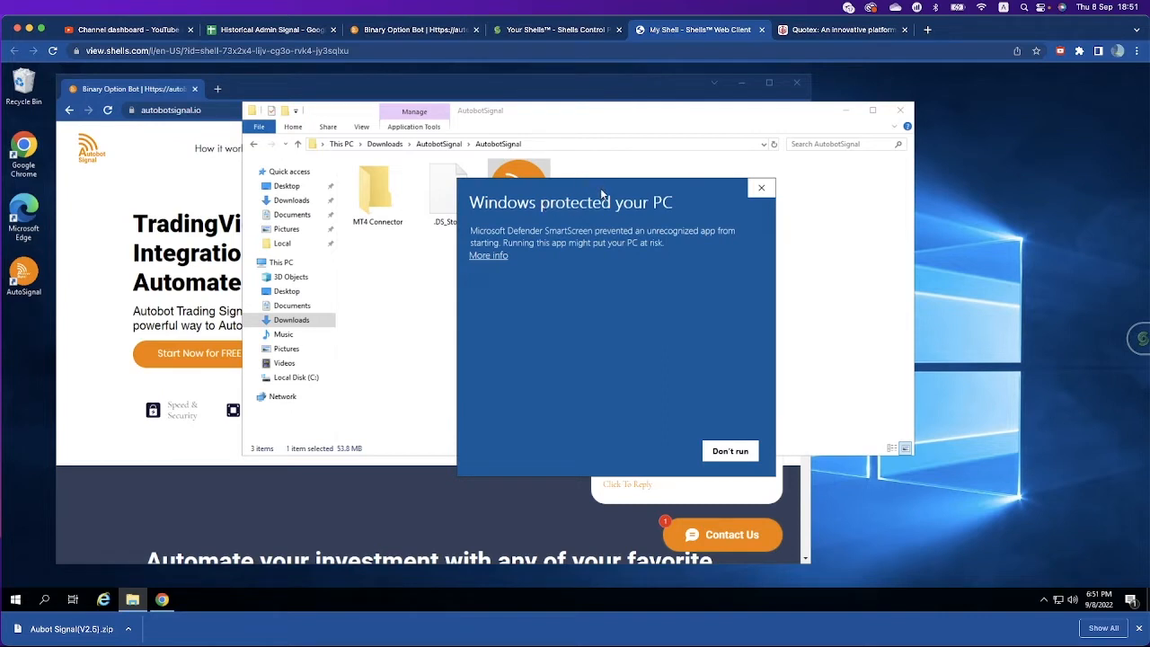
{"action": "mouse_move", "coordinate": [485, 275]}
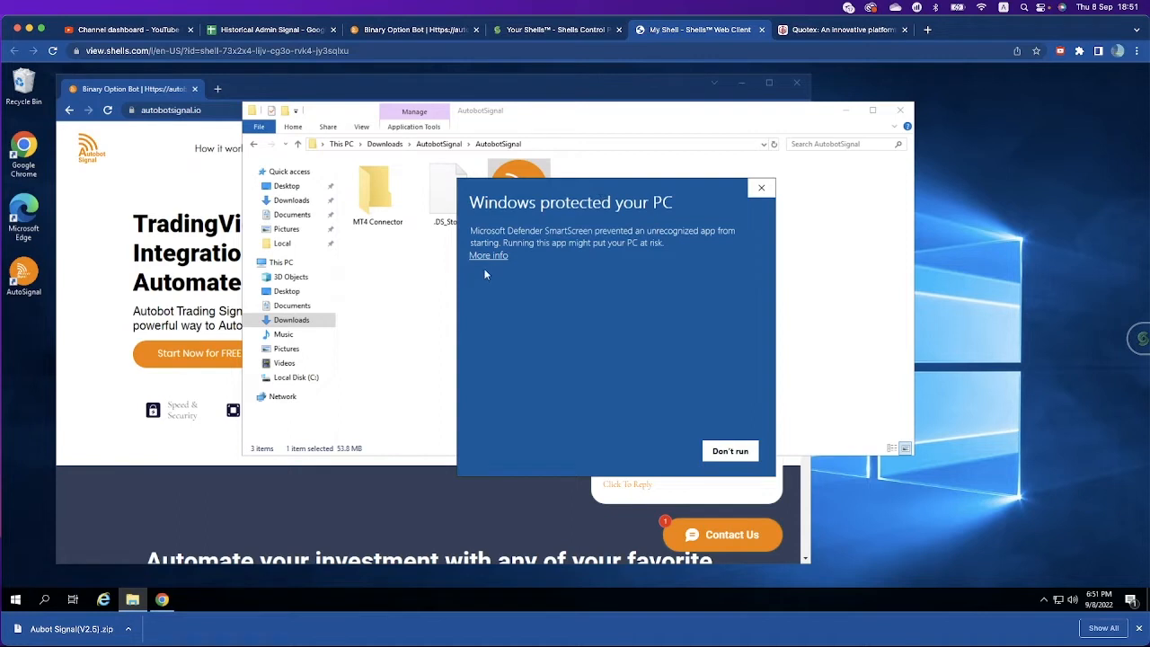
{"action": "left_click", "coordinate": [489, 255]}
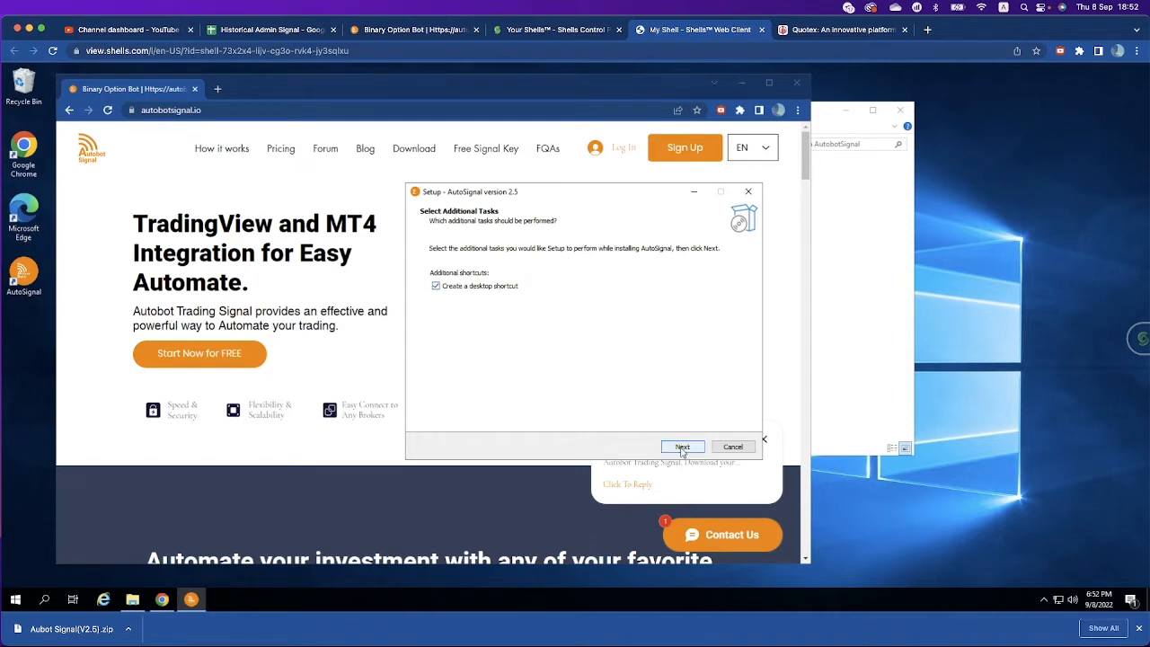
Step: Install AutoSignal with a desktop shortcut and finish with Launch AutoSignal checked
{"action": "left_click", "coordinate": [682, 446]}
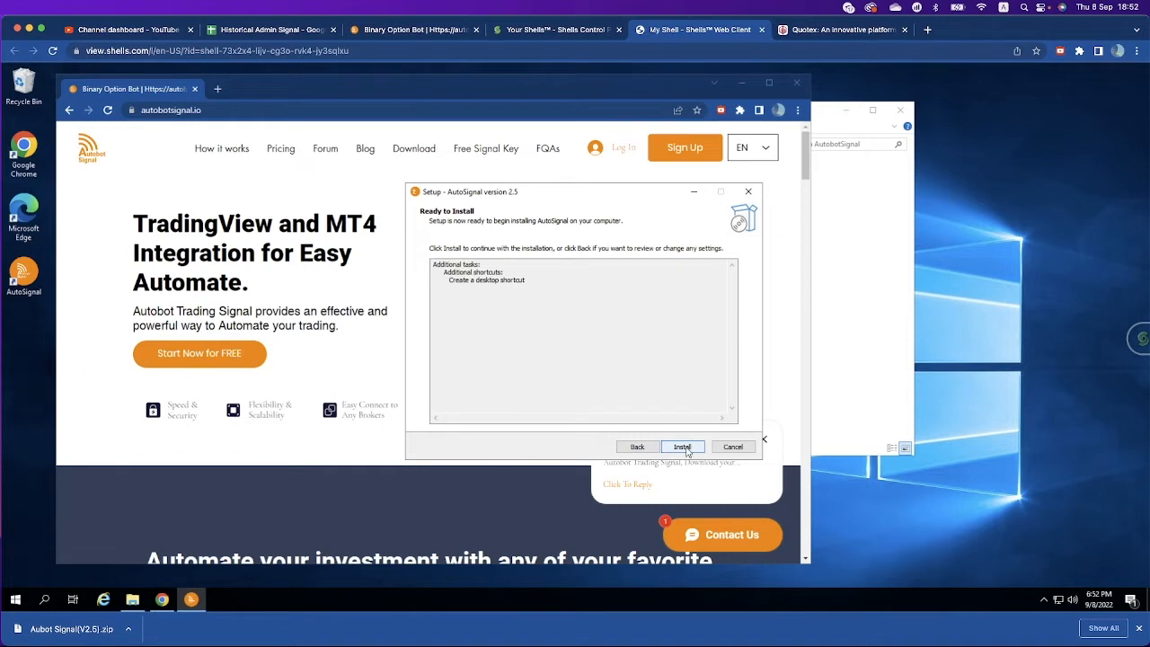
{"action": "left_click", "coordinate": [683, 446]}
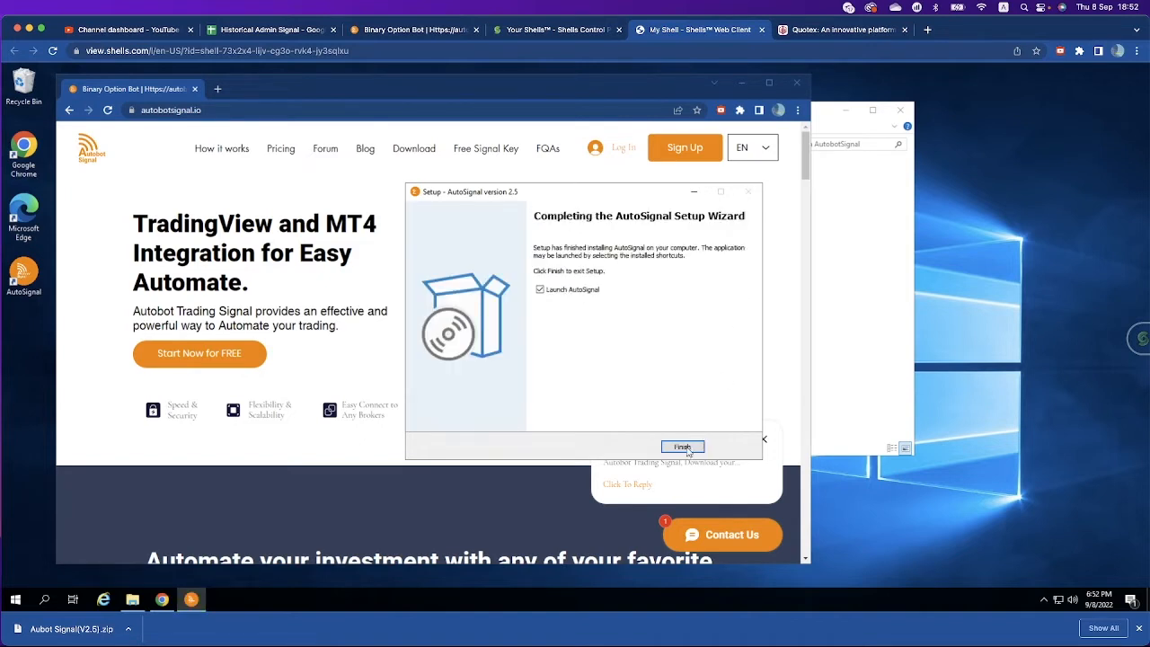
{"action": "left_click", "coordinate": [683, 447]}
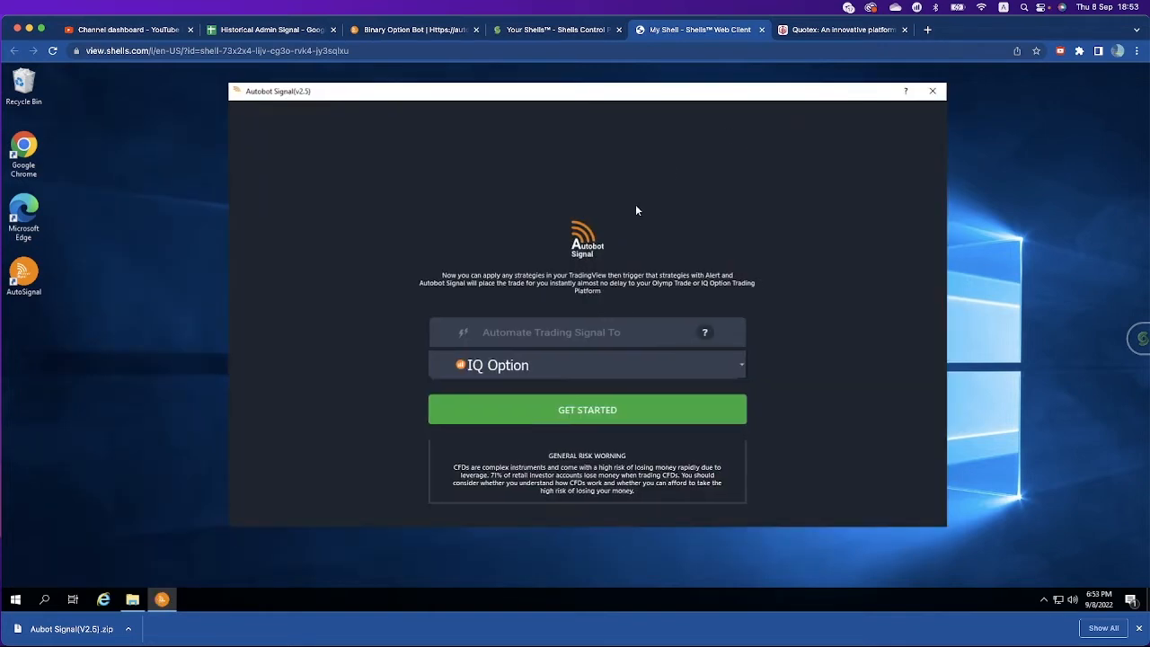
{"action": "mouse_move", "coordinate": [521, 365]}
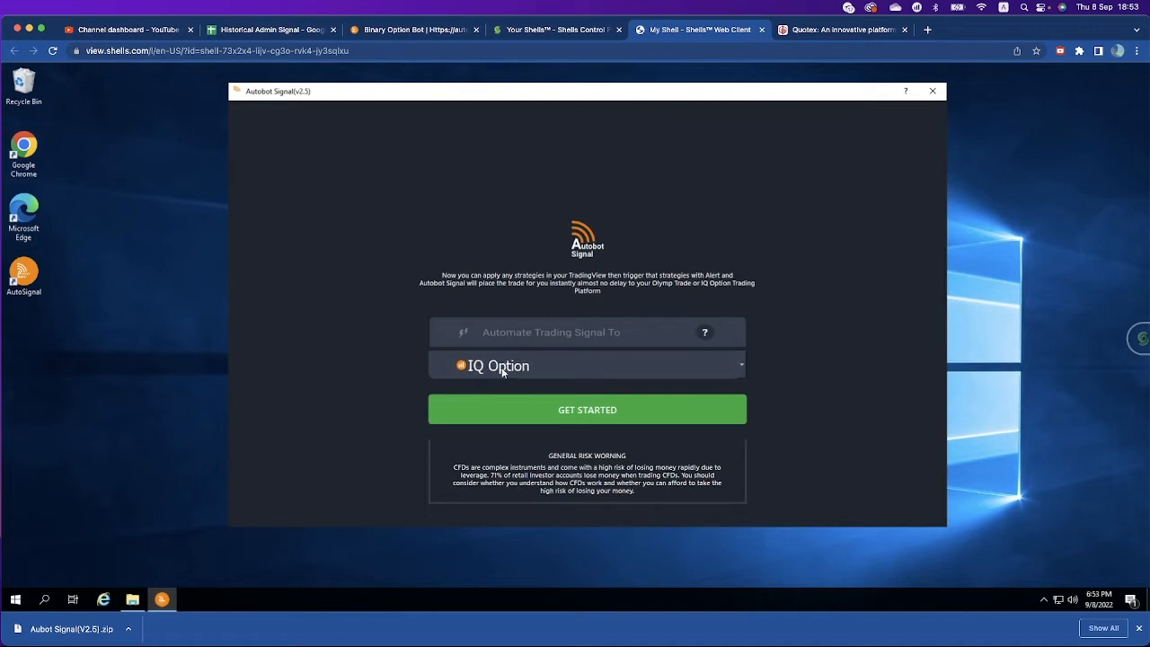
Step: Switch the platform from IQ Option to Quotex and get started
{"action": "left_click", "coordinate": [585, 365]}
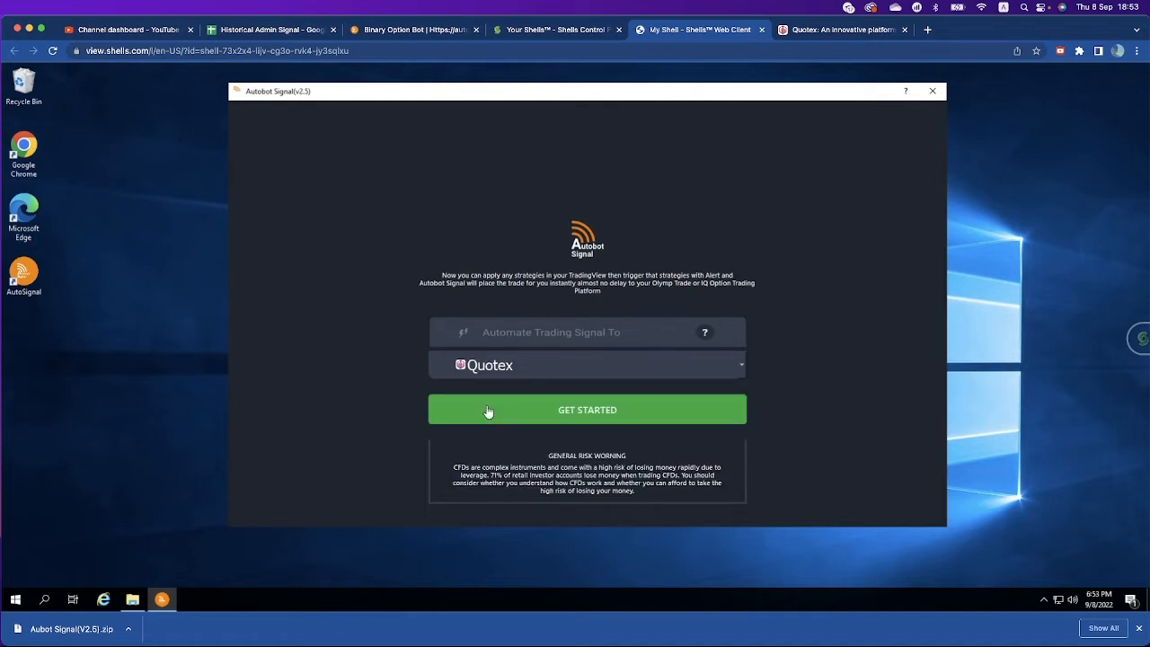
{"action": "mouse_move", "coordinate": [768, 395]}
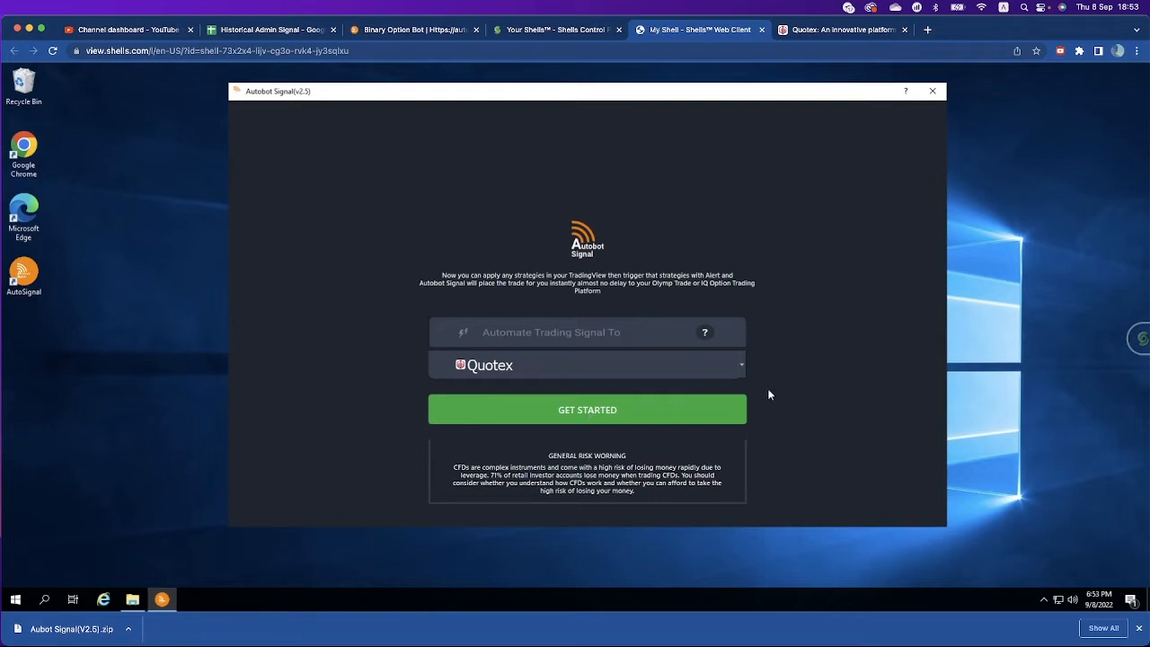
{"action": "left_click", "coordinate": [586, 409]}
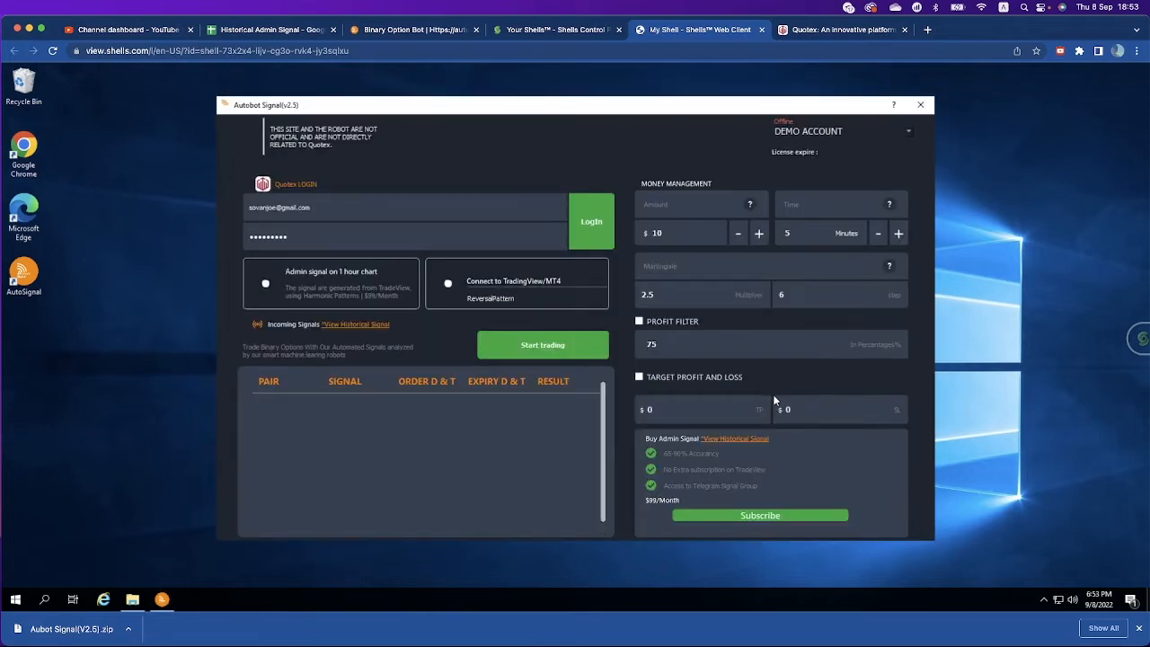
{"action": "mouse_move", "coordinate": [618, 176]}
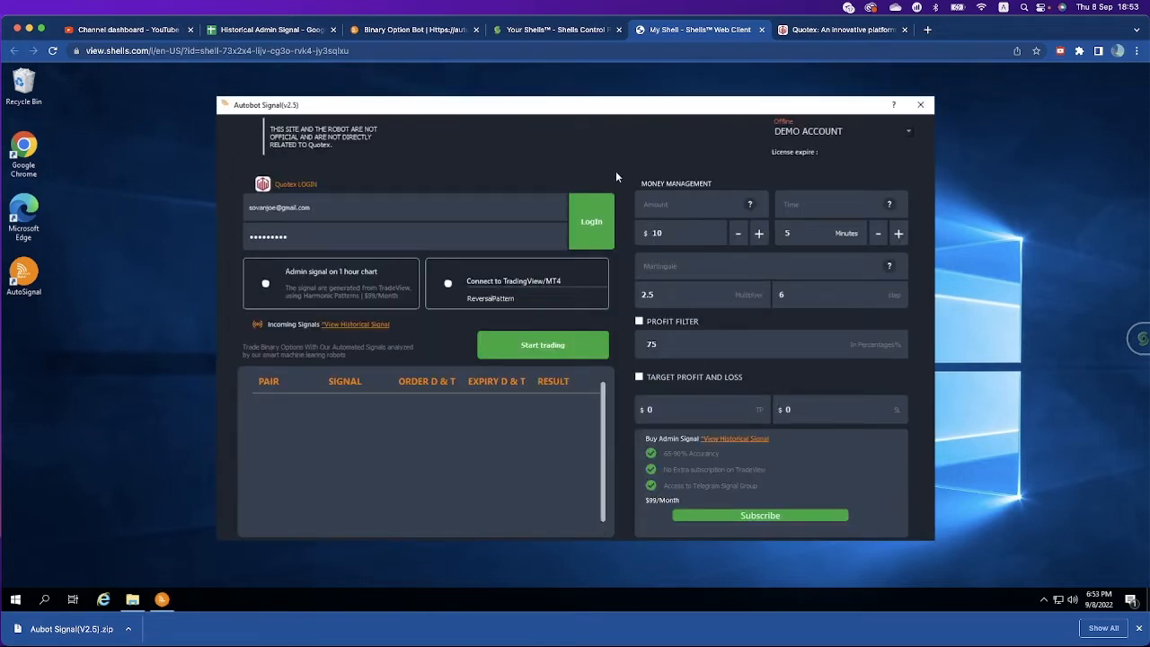
{"action": "left_click", "coordinate": [589, 221]}
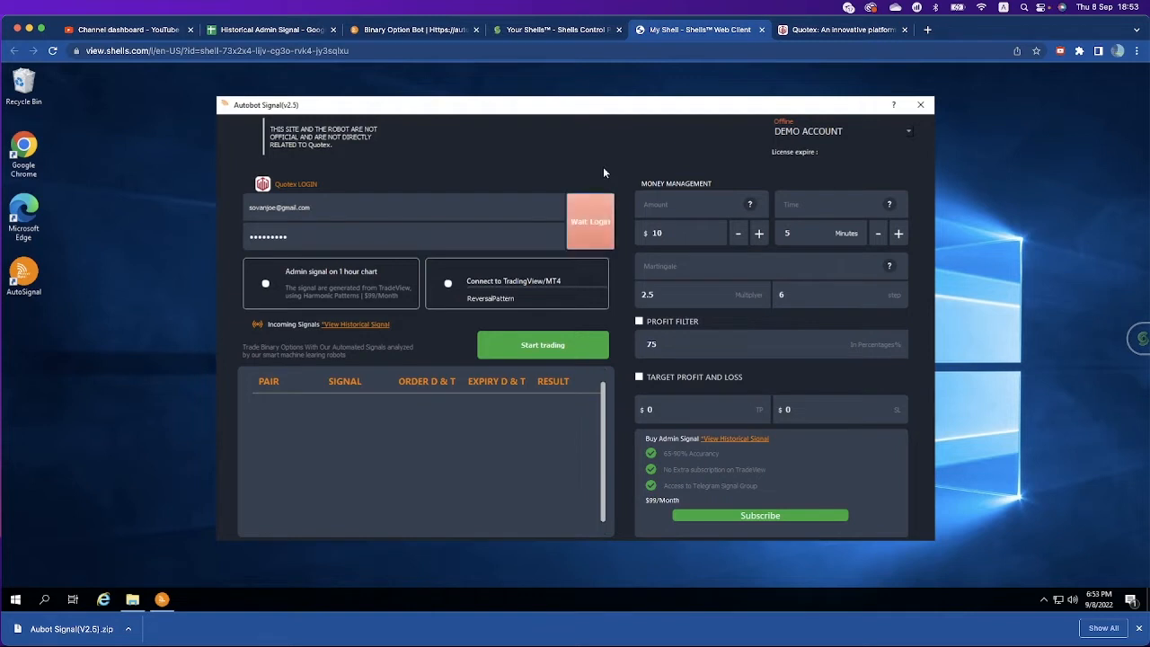
{"action": "left_click", "coordinate": [590, 221]}
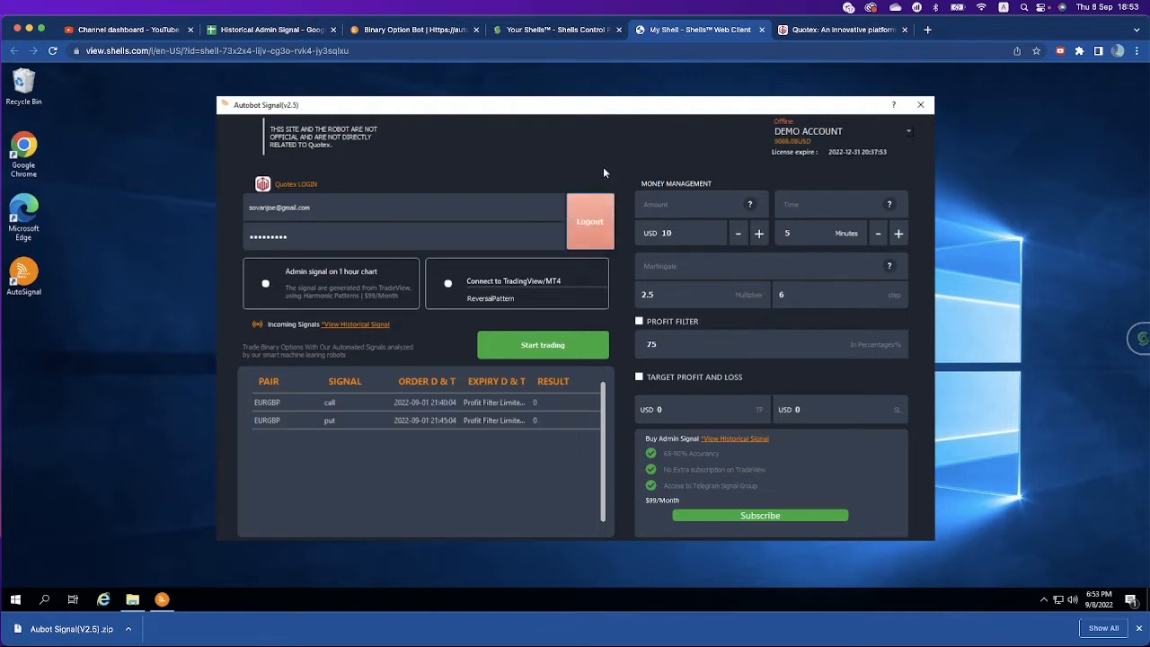
{"action": "mouse_move", "coordinate": [779, 158]}
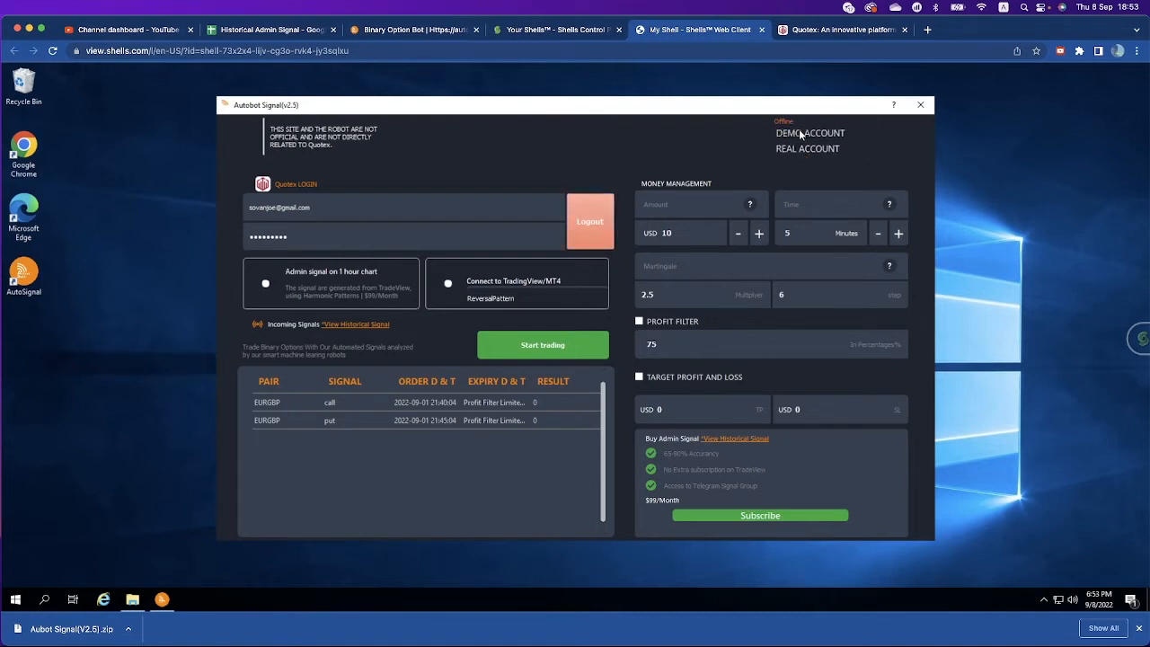
{"action": "mouse_move", "coordinate": [719, 140]}
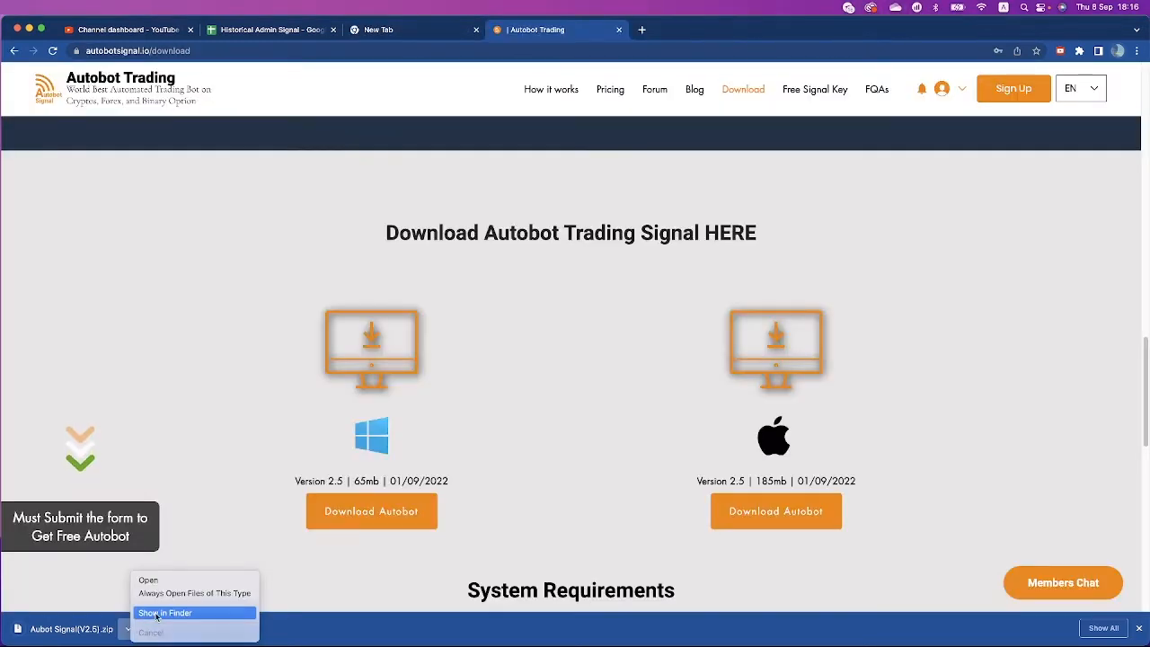
Step: Reveal the Autobot Signal V2.5 zip in Finder and extract it into Downloads
{"action": "left_click", "coordinate": [169, 612]}
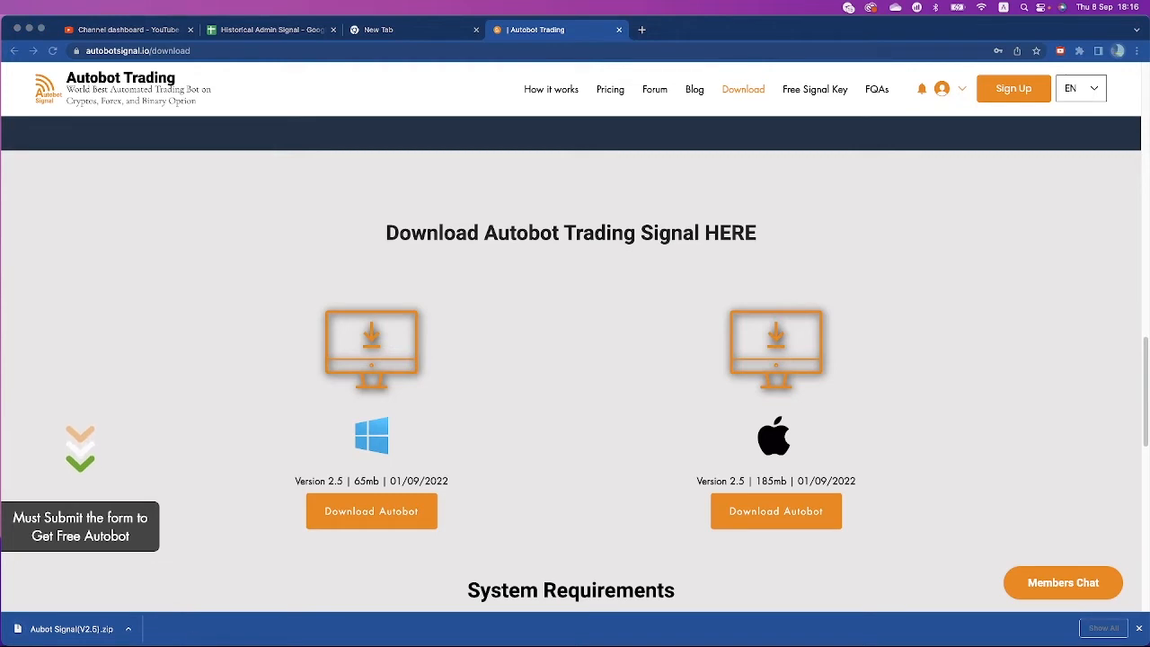
{"action": "left_click", "coordinate": [70, 625]}
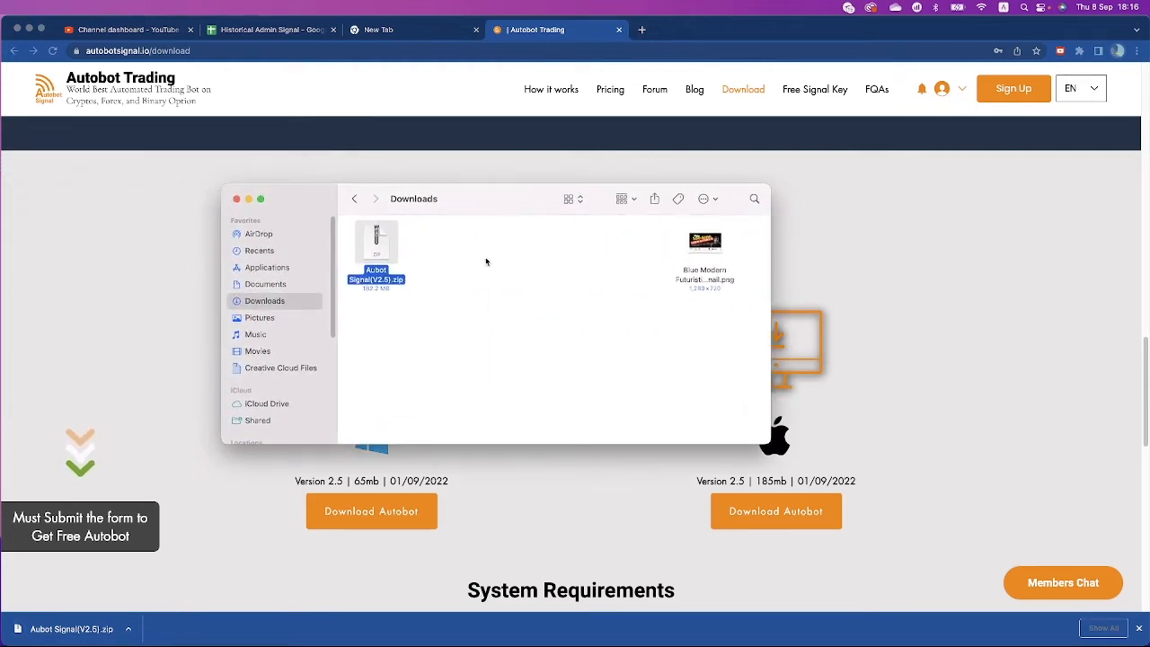
{"action": "right_click", "coordinate": [375, 240]}
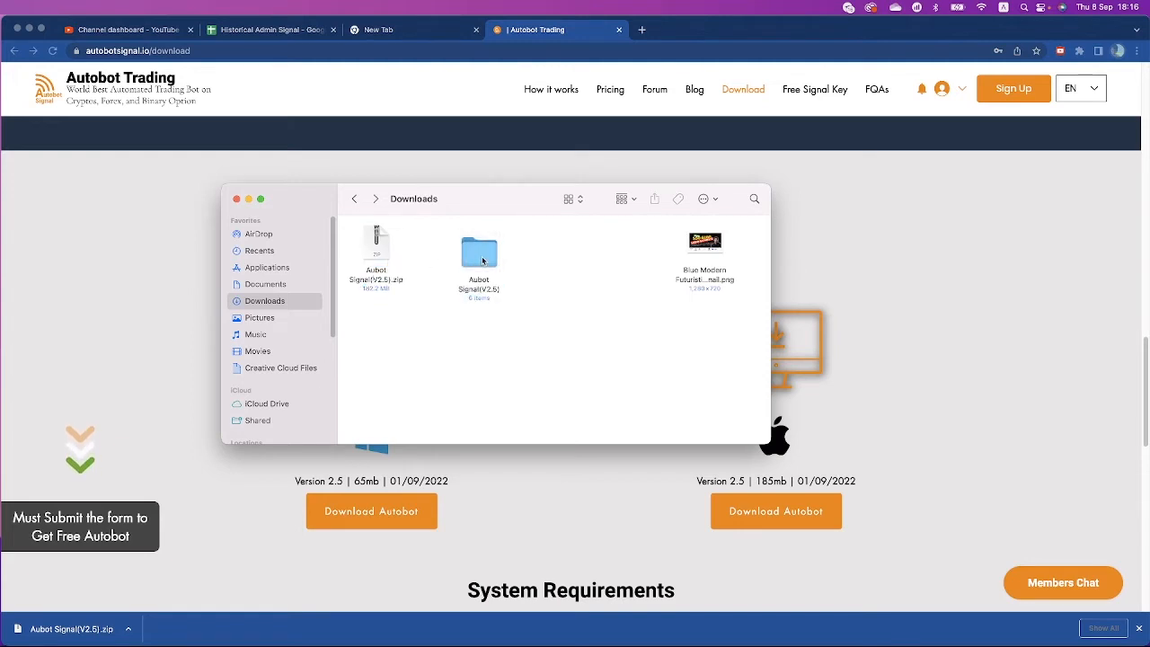
Step: Launch AutoSignal_mac from the extracted folder; macOS blocks it as from an unidentified developer
{"action": "double_click", "coordinate": [478, 252]}
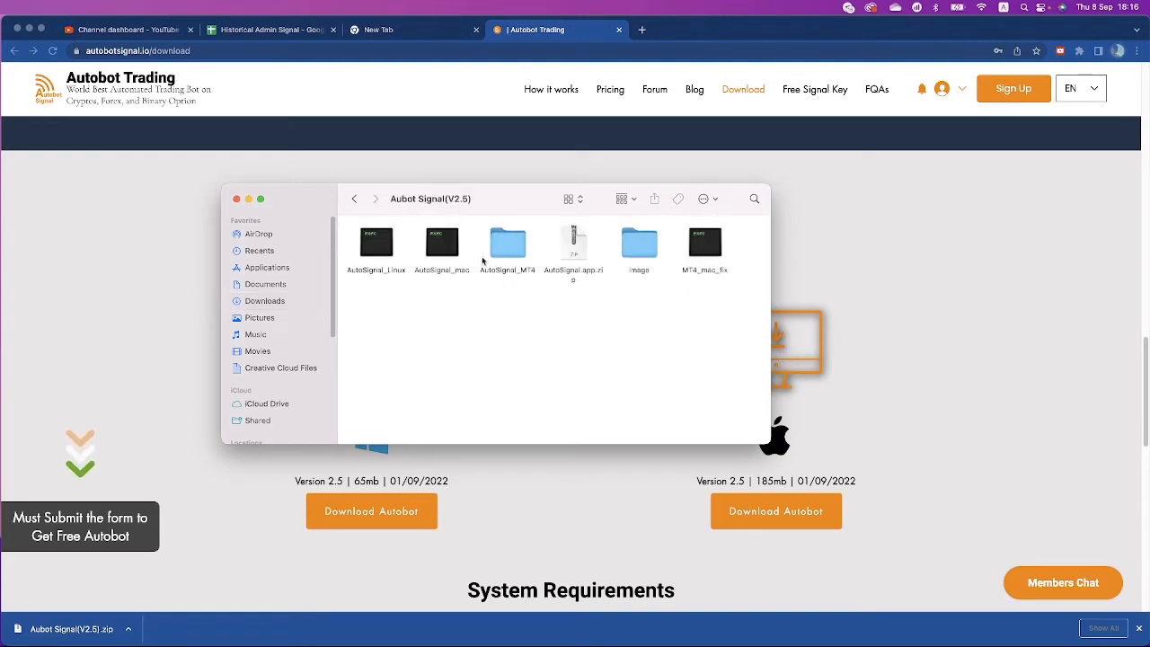
{"action": "mouse_move", "coordinate": [444, 278]}
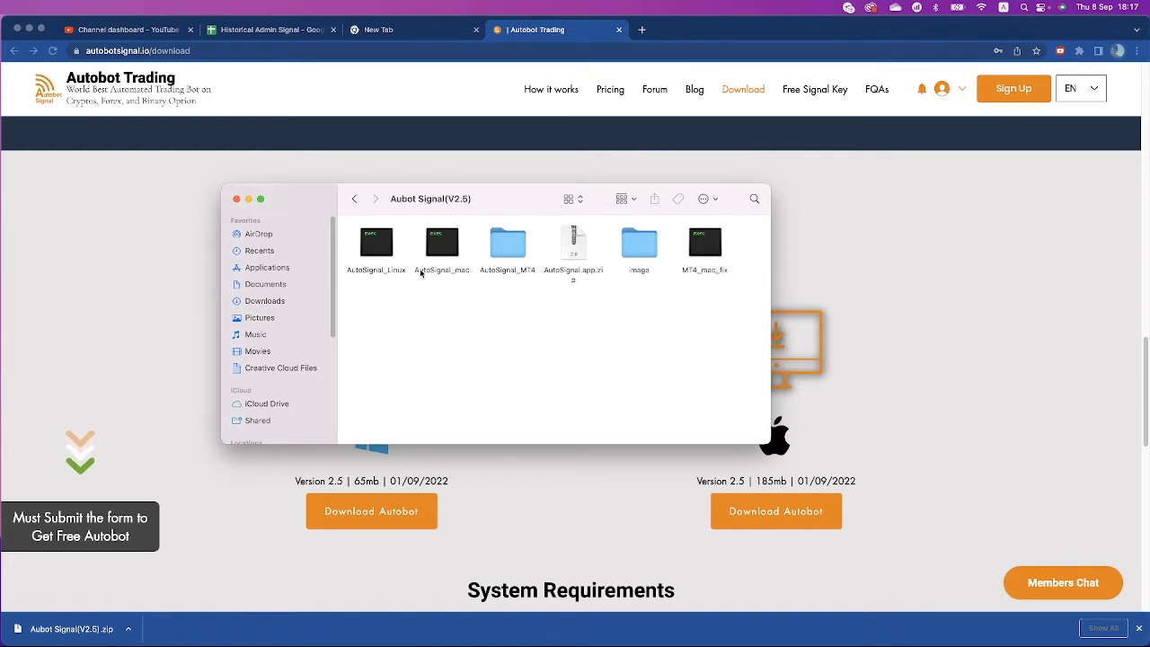
{"action": "mouse_move", "coordinate": [456, 277]}
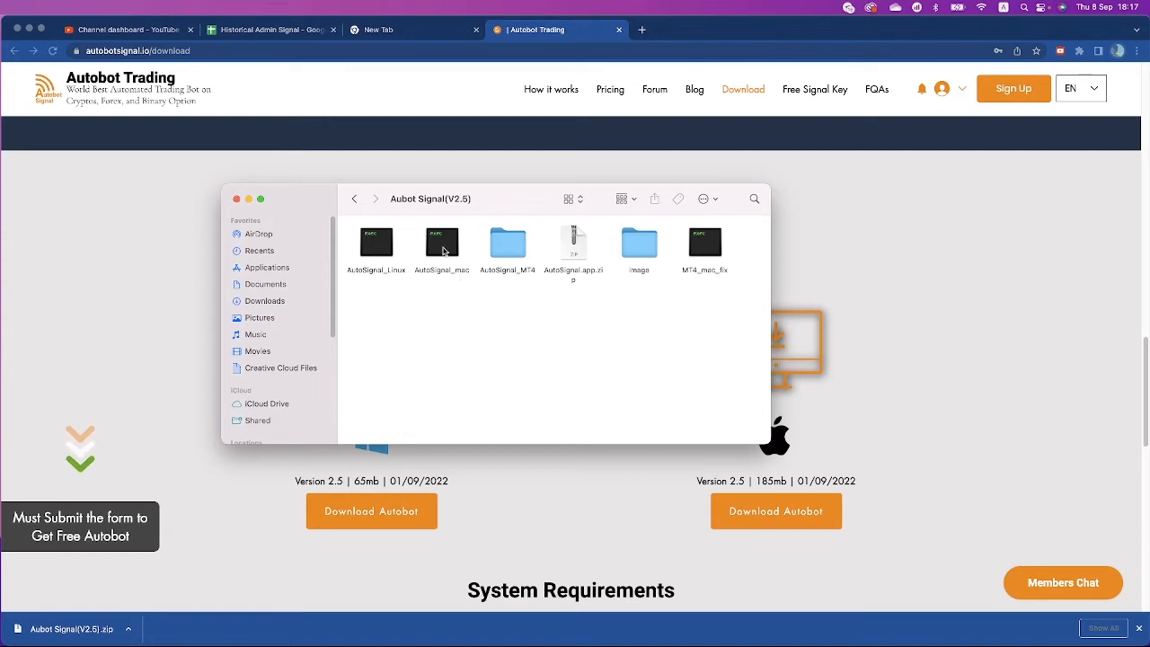
{"action": "left_click", "coordinate": [442, 243]}
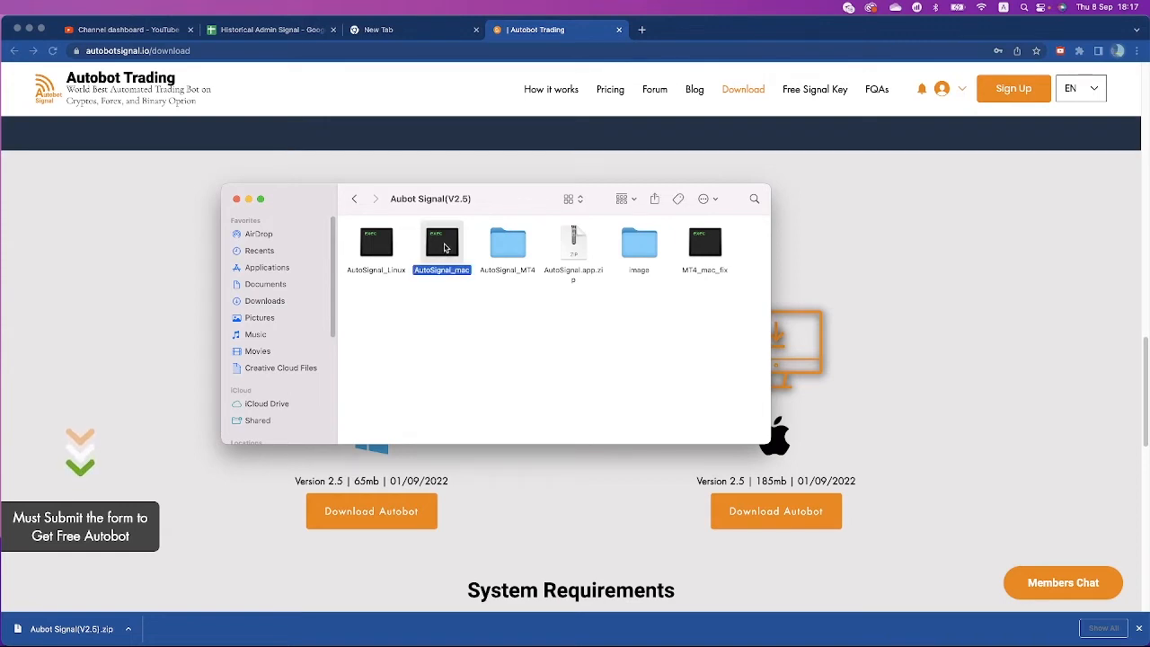
{"action": "right_click", "coordinate": [442, 242]}
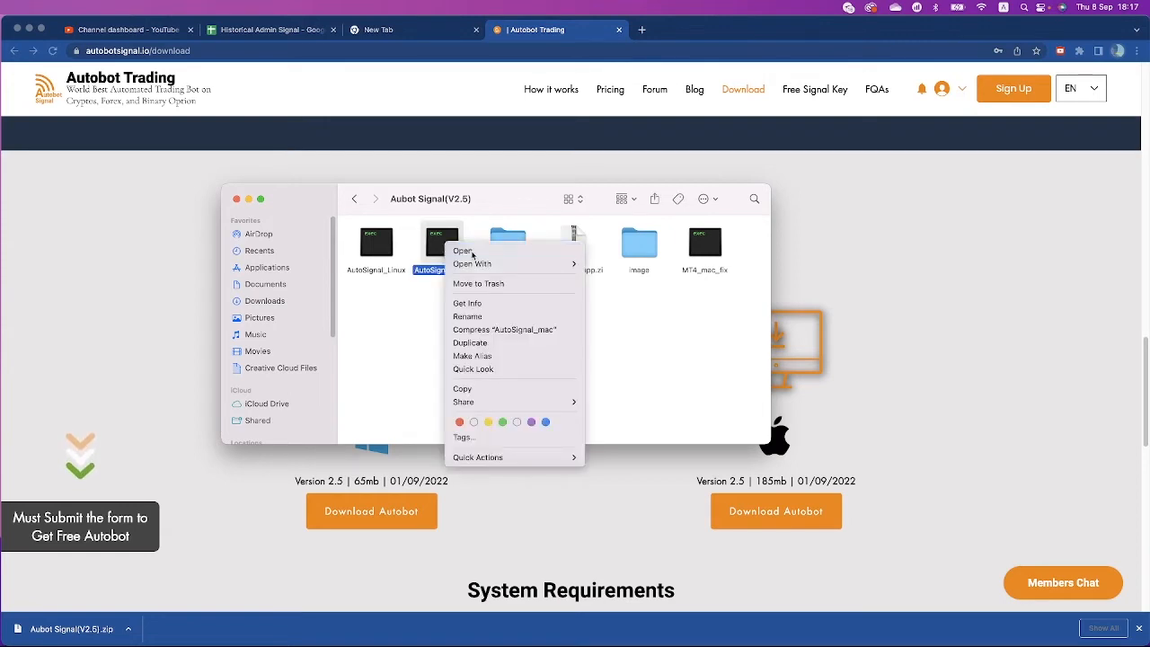
{"action": "left_click", "coordinate": [464, 252]}
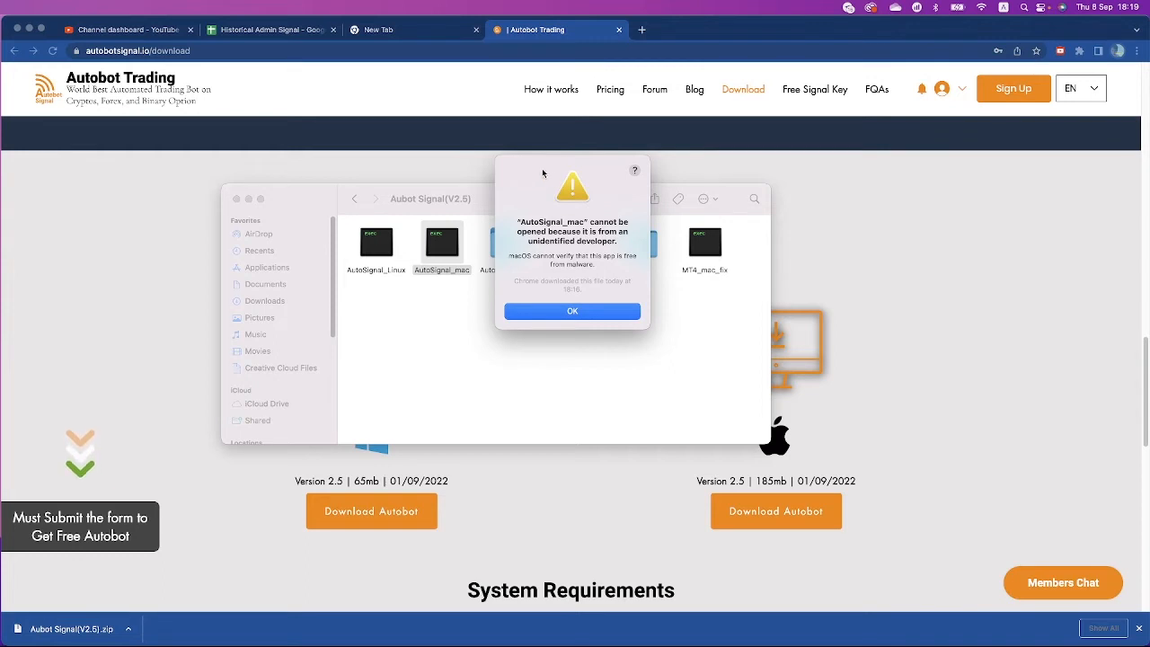
{"action": "left_click", "coordinate": [572, 311]}
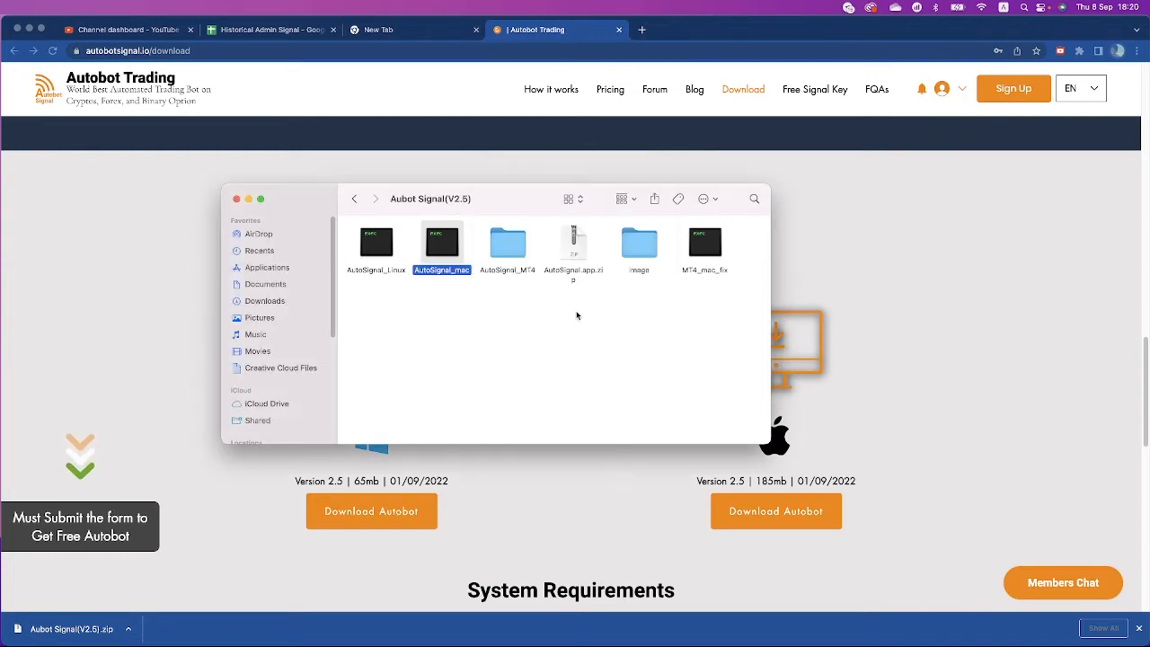
{"action": "mouse_move", "coordinate": [542, 201]}
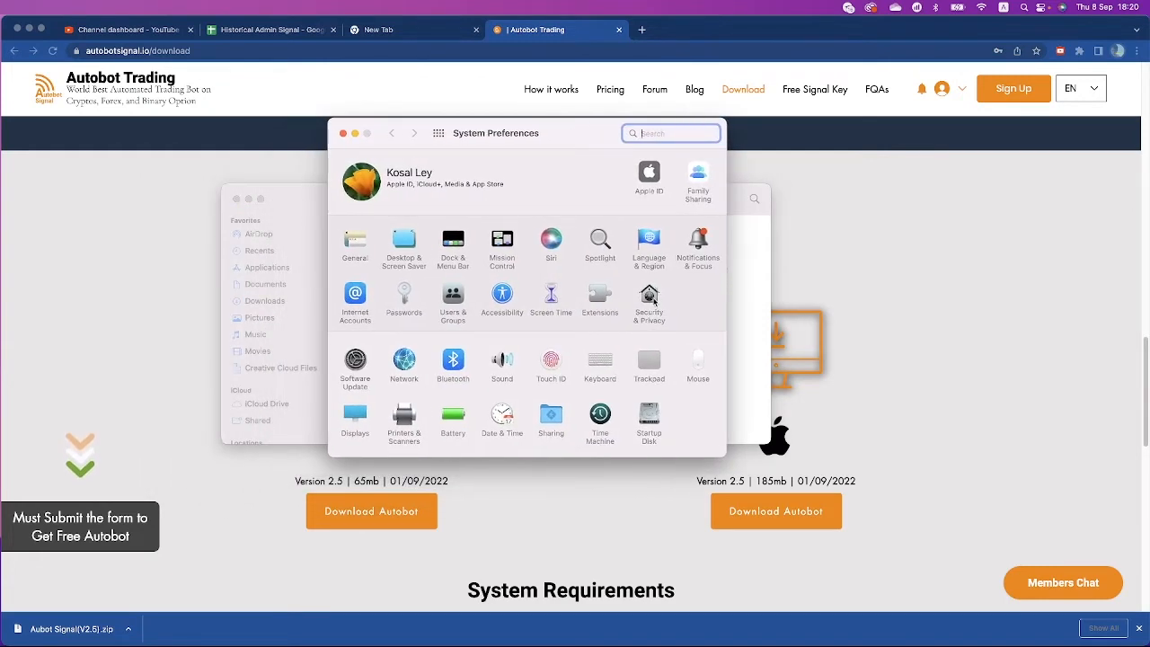
Step: In Security & Privacy, allow AutoSignal_mac to open anyway
{"action": "left_click", "coordinate": [649, 298]}
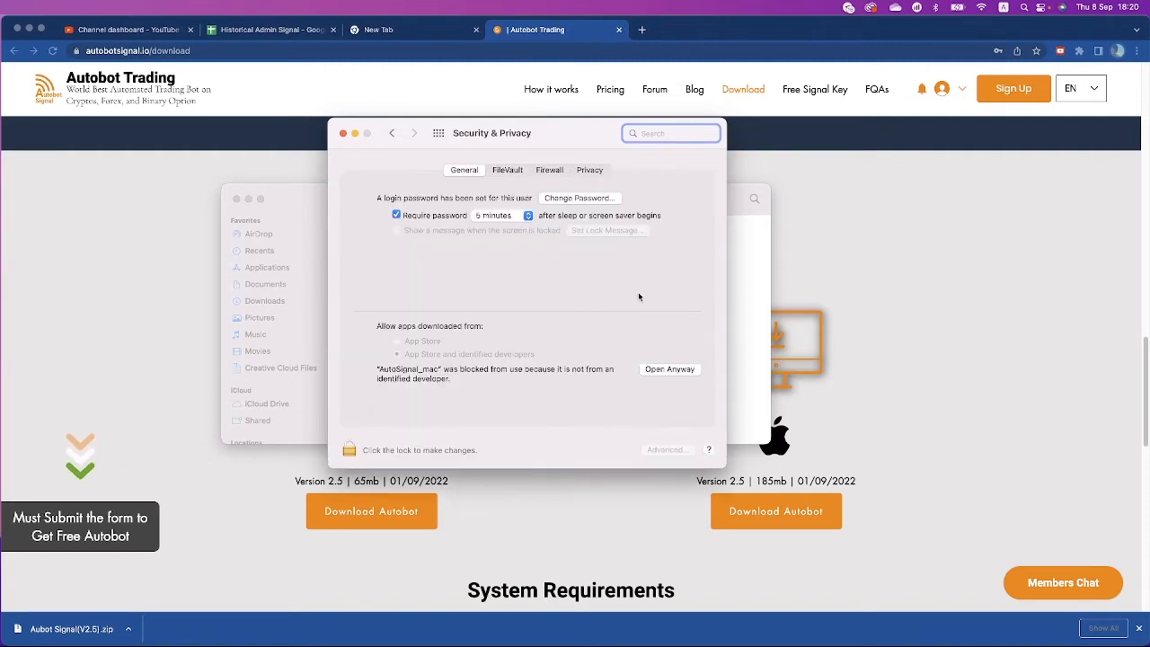
{"action": "mouse_move", "coordinate": [669, 374]}
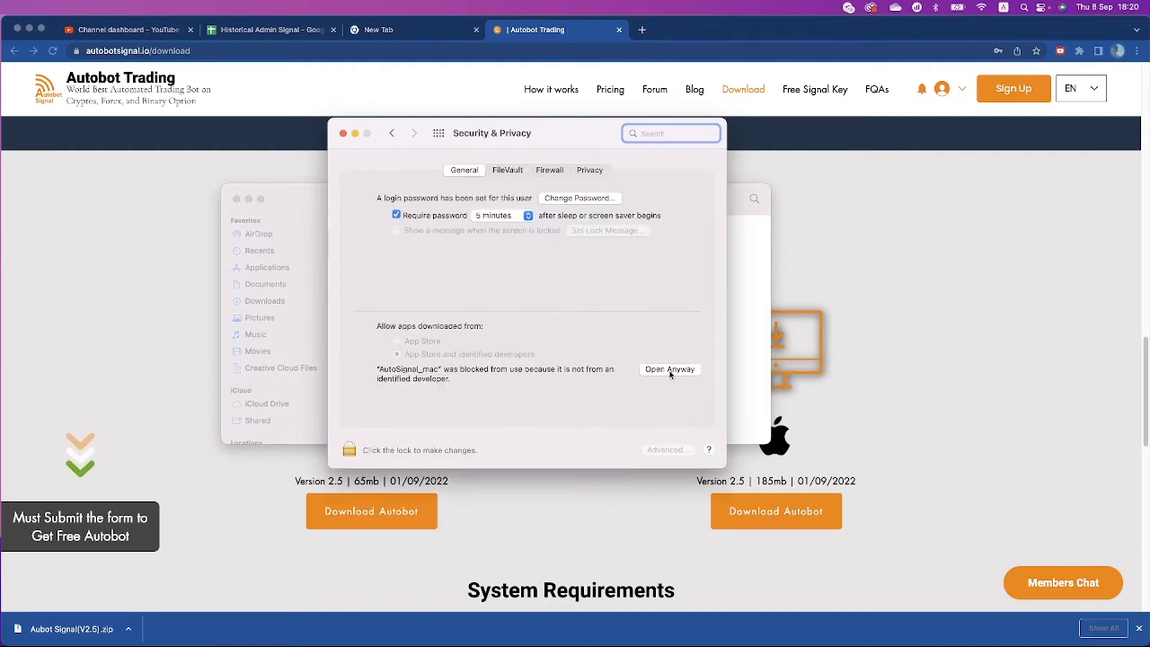
{"action": "left_click", "coordinate": [668, 370]}
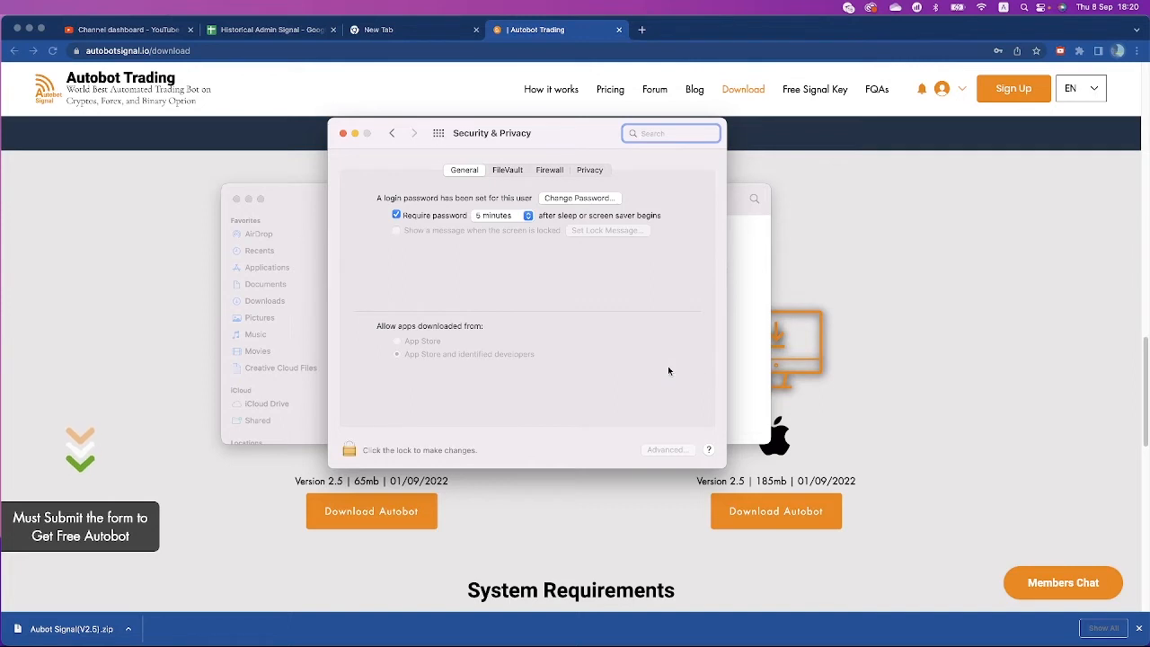
{"action": "mouse_move", "coordinate": [496, 282]}
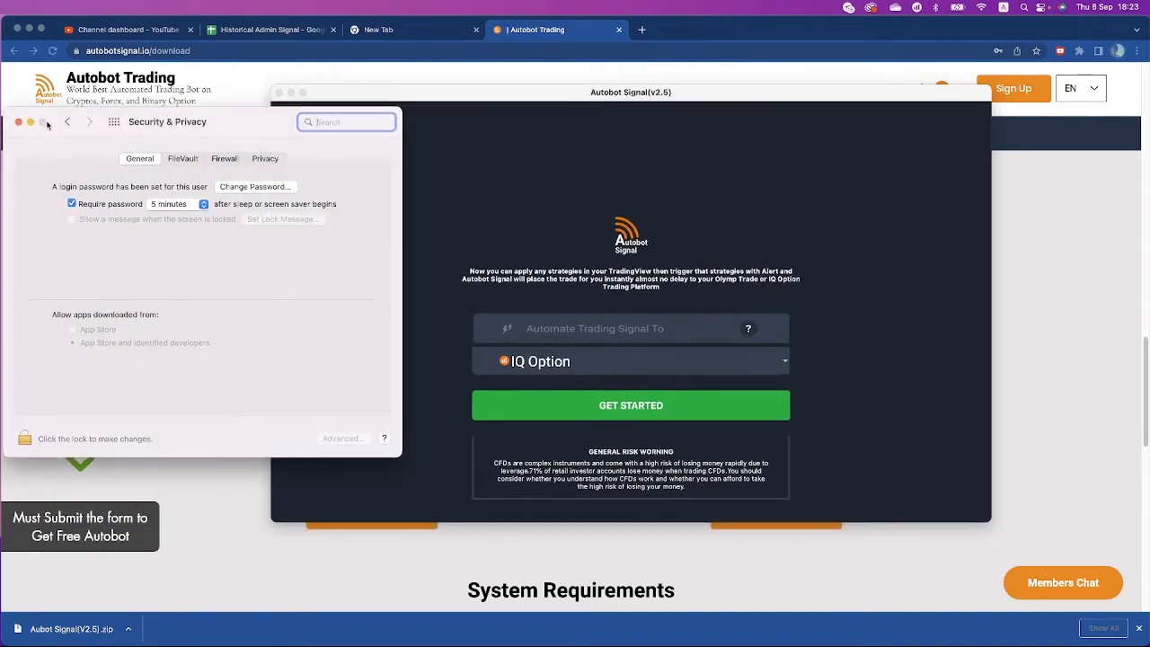
Step: Choose Quotex from the Automate Trading Signal To platform list
{"action": "left_click", "coordinate": [18, 124]}
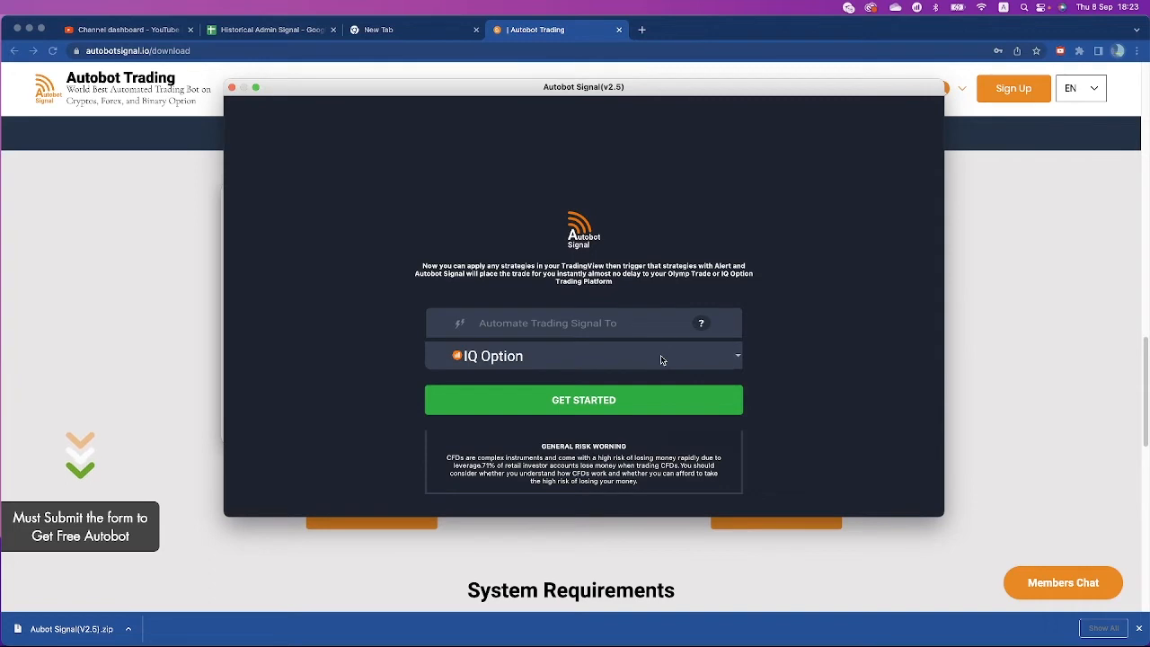
{"action": "left_click", "coordinate": [582, 356]}
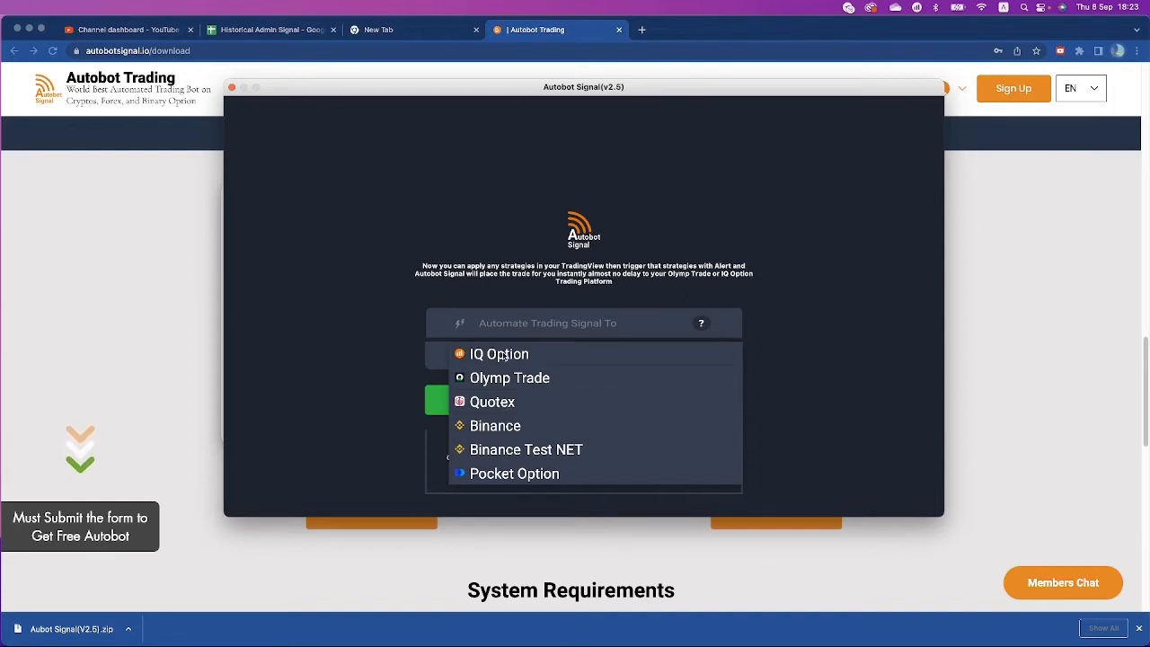
{"action": "mouse_move", "coordinate": [503, 359]}
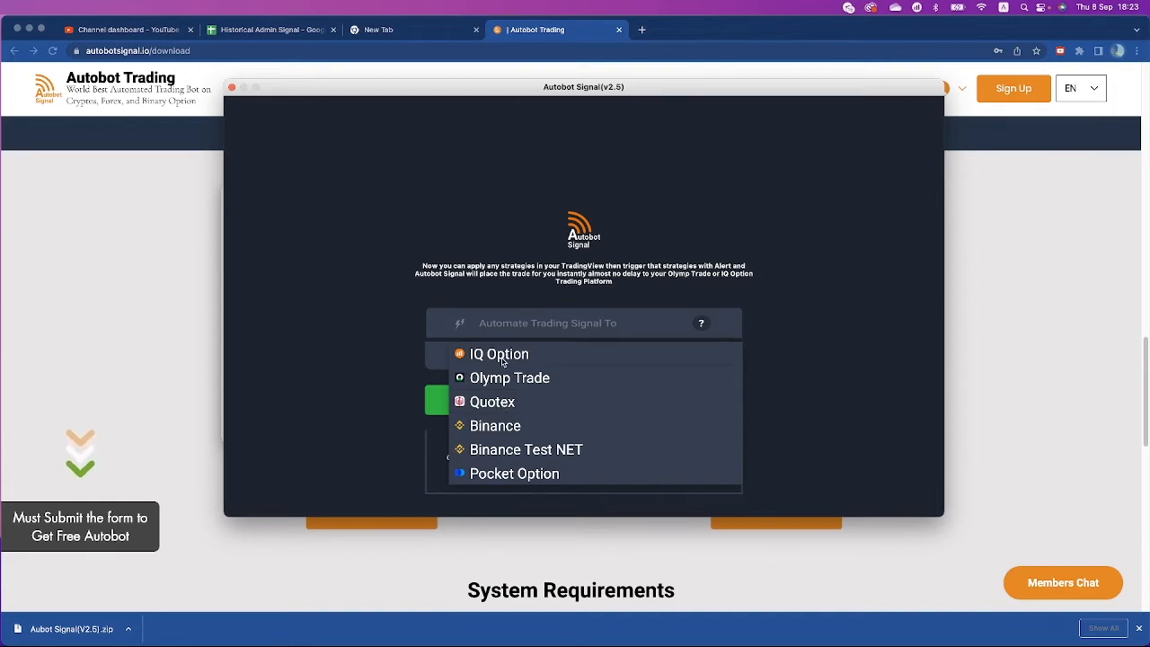
{"action": "mouse_move", "coordinate": [508, 408]}
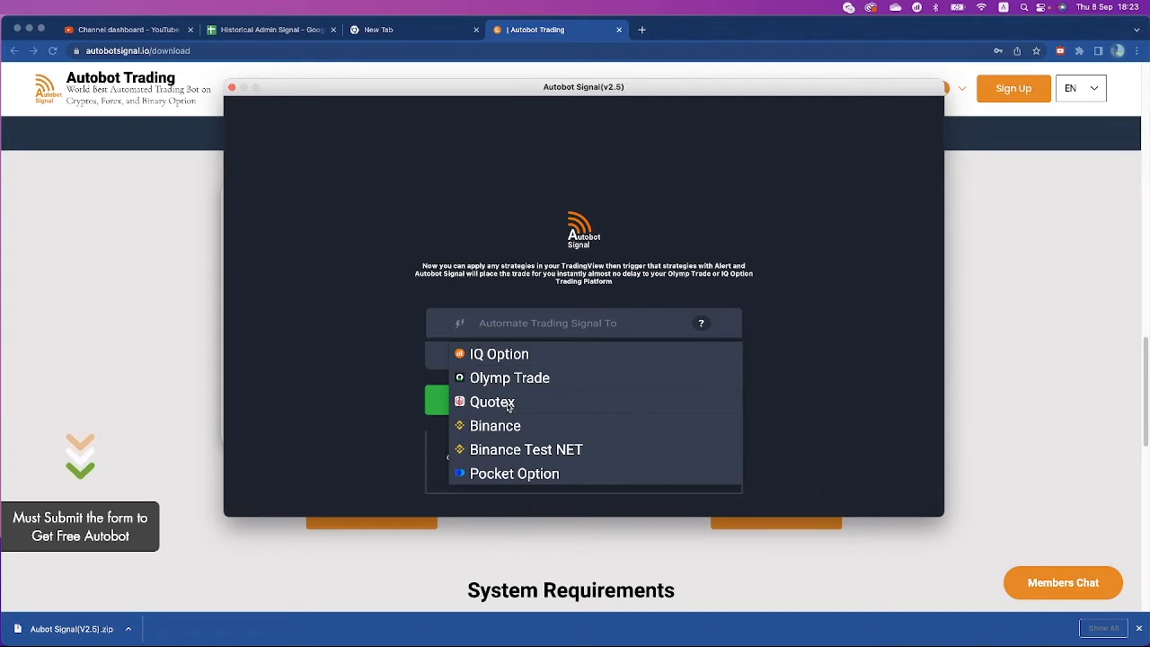
{"action": "left_click", "coordinate": [489, 403]}
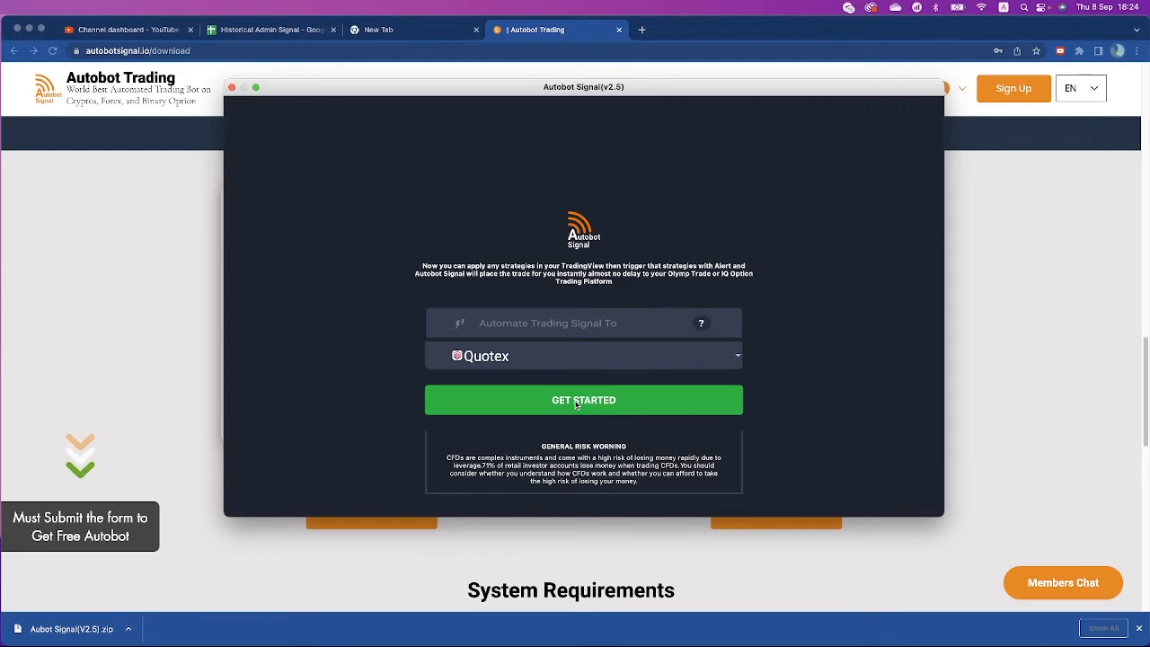
Step: Log in to the Quotex account from the Autobot Signal login dashboard
{"action": "left_click", "coordinate": [582, 399]}
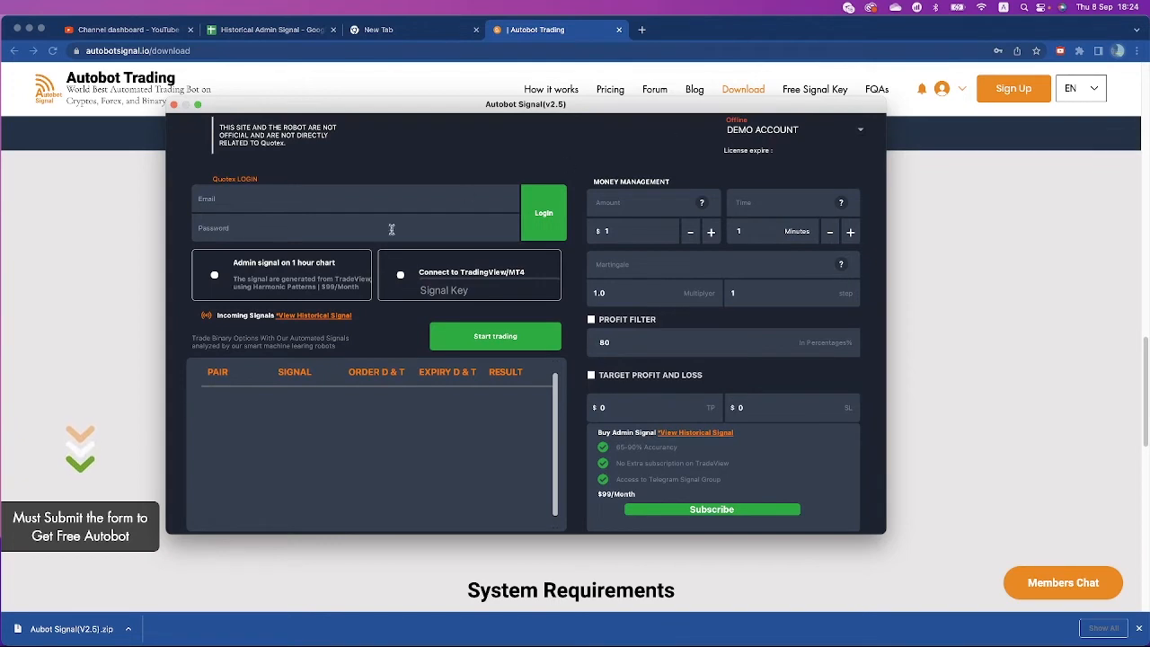
{"action": "left_click", "coordinate": [224, 197]}
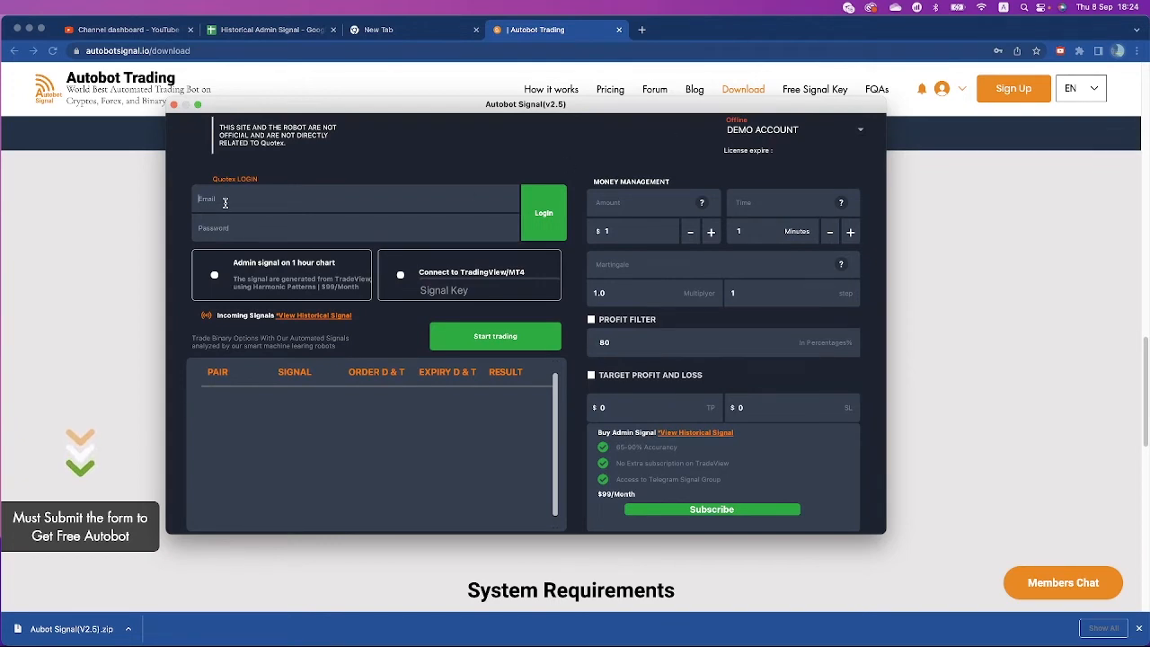
{"action": "left_click", "coordinate": [543, 212]}
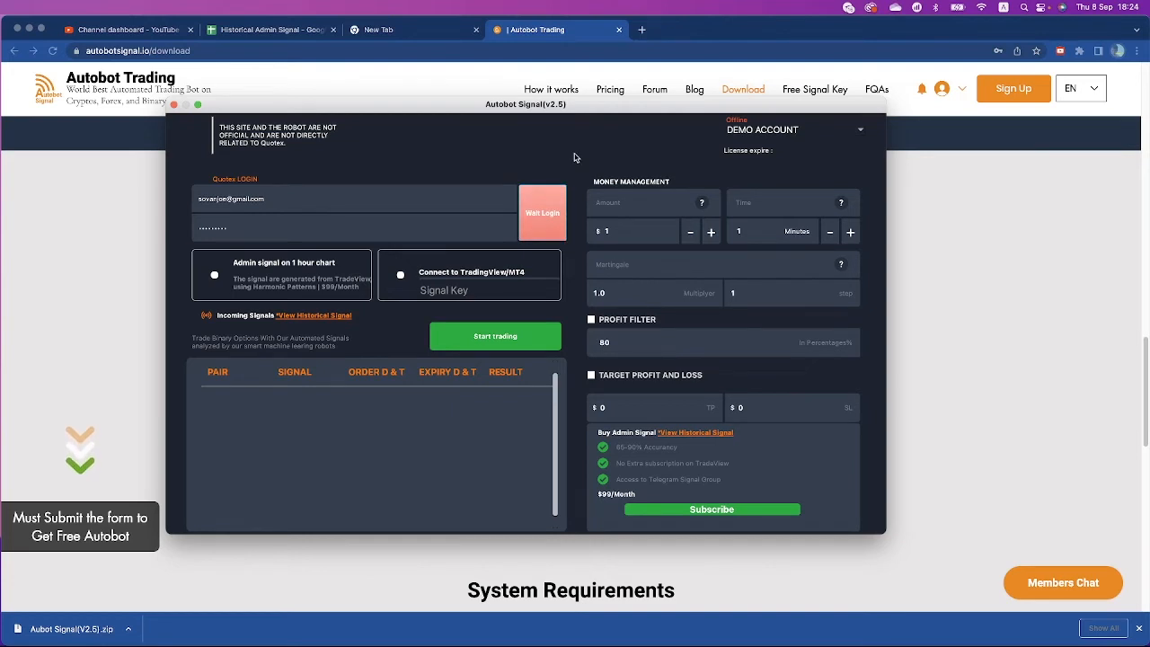
{"action": "left_click", "coordinate": [543, 212]}
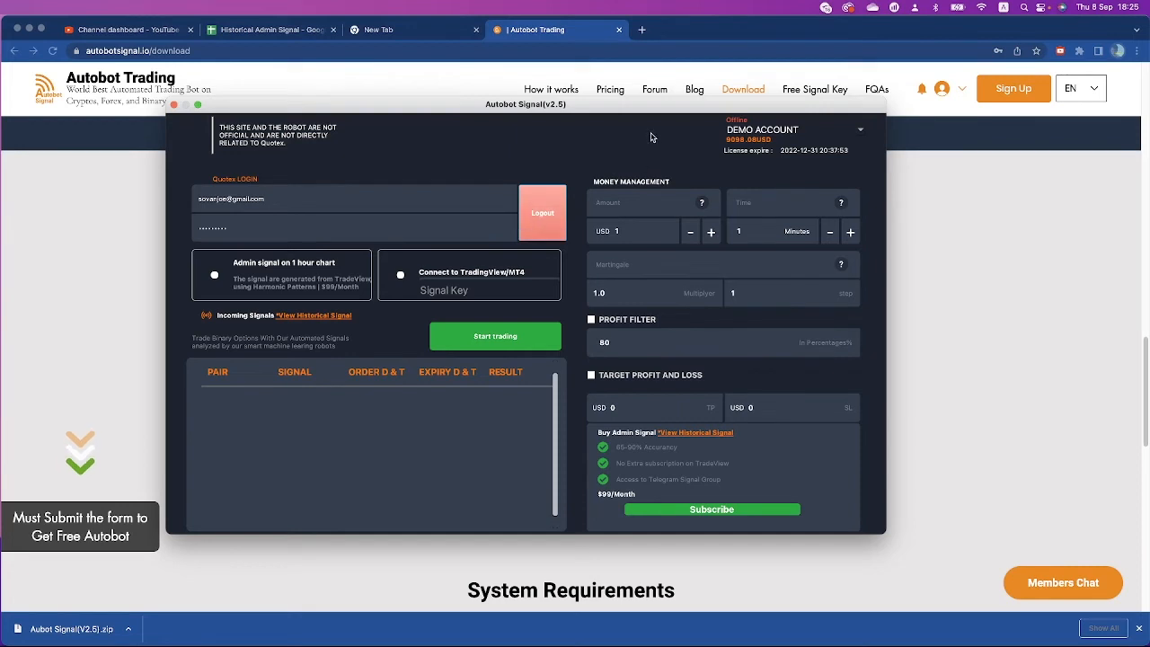
{"action": "mouse_move", "coordinate": [761, 153]}
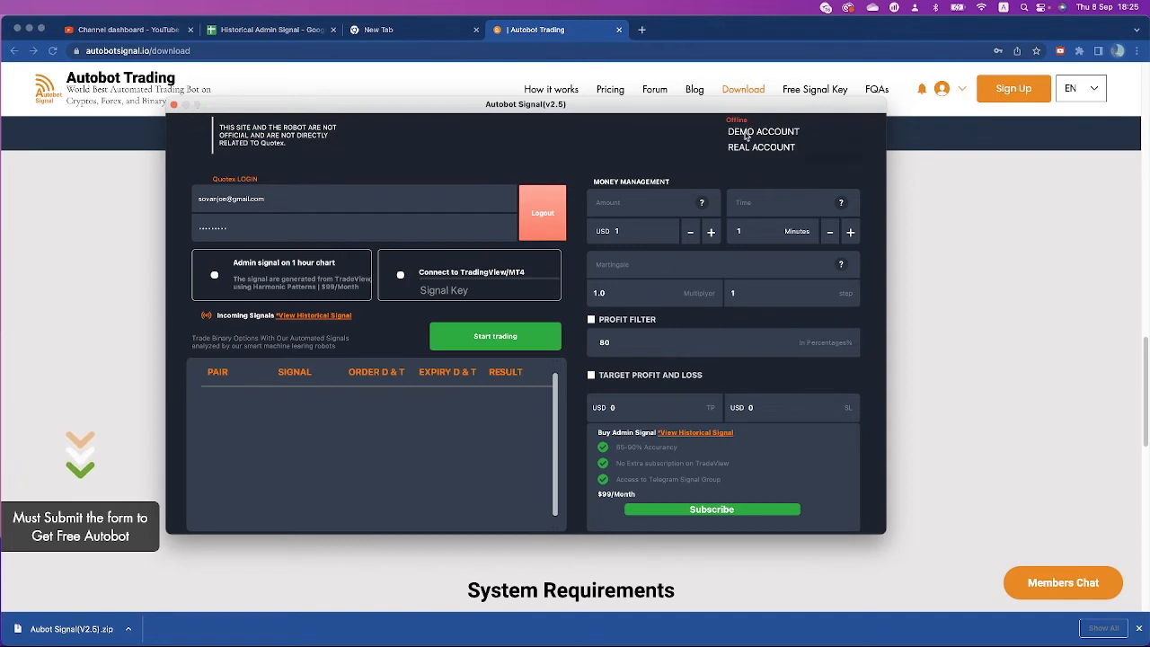
Step: Switch the trading account to DEMO ACCOUNT
{"action": "left_click", "coordinate": [761, 131]}
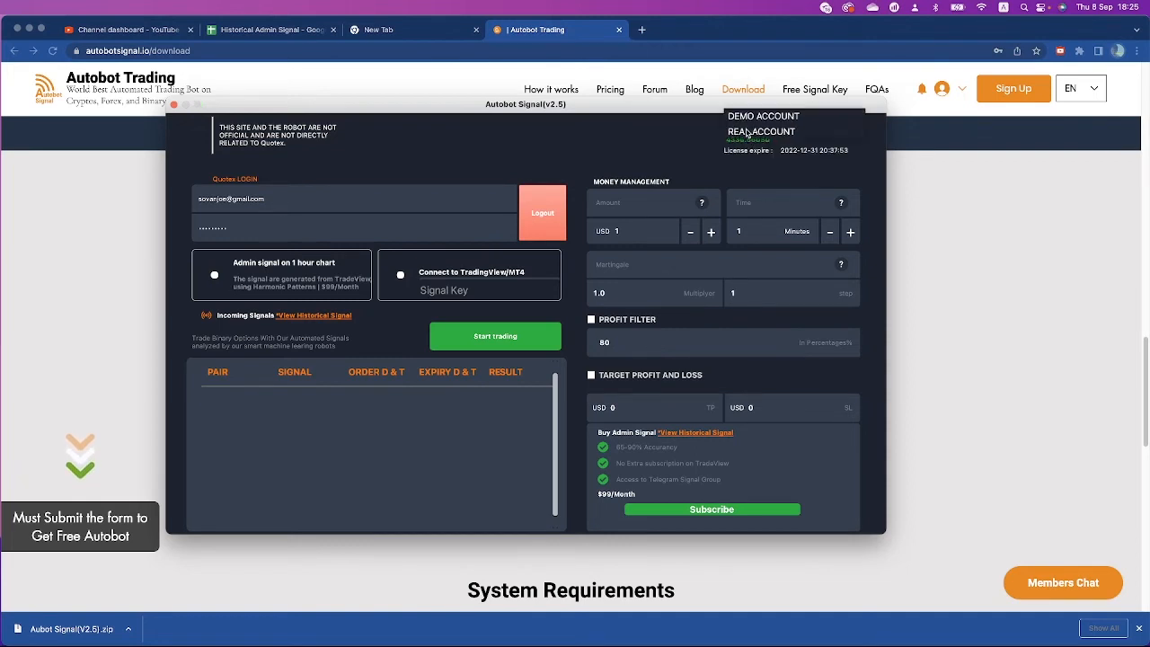
{"action": "left_click", "coordinate": [762, 132]}
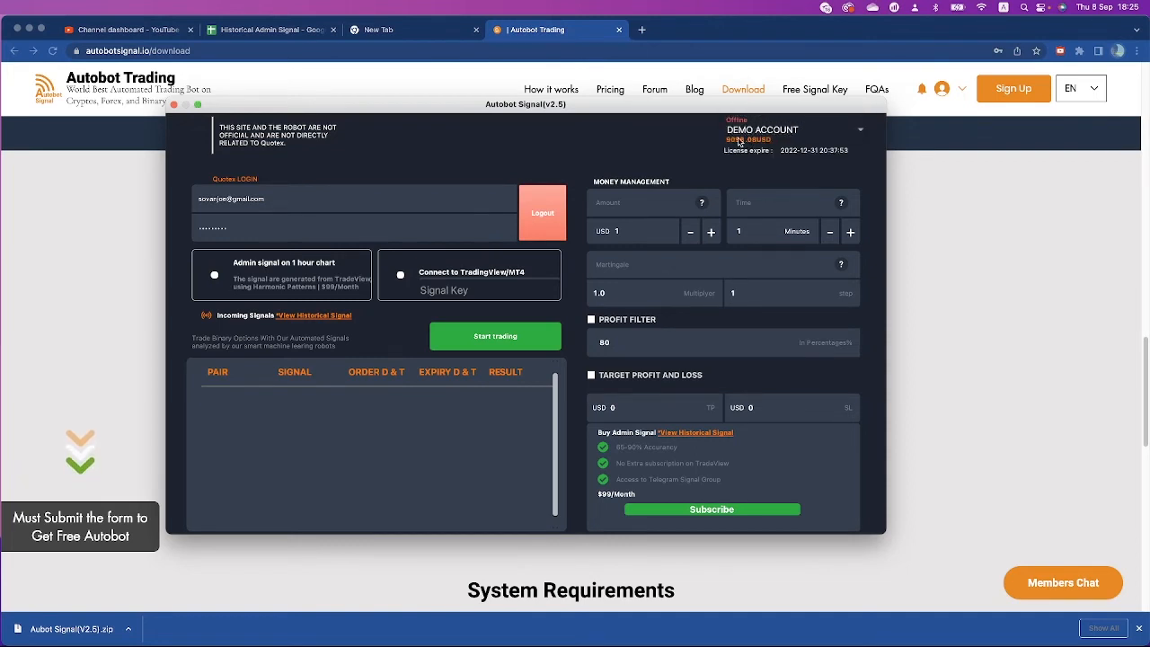
{"action": "mouse_move", "coordinate": [641, 144]}
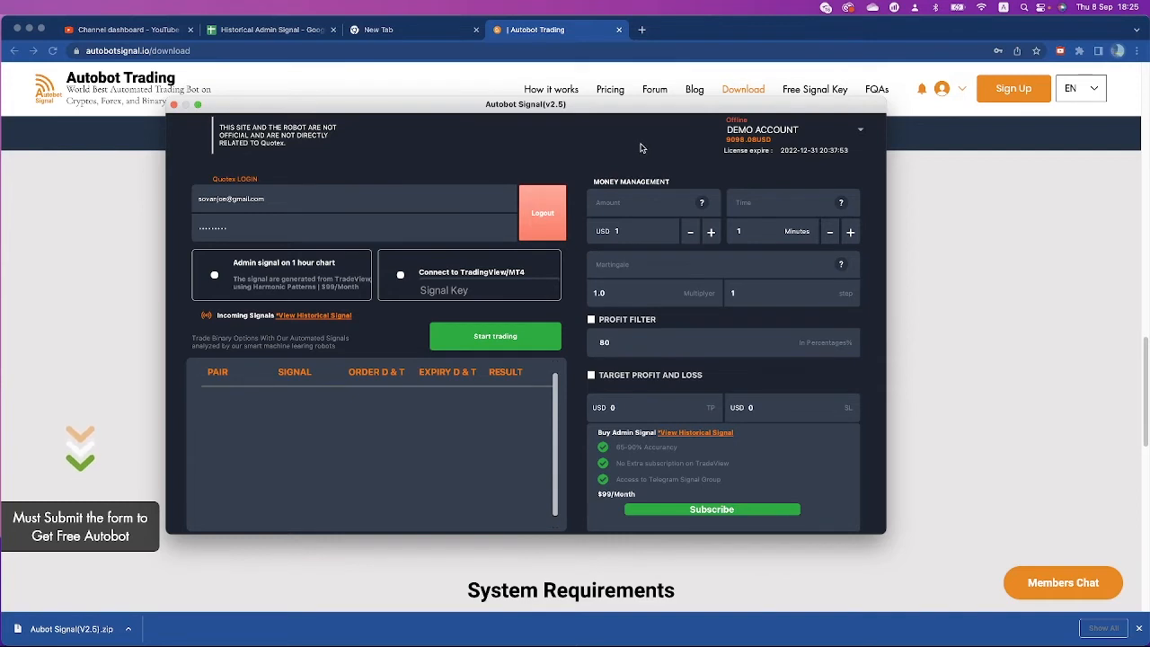
{"action": "mouse_move", "coordinate": [450, 281]}
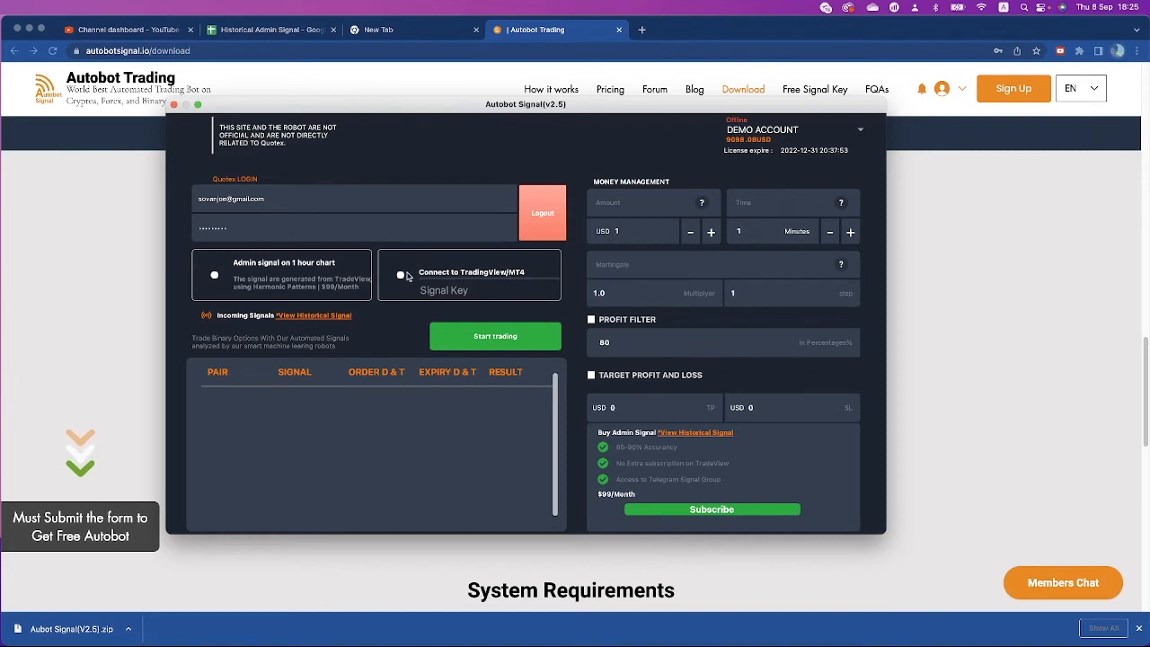
Step: Select Connect to TradingView/MT4 as the signal source
{"action": "left_click", "coordinate": [400, 276]}
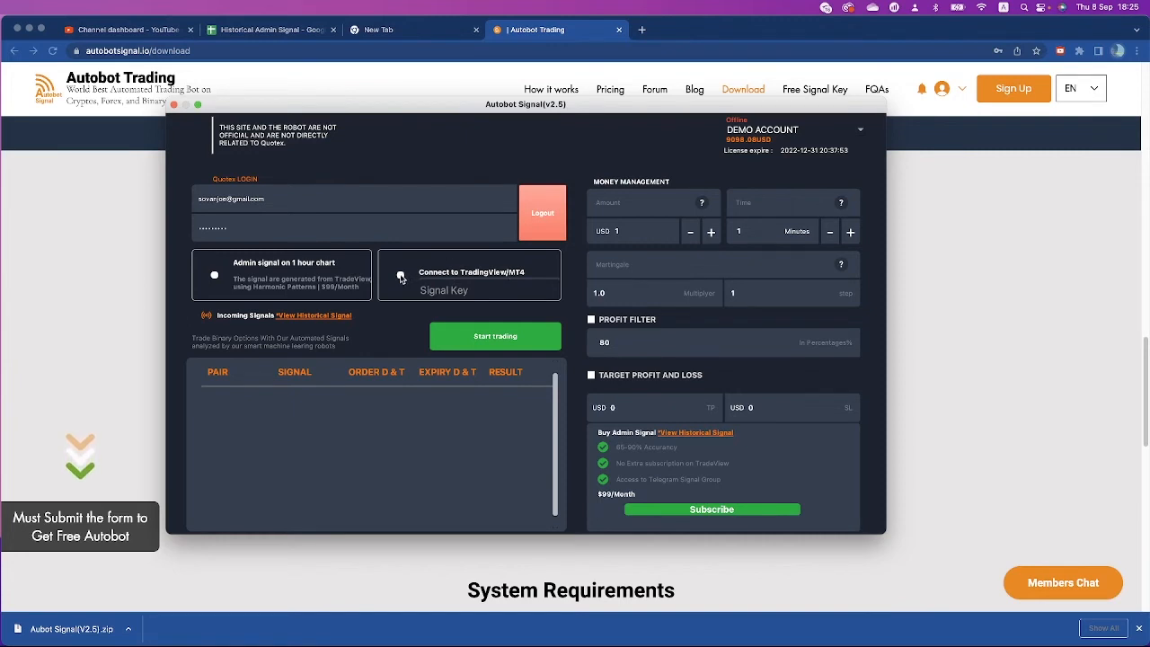
{"action": "left_click", "coordinate": [400, 277]}
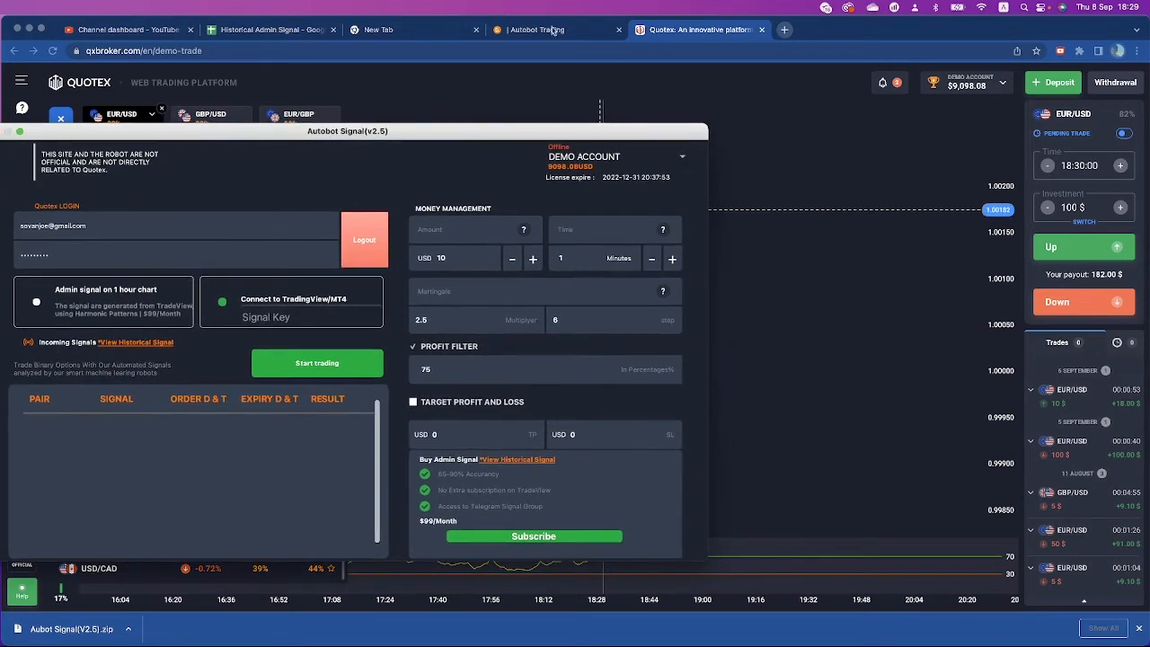
Step: On the Autobot Trading site's Free Signal Key page, select the TrendPattern key
{"action": "left_click", "coordinate": [61, 119]}
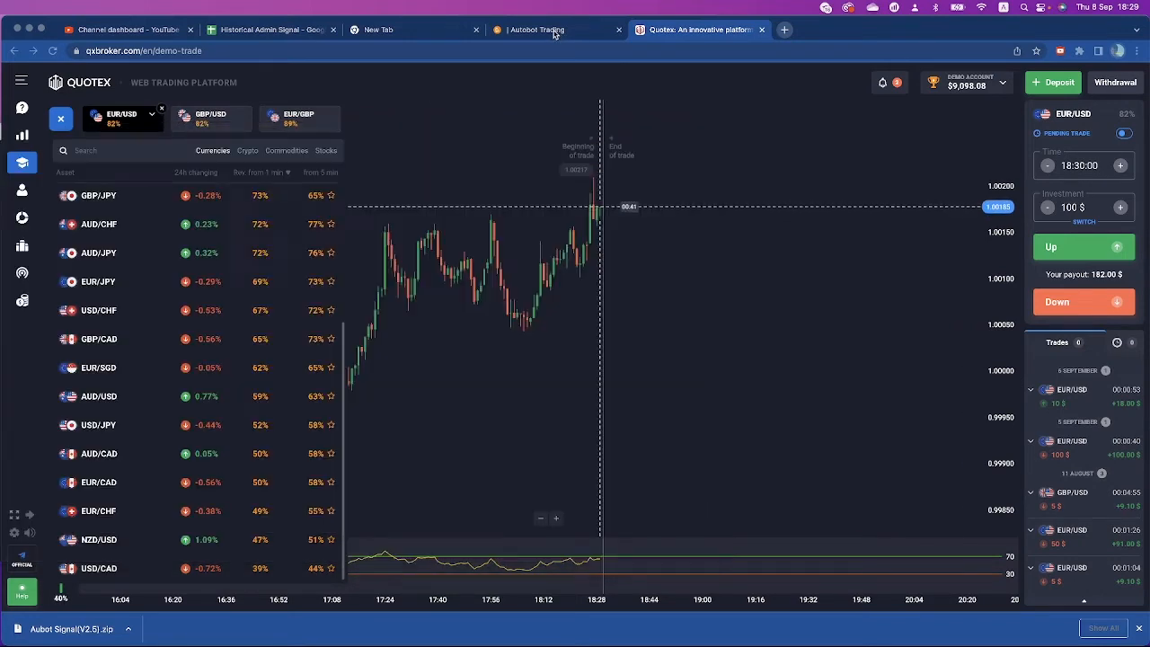
{"action": "left_click", "coordinate": [539, 29]}
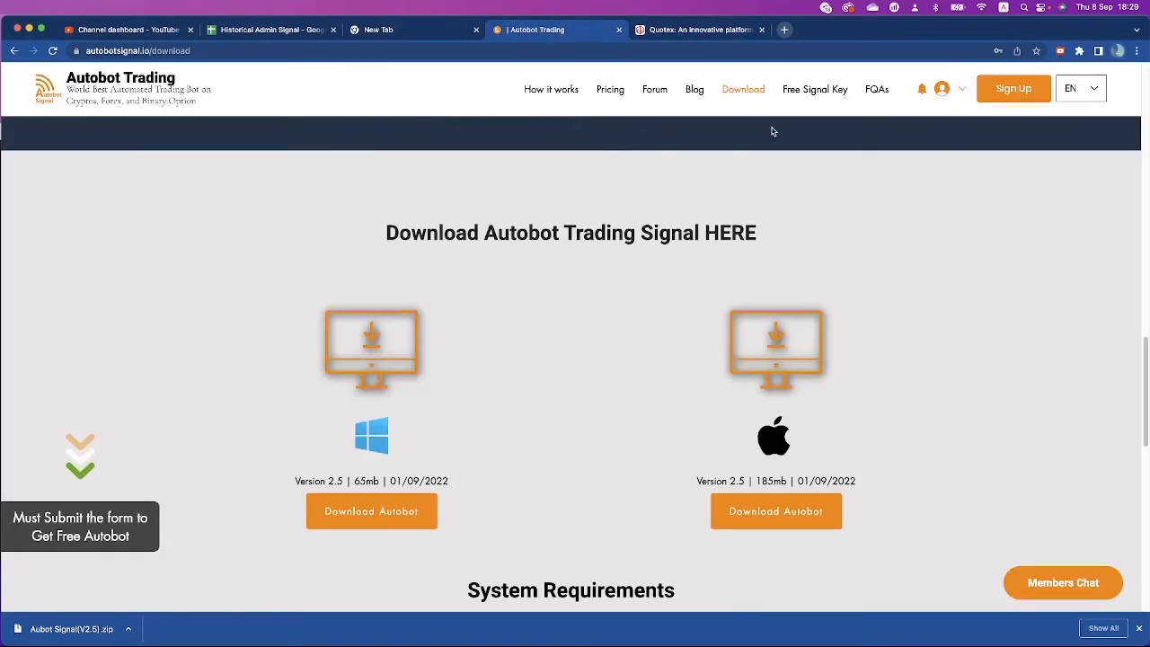
{"action": "left_click", "coordinate": [816, 90]}
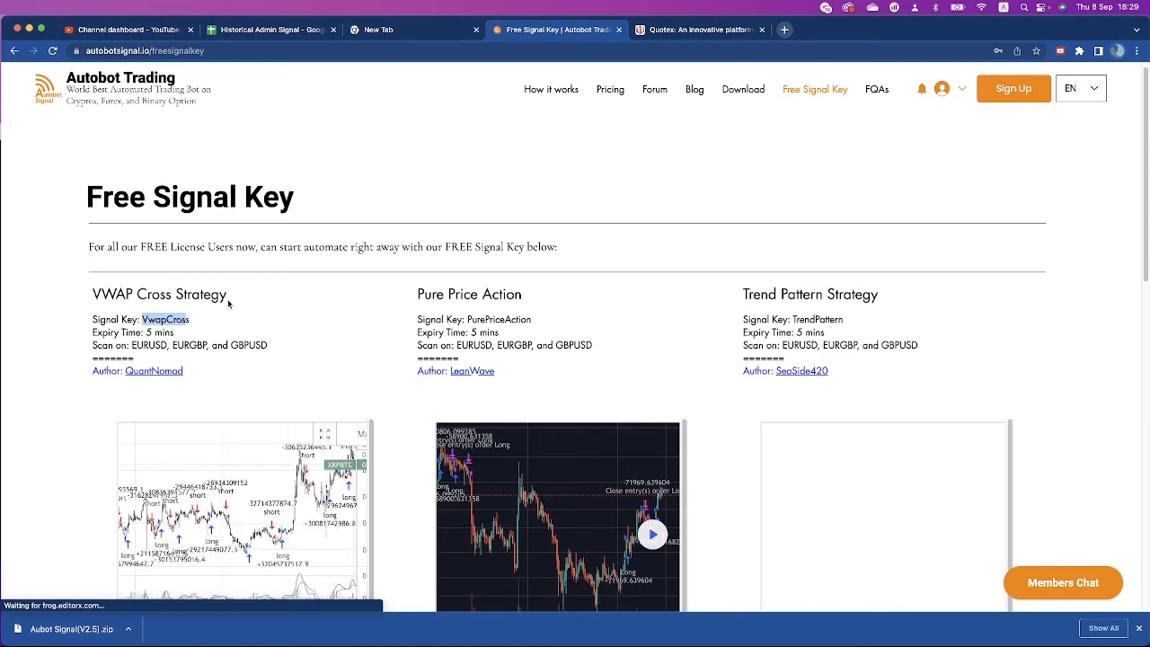
{"action": "scroll", "scroll_direction": "down", "scroll_amount": 3}
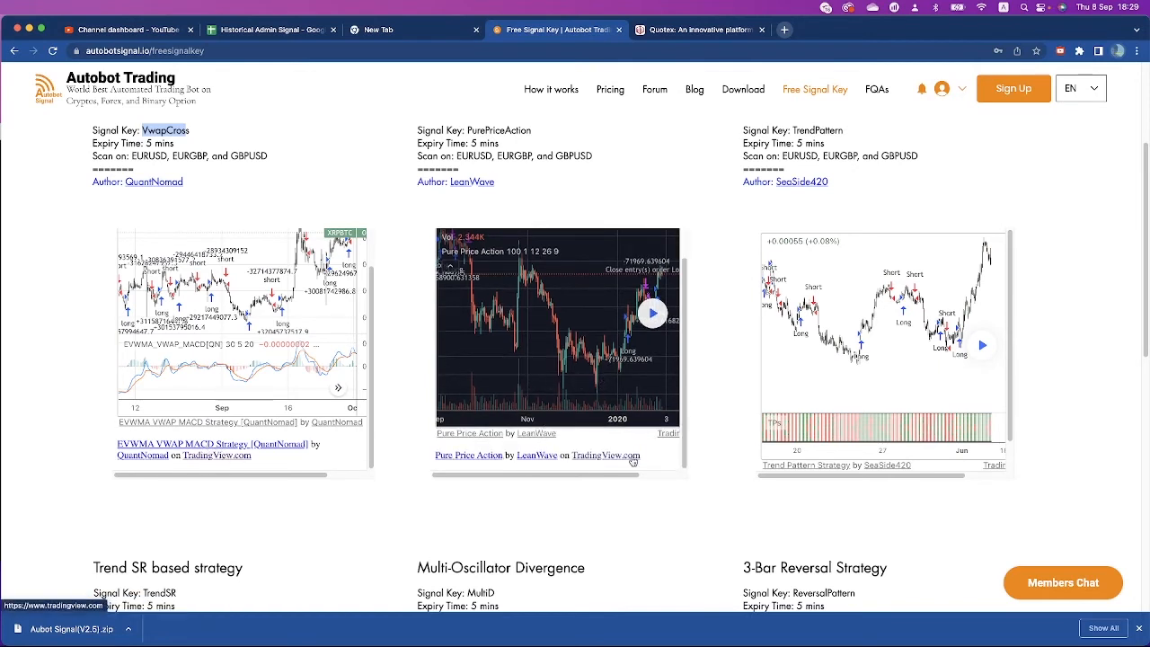
{"action": "mouse_move", "coordinate": [530, 287]}
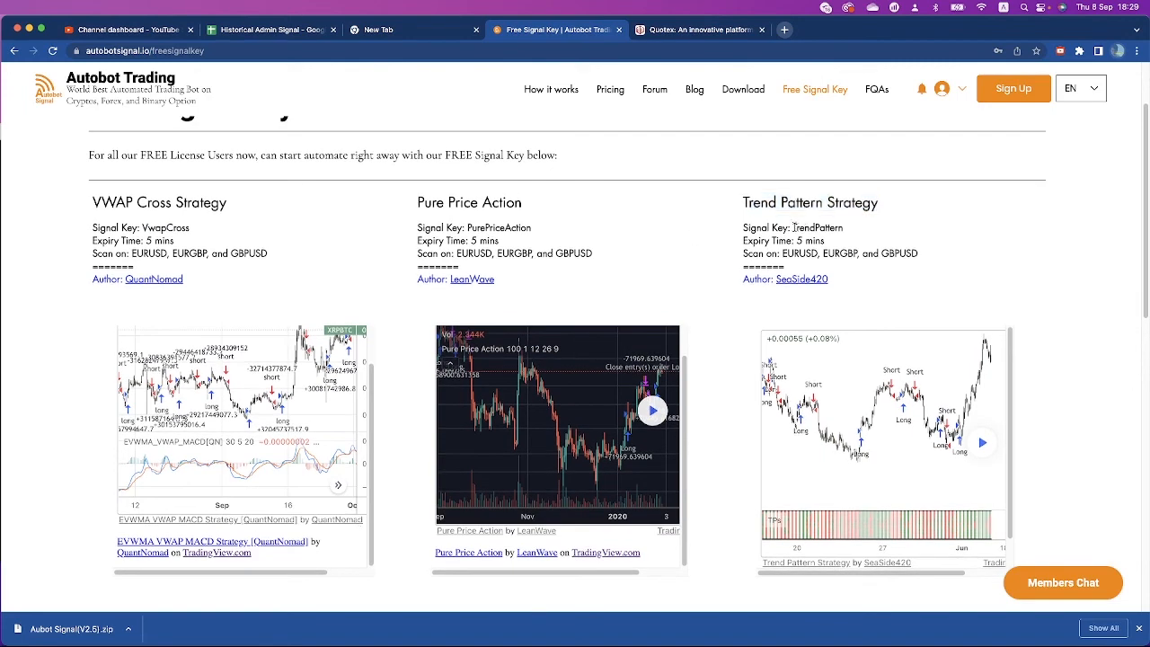
{"action": "double_click", "coordinate": [816, 226]}
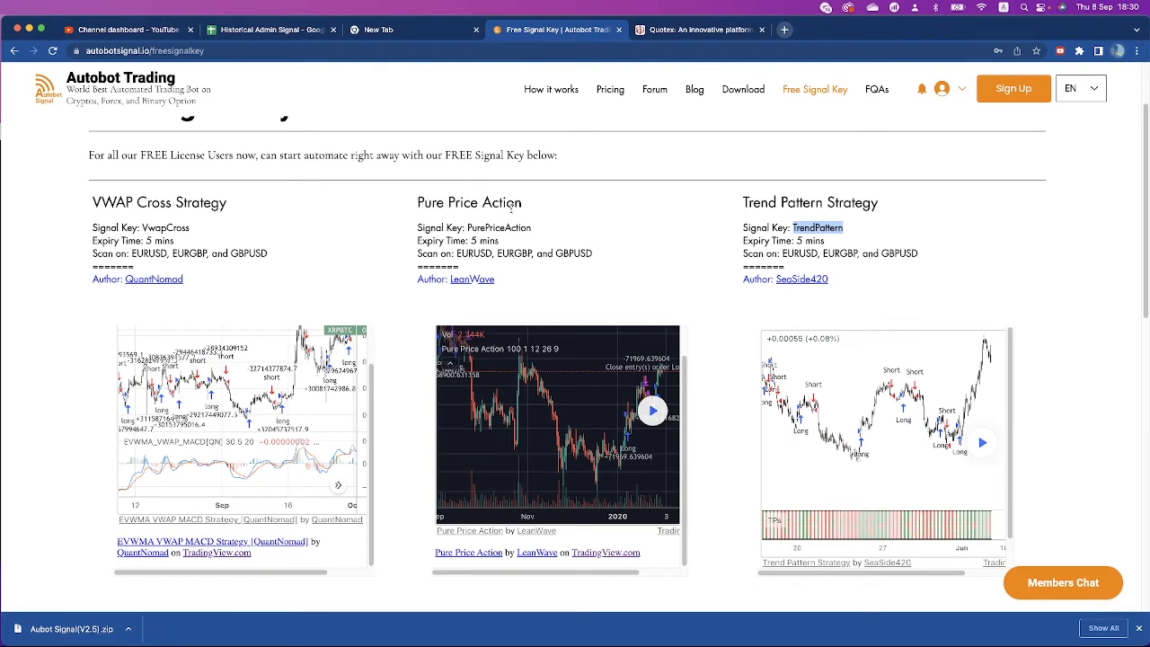
{"action": "double_click", "coordinate": [499, 226]}
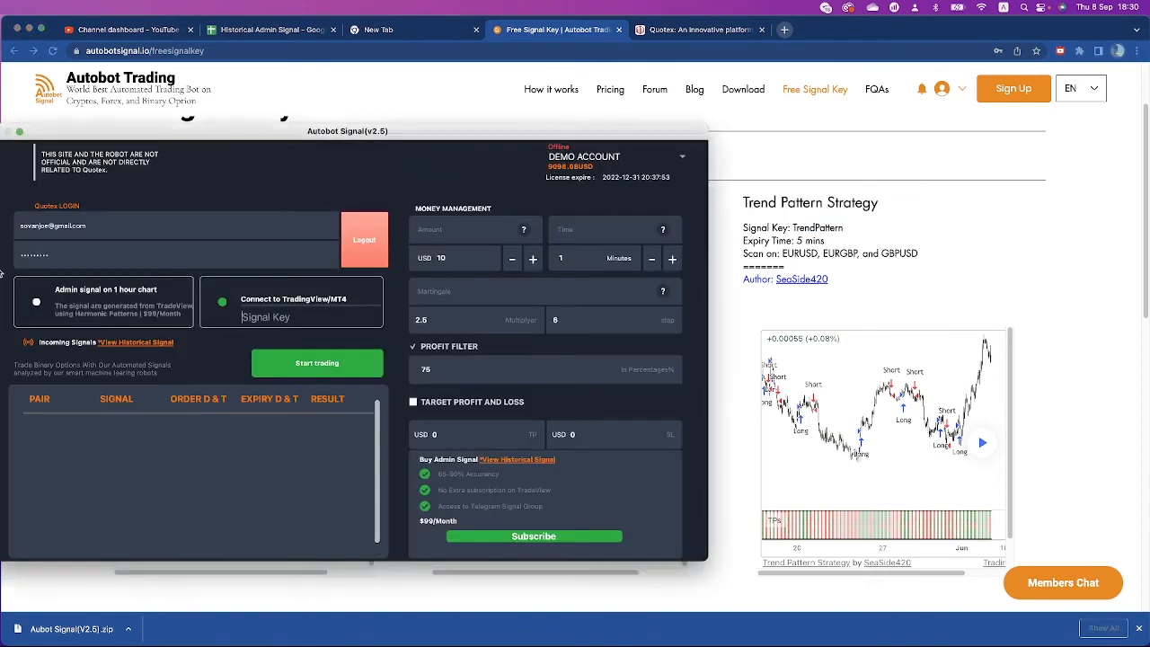
Step: Scroll to the 3-Bar Reversal Strategy and select its ReversalPattern key
{"action": "left_click", "coordinate": [287, 316]}
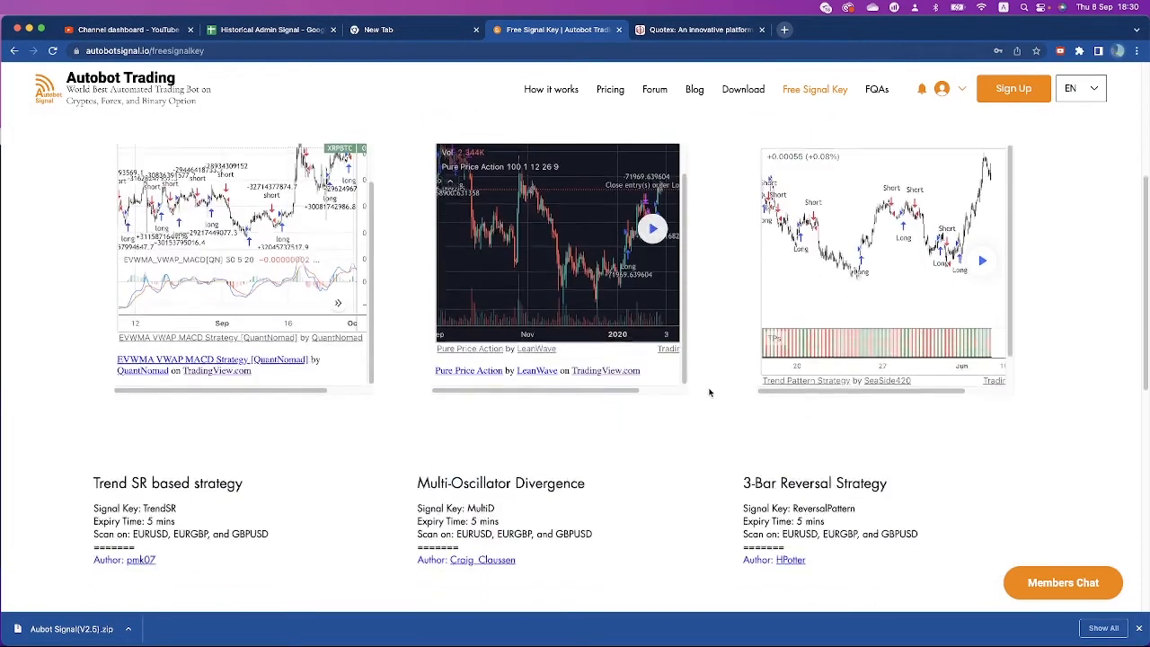
{"action": "scroll", "scroll_direction": "down", "scroll_amount": 3}
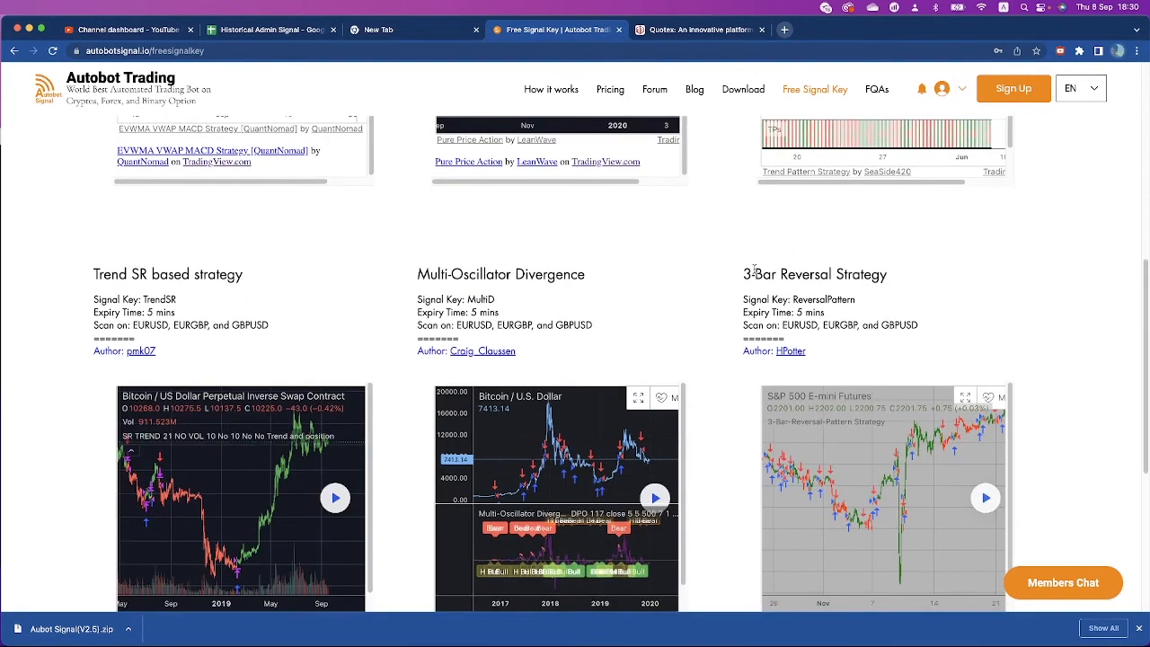
{"action": "scroll", "scroll_direction": "down", "scroll_amount": 3}
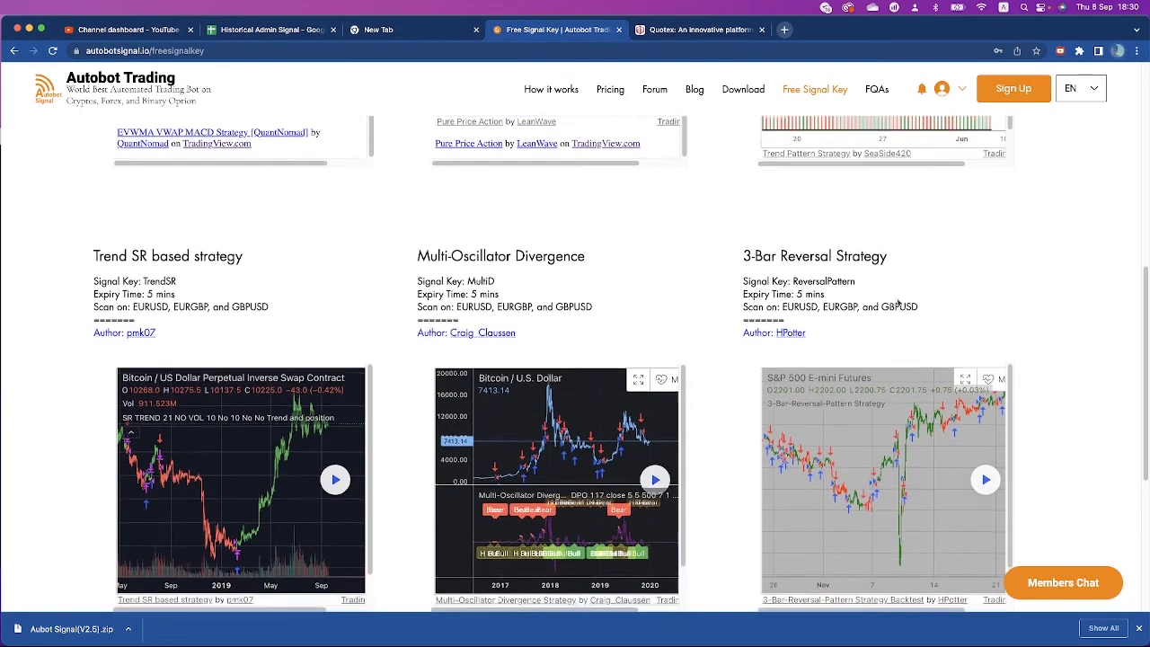
{"action": "double_click", "coordinate": [802, 280]}
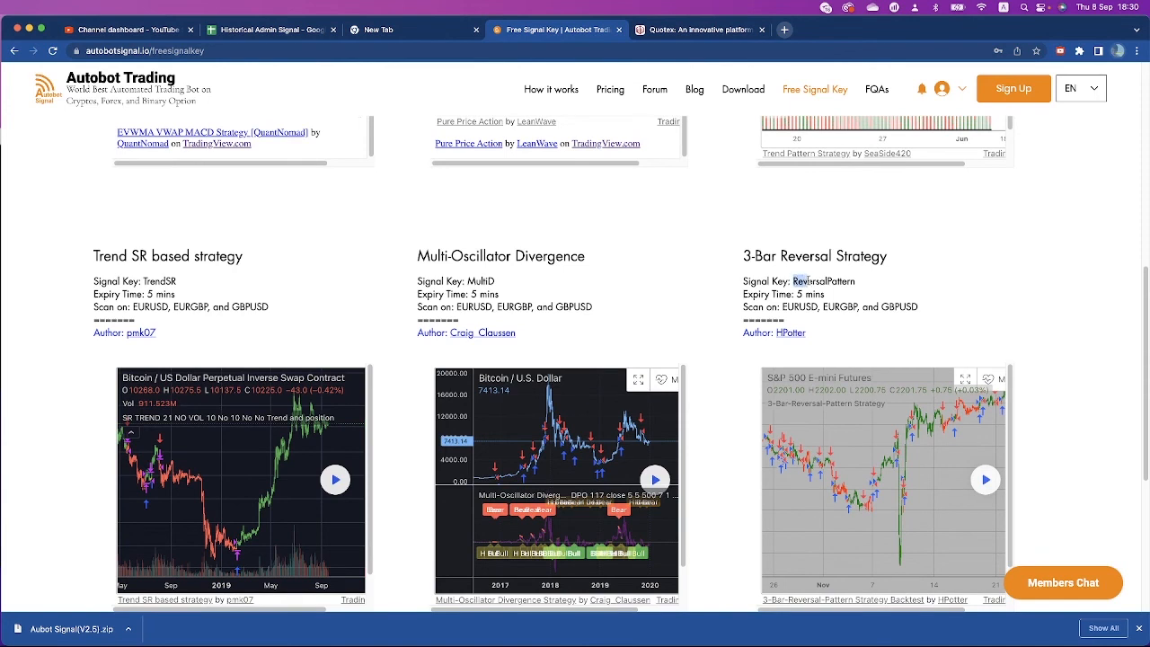
{"action": "double_click", "coordinate": [823, 281]}
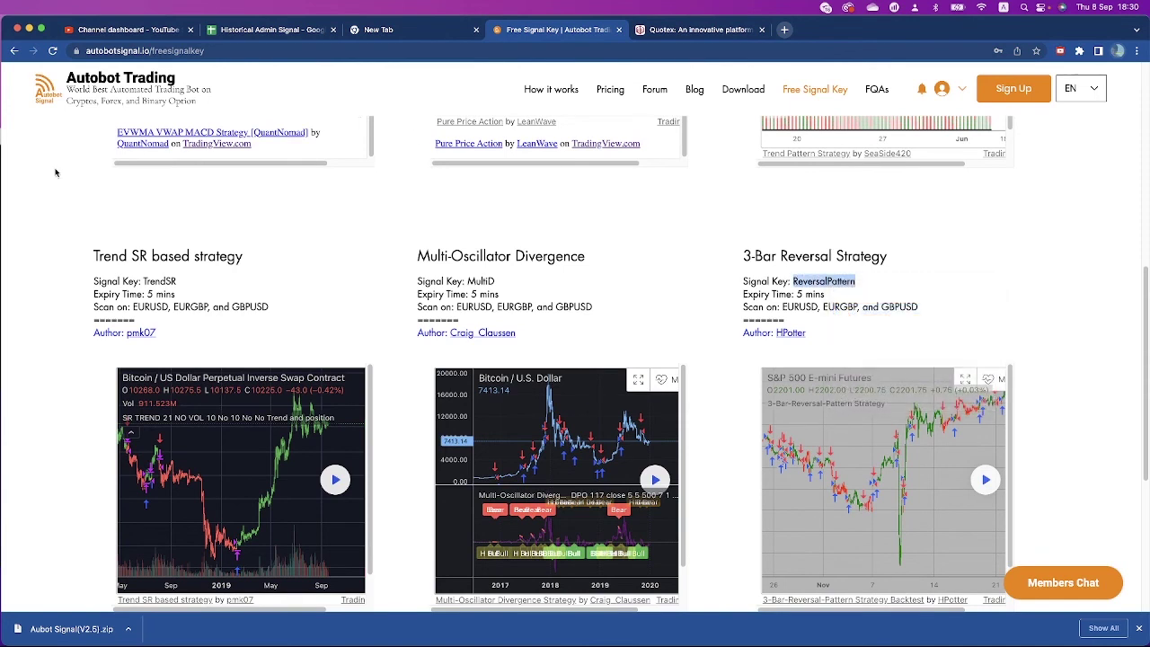
Step: Paste ReversalPattern into Autobot Signal's Signal Key field
{"action": "left_click", "coordinate": [54, 628]}
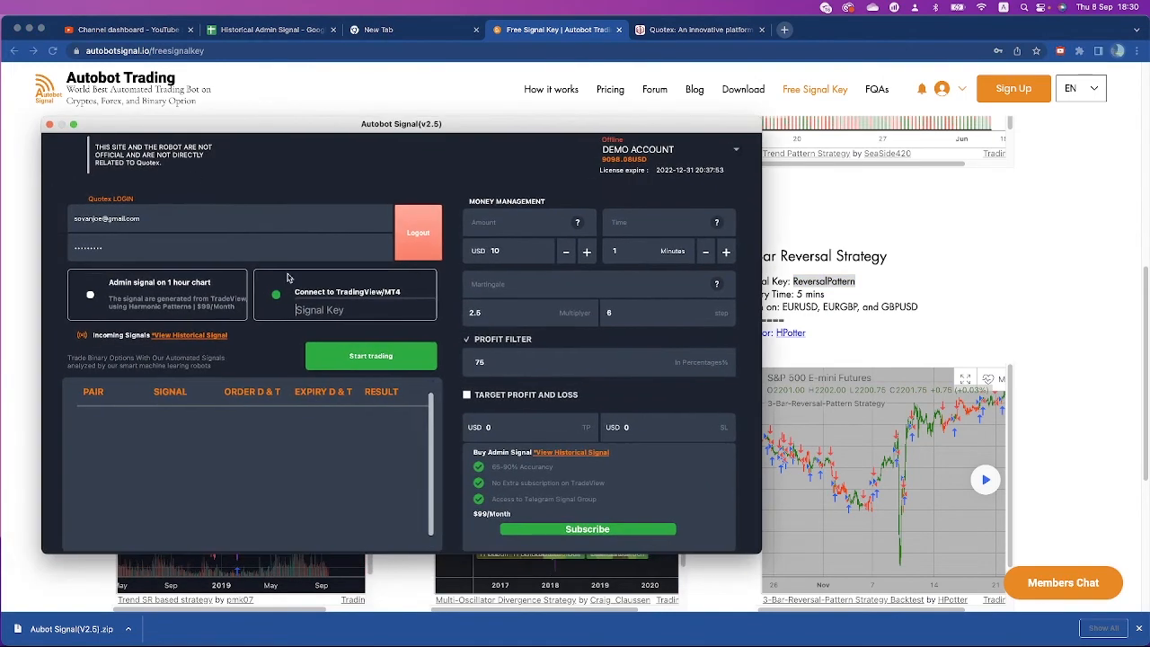
{"action": "right_click", "coordinate": [345, 309]}
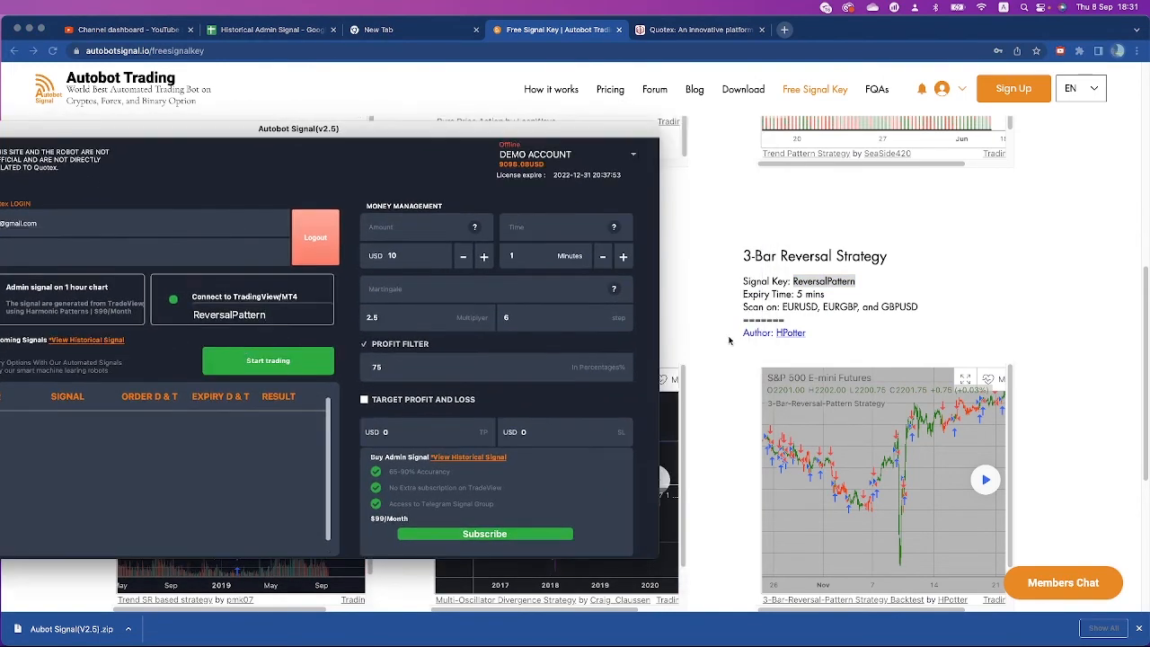
{"action": "mouse_move", "coordinate": [262, 336]}
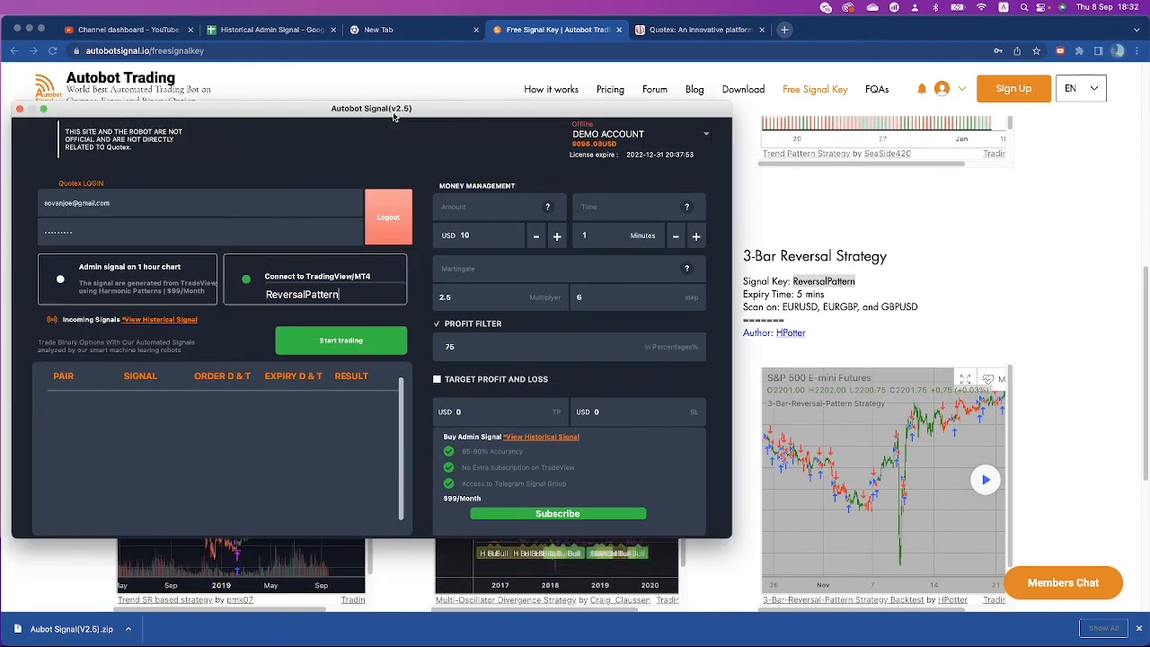
{"action": "mouse_move", "coordinate": [345, 347]}
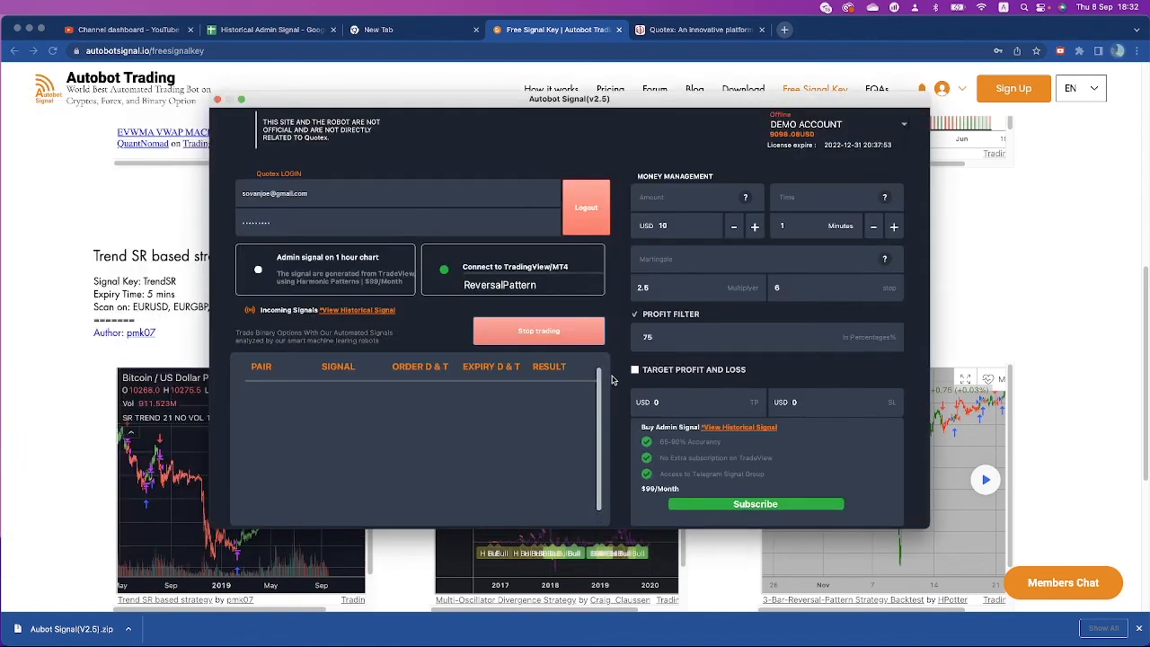
{"action": "mouse_move", "coordinate": [597, 388]}
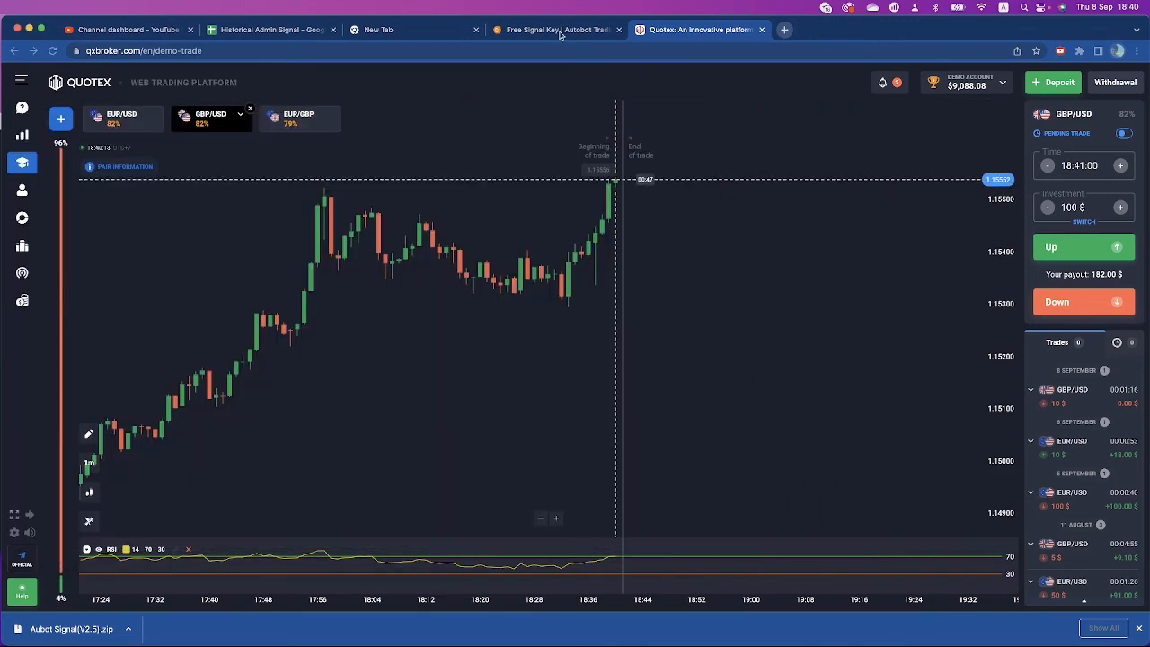
Step: Select the MultiD key under the Multi-Oscillator Divergence strategy
{"action": "left_click", "coordinate": [553, 28]}
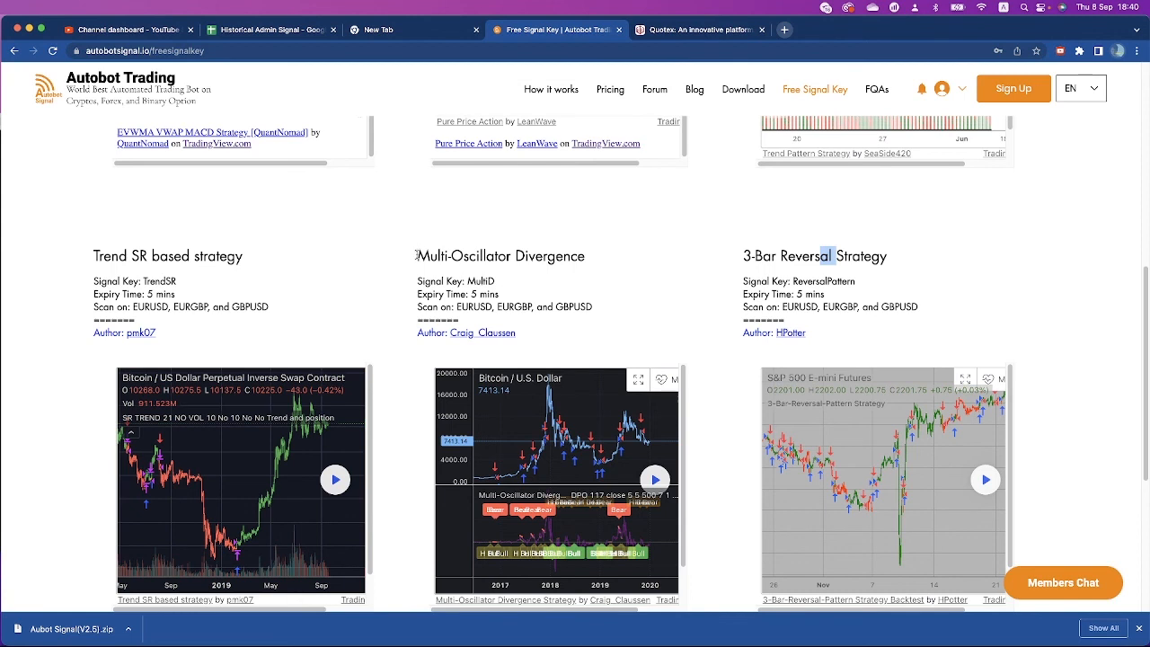
{"action": "triple_click", "coordinate": [500, 255]}
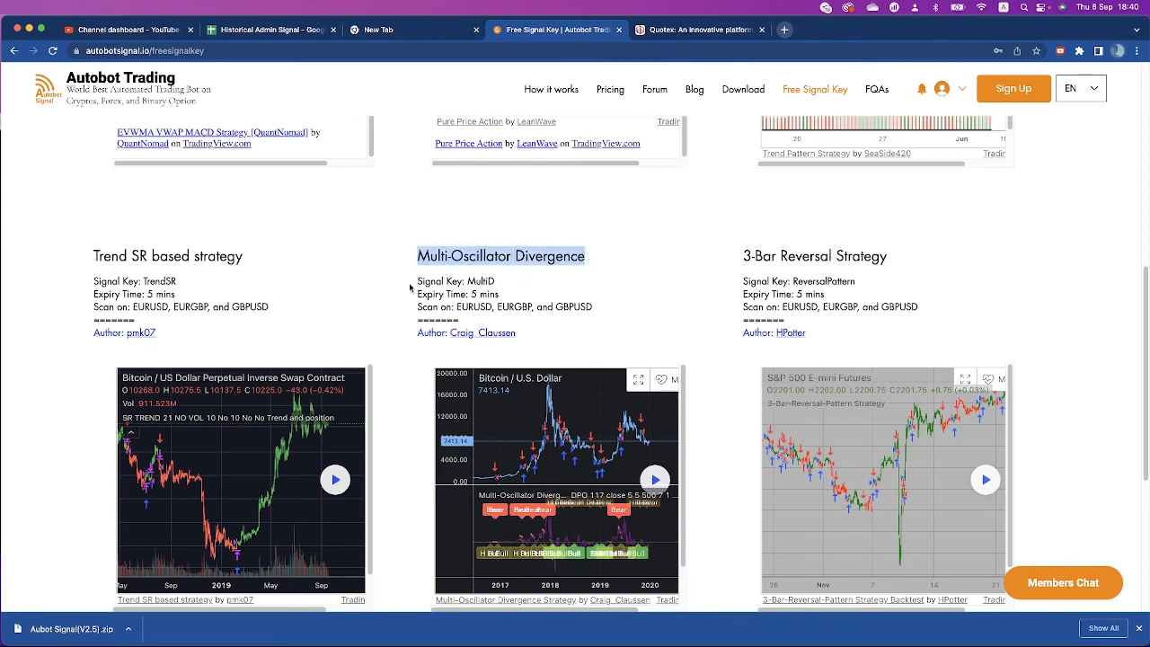
{"action": "double_click", "coordinate": [481, 281]}
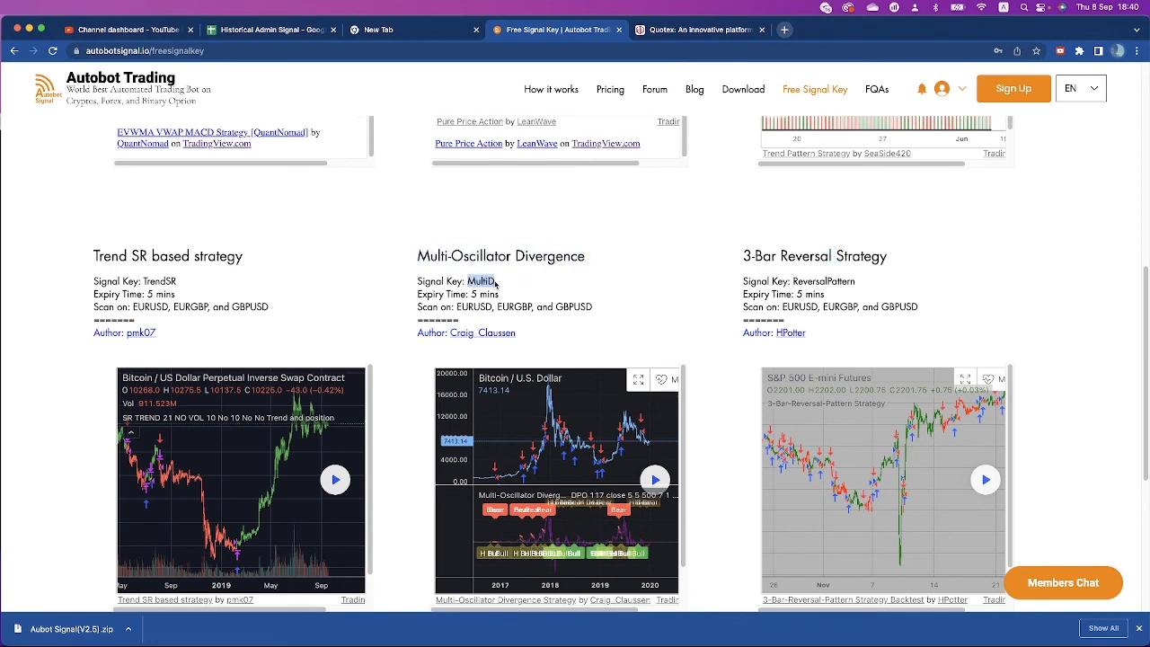